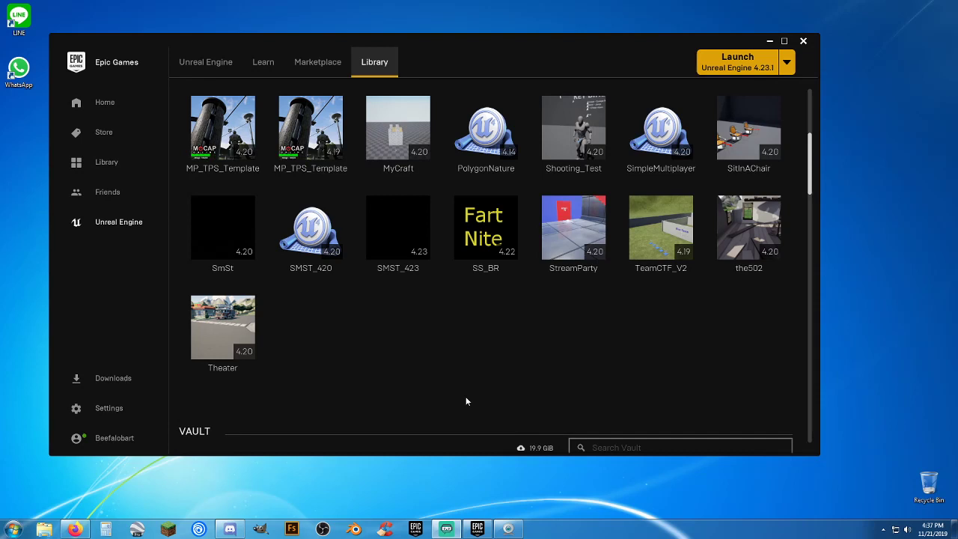
pyautogui.moveTo(414, 361)
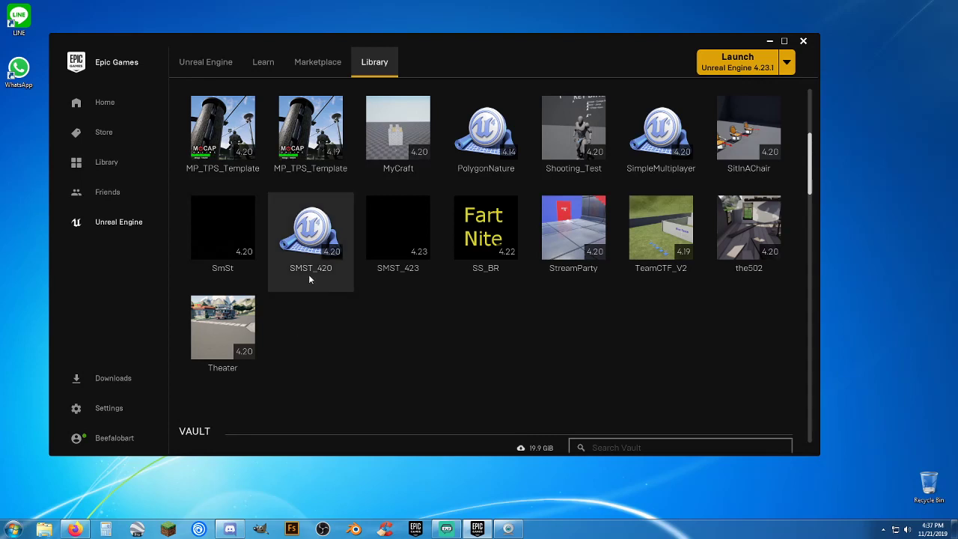
pyautogui.moveTo(320, 286)
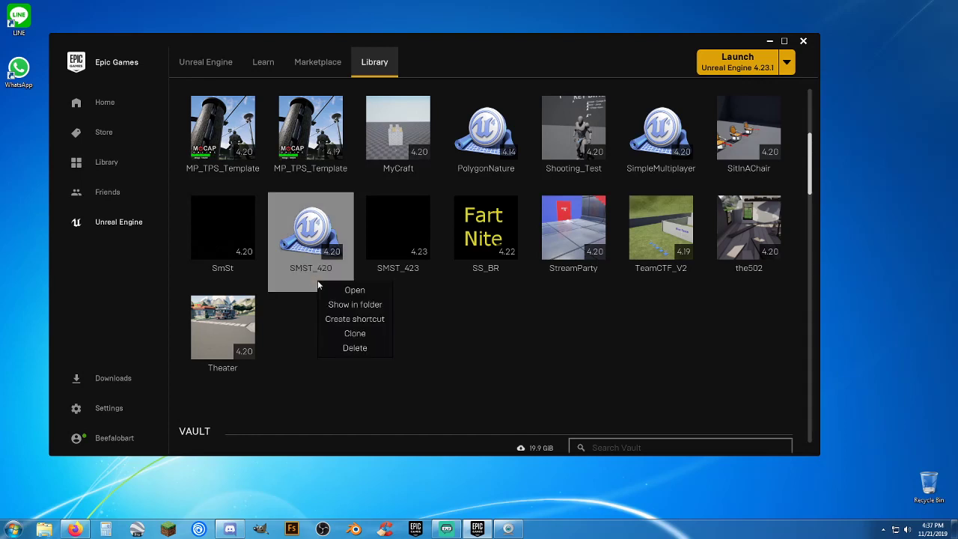
pyautogui.moveTo(355, 332)
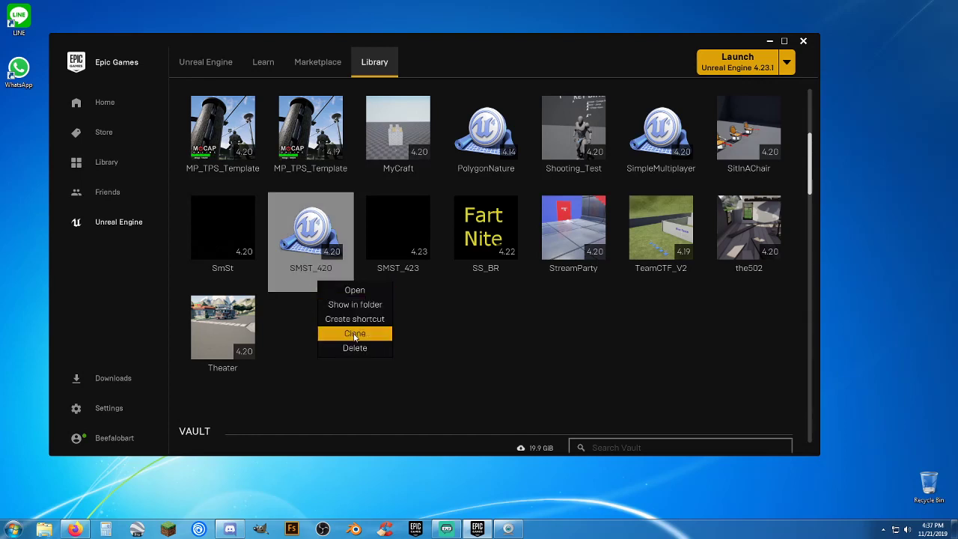
# Clone SMST_420 as a new project named SMST_blah and accept the code-project renaming warning
pyautogui.click(355, 333)
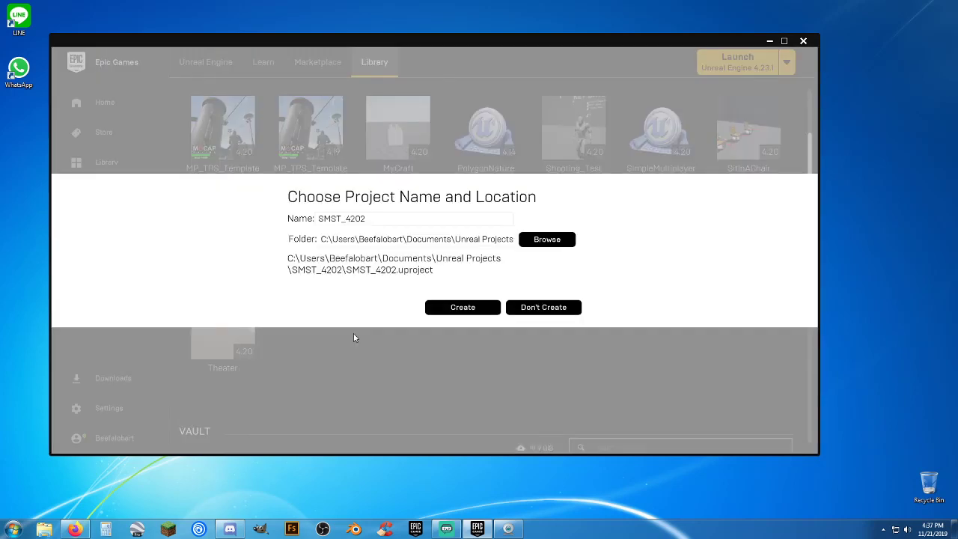
pyautogui.doubleClick(356, 219)
pyautogui.write('blah')
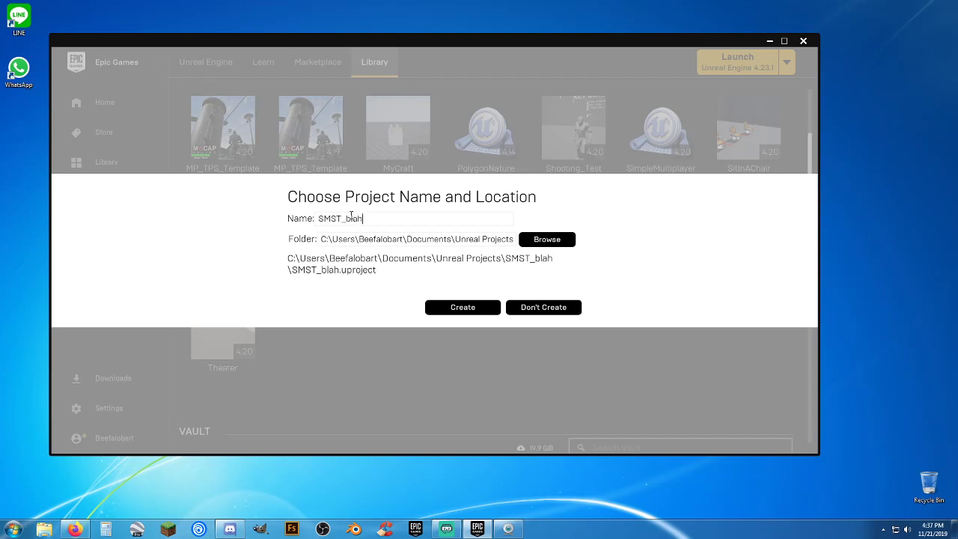
pyautogui.moveTo(463, 308)
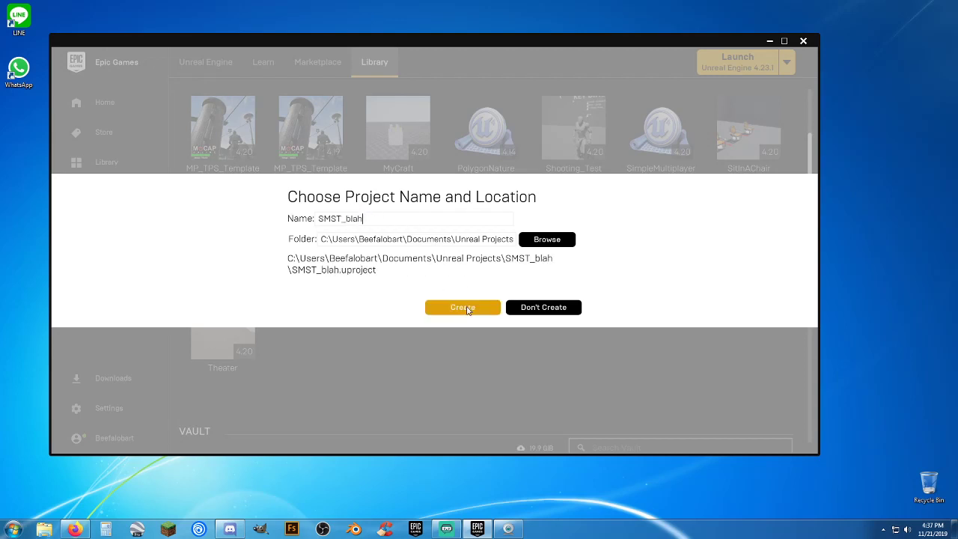
pyautogui.click(462, 307)
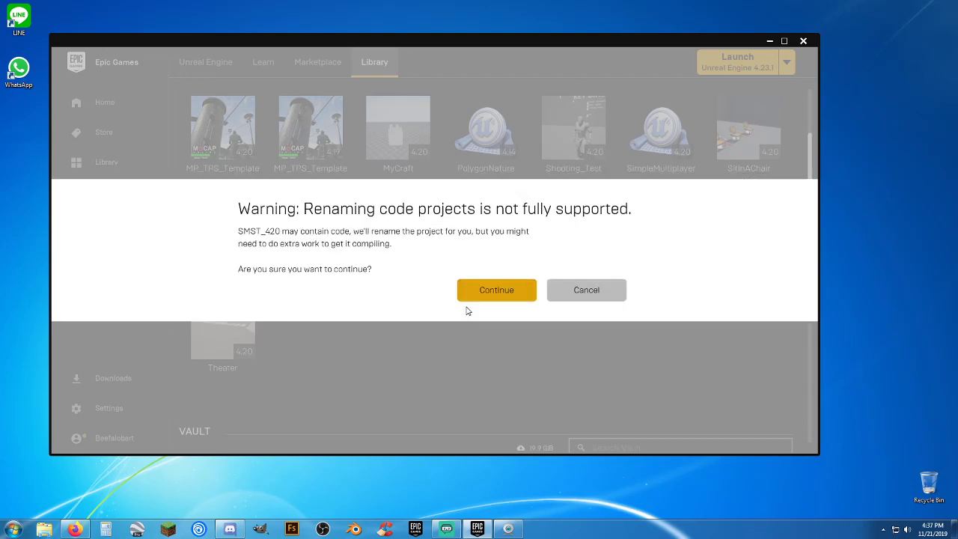
pyautogui.moveTo(495, 300)
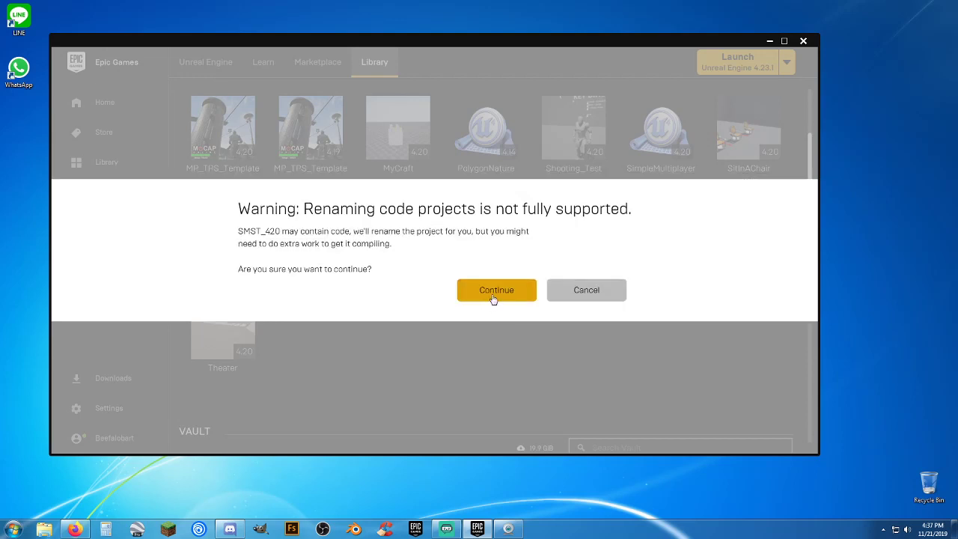
pyautogui.click(497, 290)
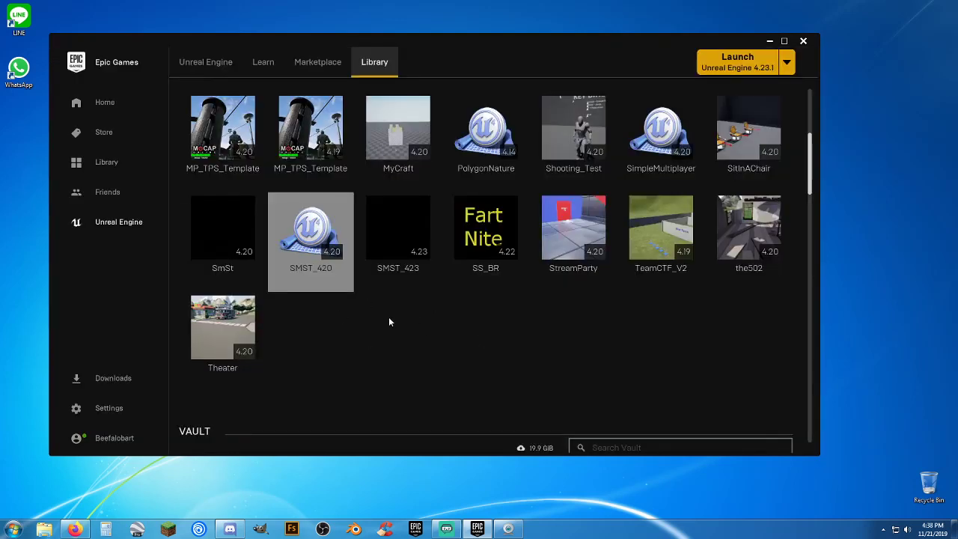
pyautogui.moveTo(472, 330)
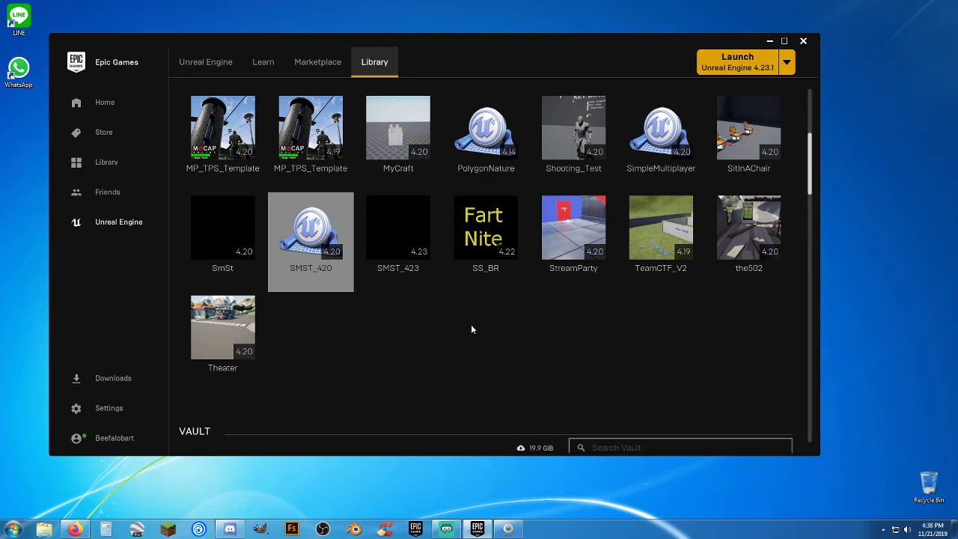
pyautogui.moveTo(447, 334)
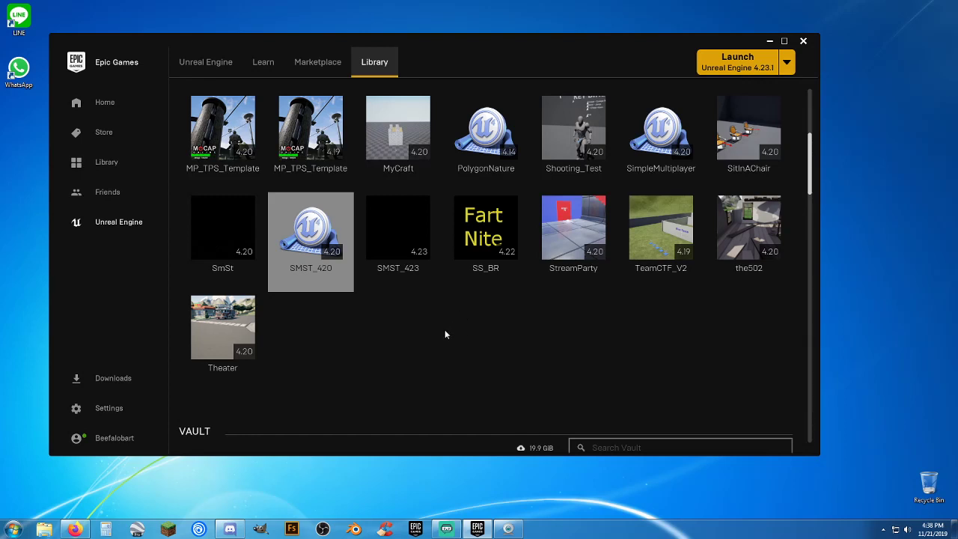
pyautogui.moveTo(439, 320)
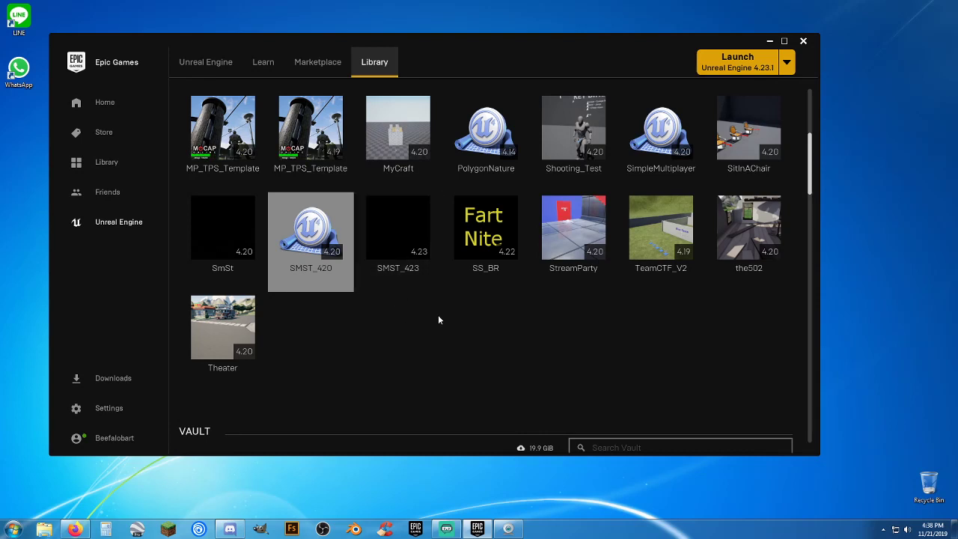
pyautogui.moveTo(432, 321)
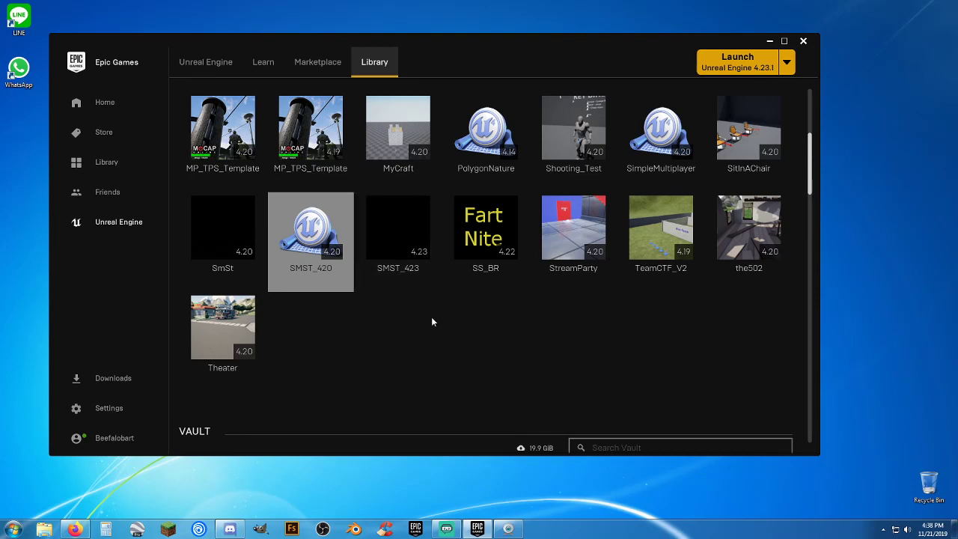
pyautogui.moveTo(78, 132)
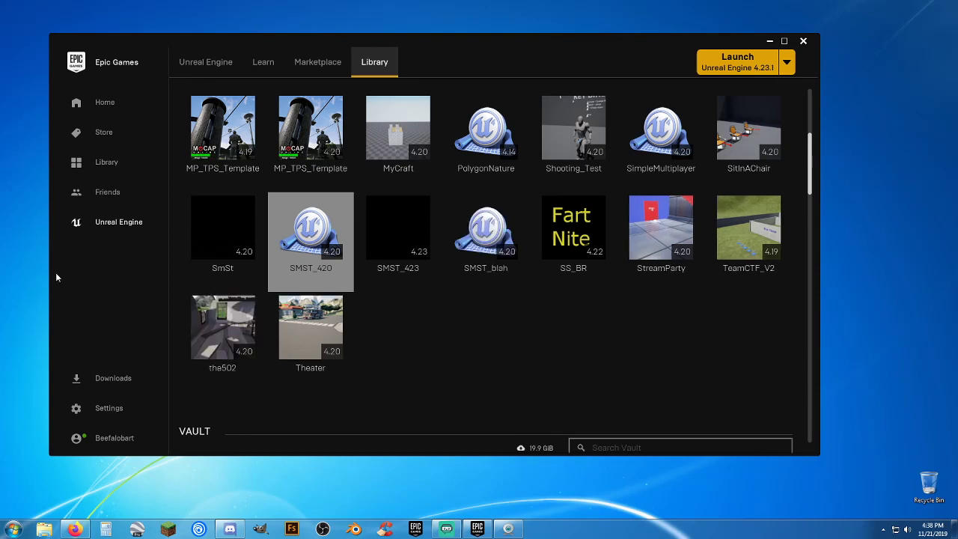
pyautogui.moveTo(478, 46)
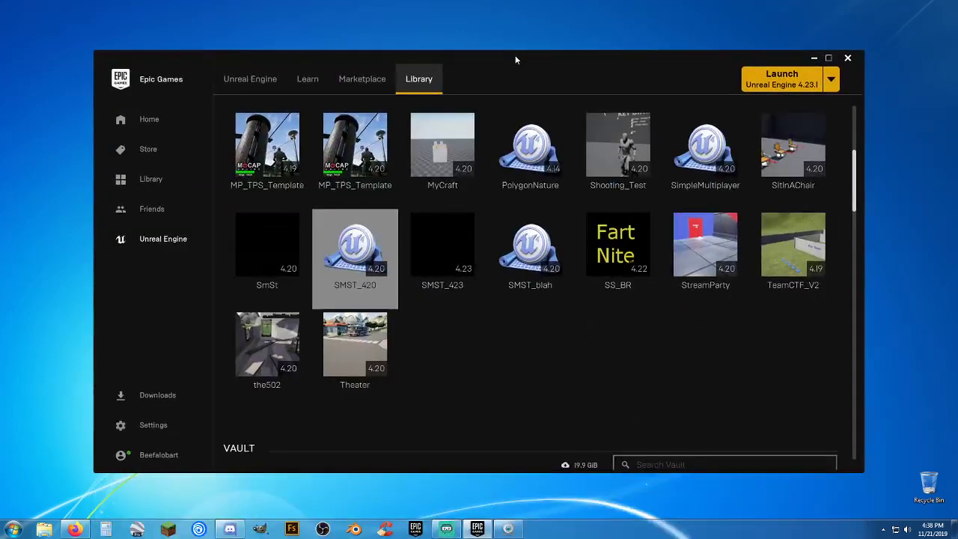
pyautogui.moveTo(461, 348)
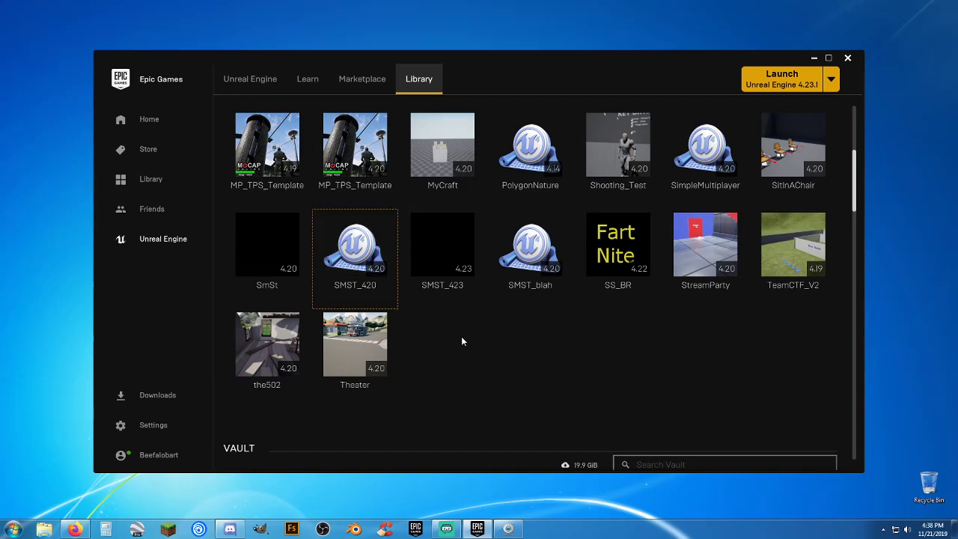
pyautogui.moveTo(507, 342)
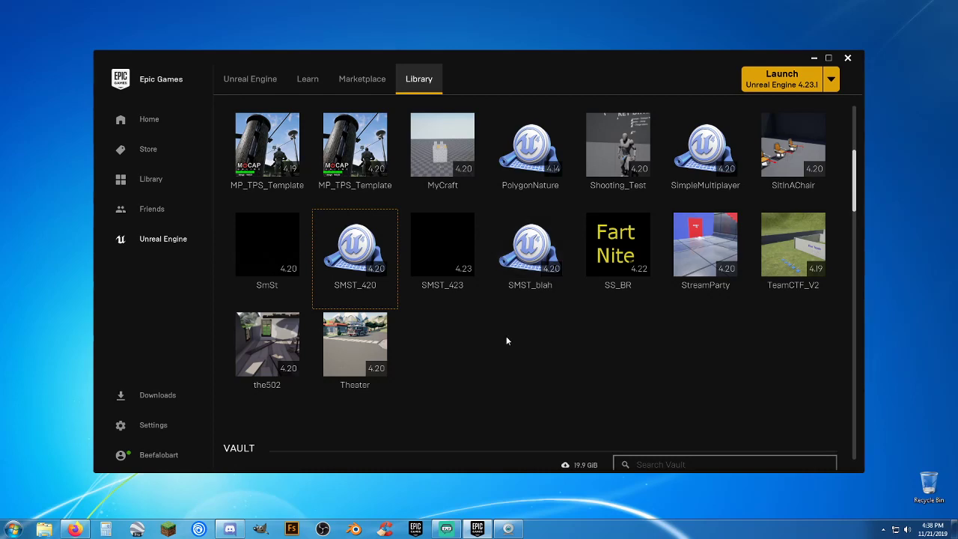
# Scroll the library back up to the Engine Versions section once SMST_blah appears
pyautogui.scroll(3)
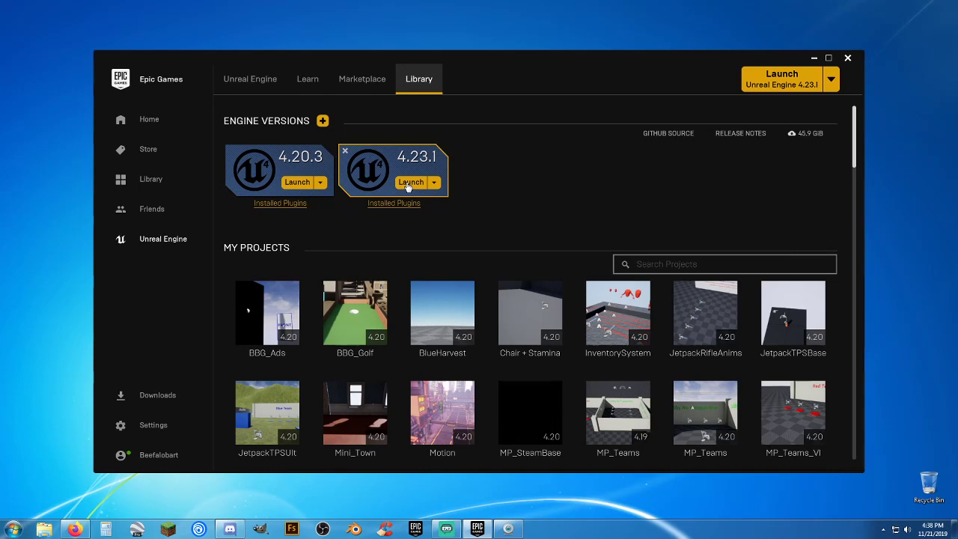
# Launch Unreal Engine 4.23.1 and bring up the My Marketplace folder in Explorer
pyautogui.click(410, 183)
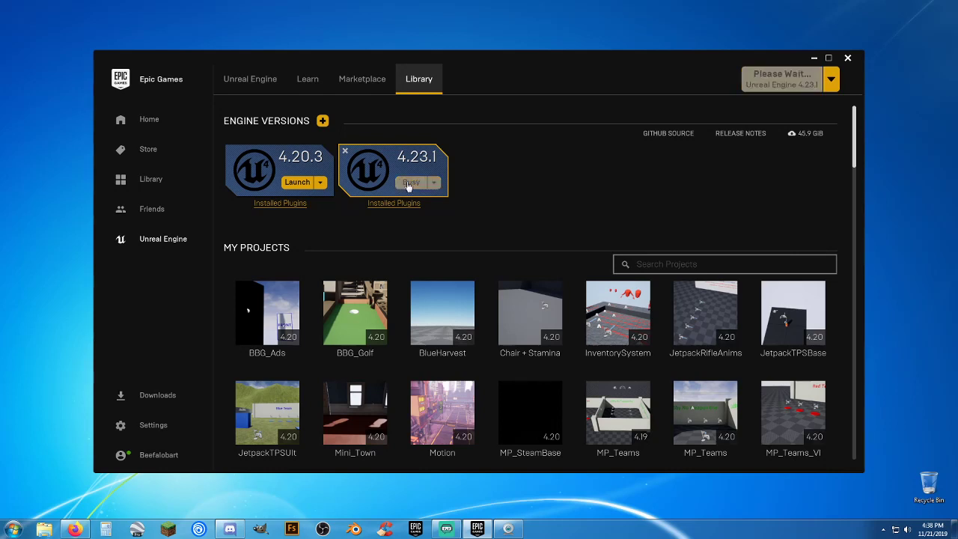
pyautogui.click(410, 183)
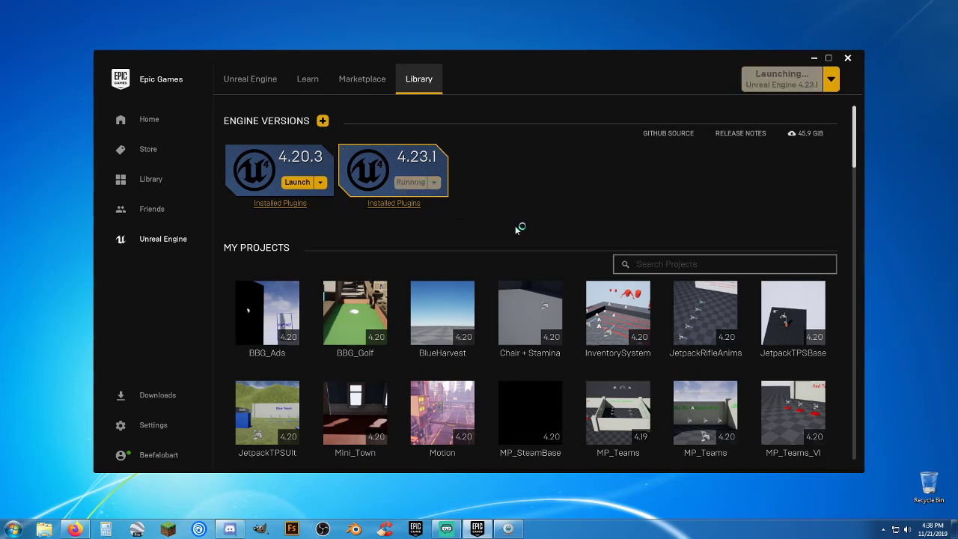
pyautogui.moveTo(515, 231)
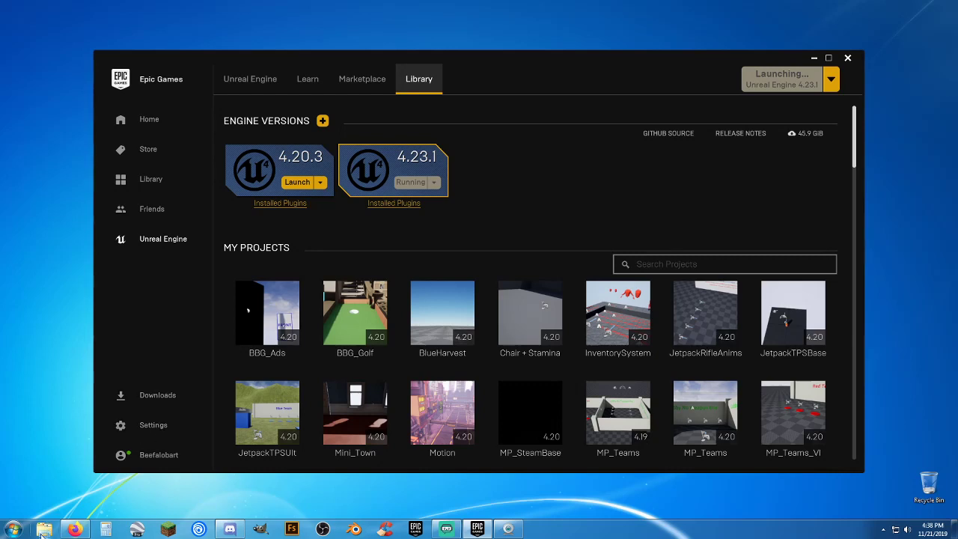
pyautogui.click(44, 530)
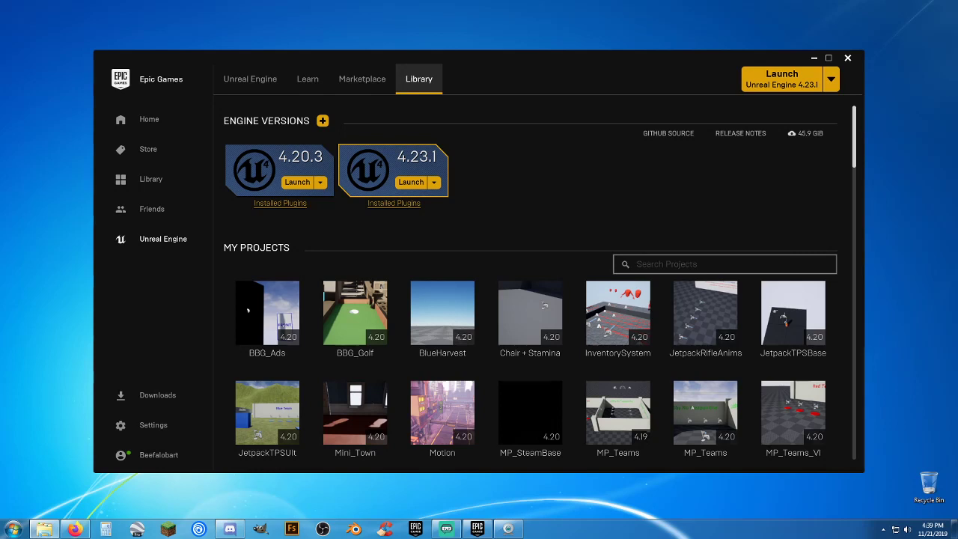
pyautogui.click(411, 183)
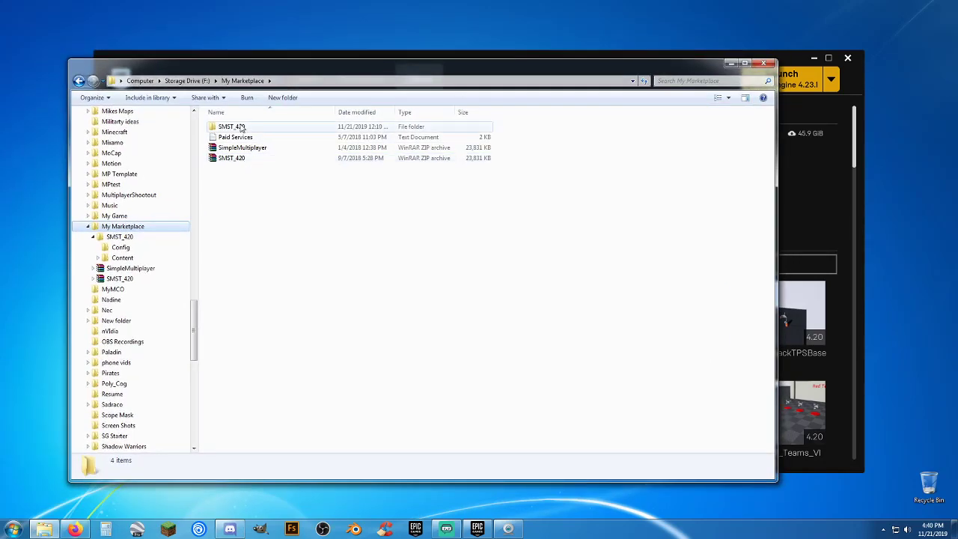
# Browse the SMST_420 project's Config and Content folders, then return to its top level
pyautogui.click(231, 126)
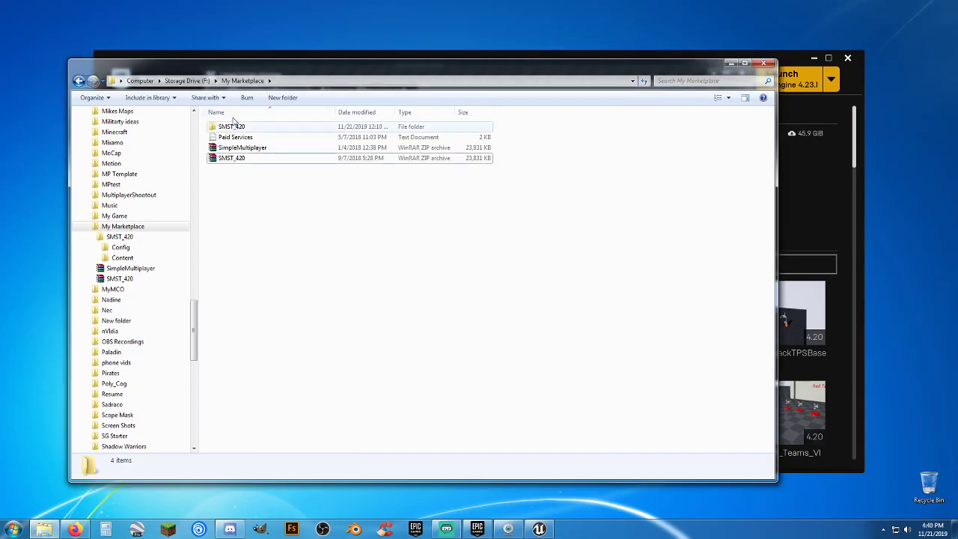
pyautogui.doubleClick(231, 126)
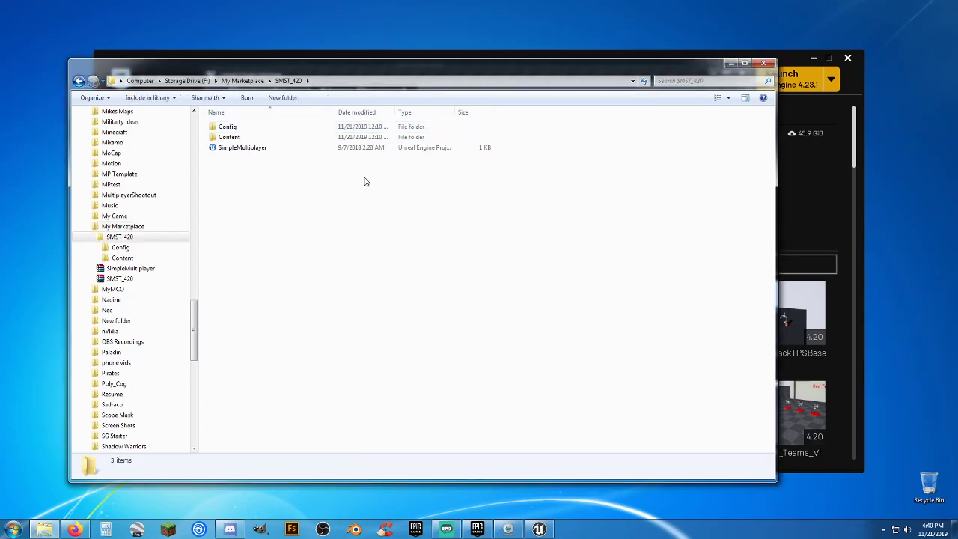
pyautogui.moveTo(247, 170)
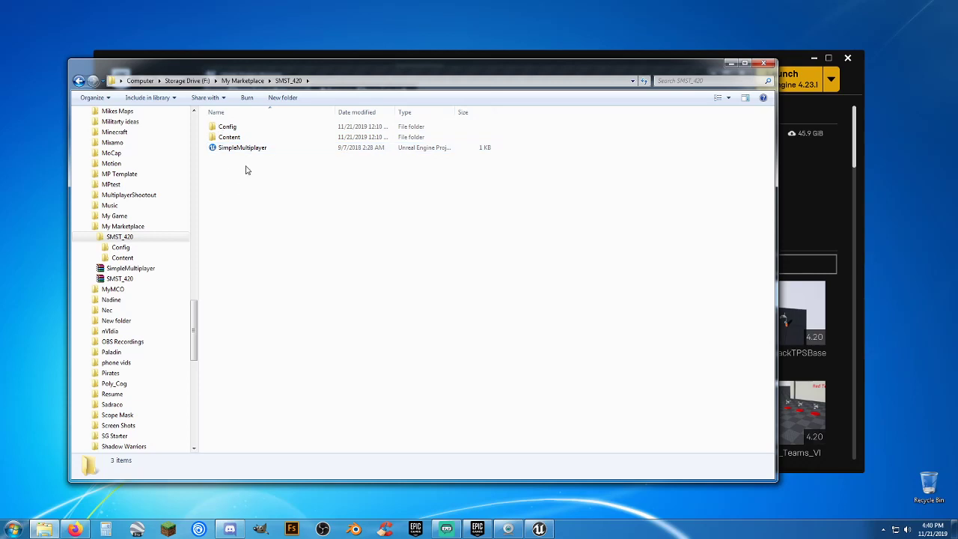
pyautogui.moveTo(303, 123)
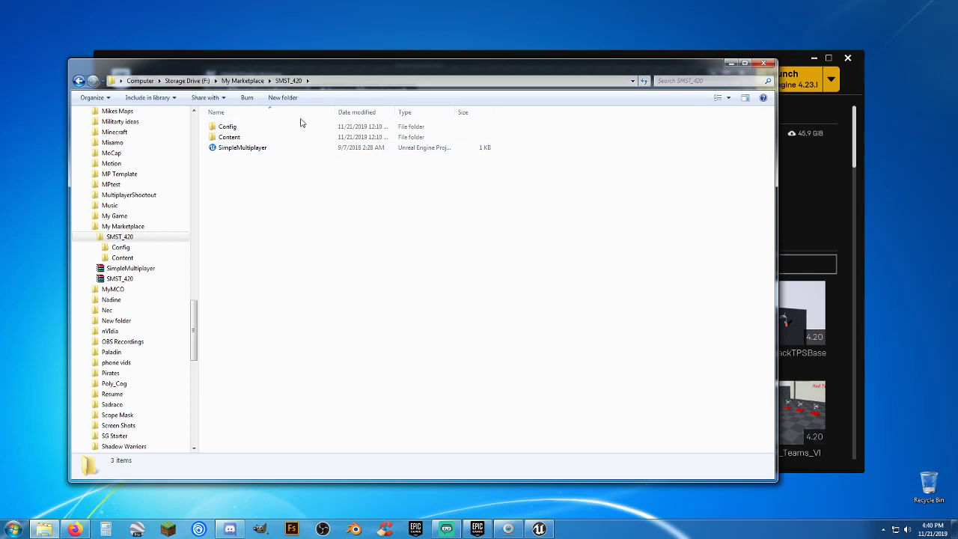
pyautogui.moveTo(413, 82)
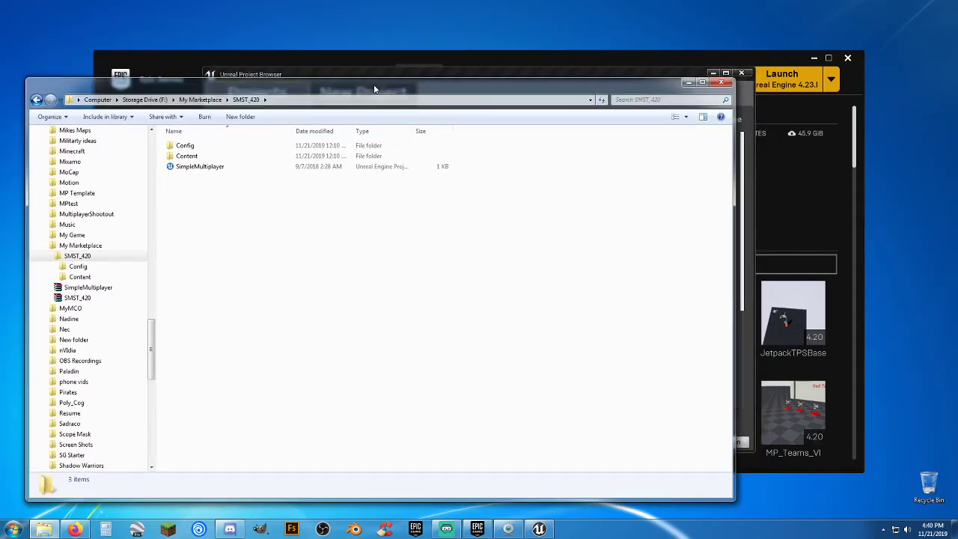
pyautogui.click(201, 167)
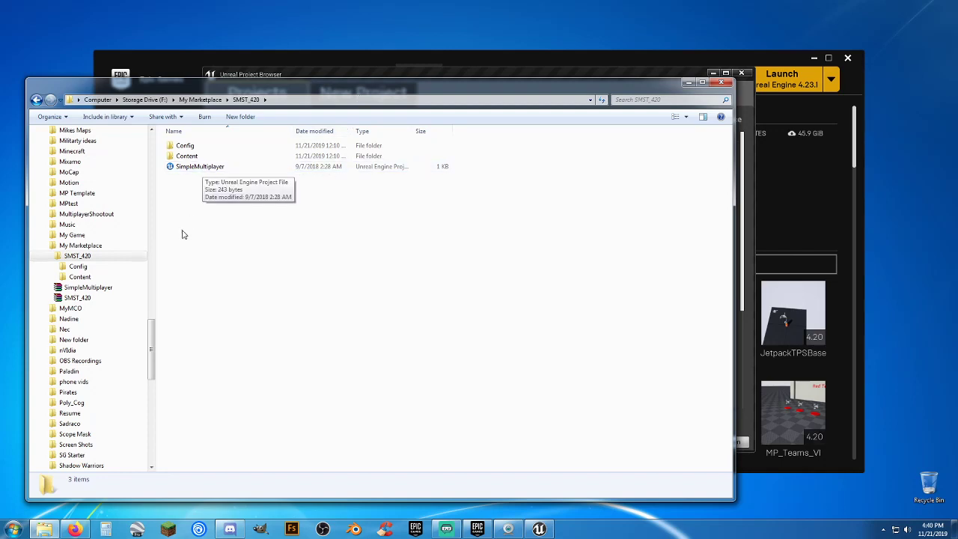
pyautogui.moveTo(78, 266)
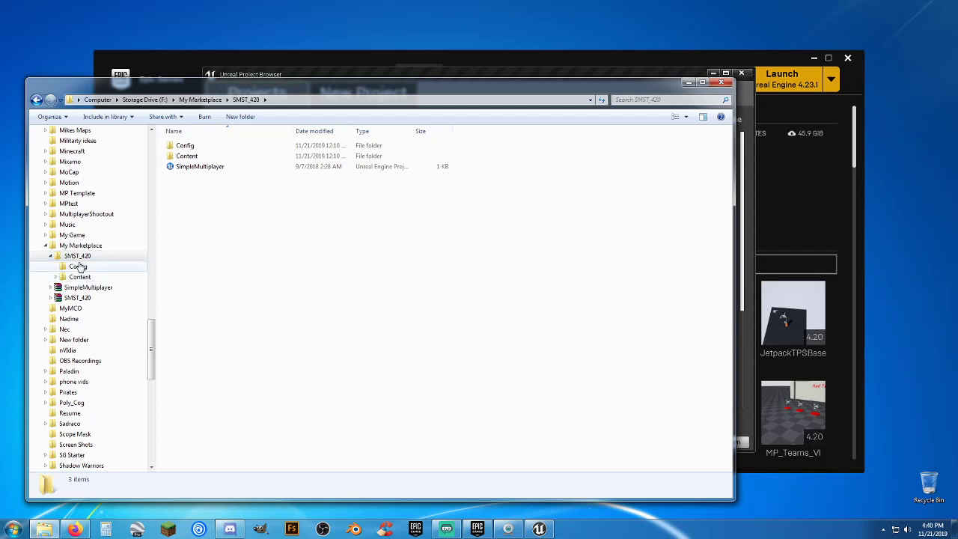
pyautogui.click(78, 267)
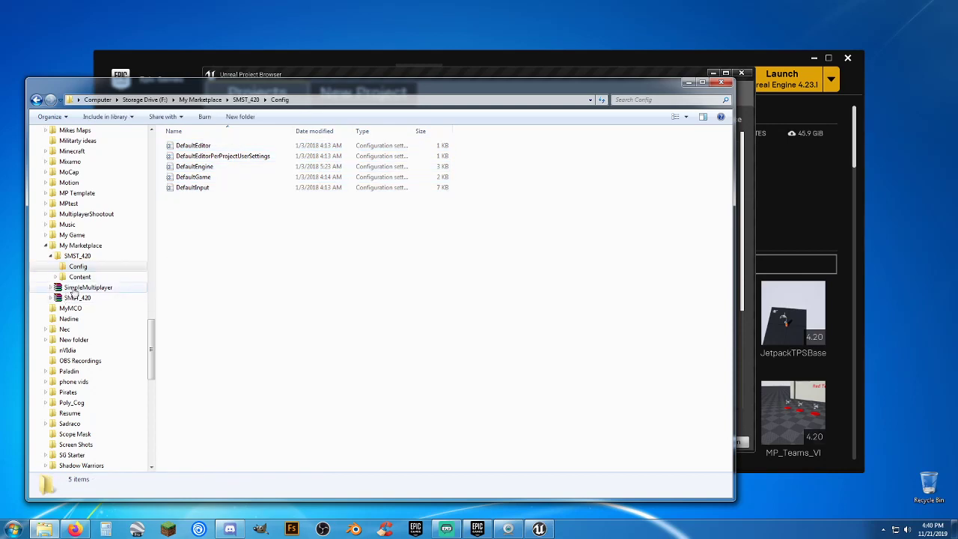
pyautogui.click(80, 277)
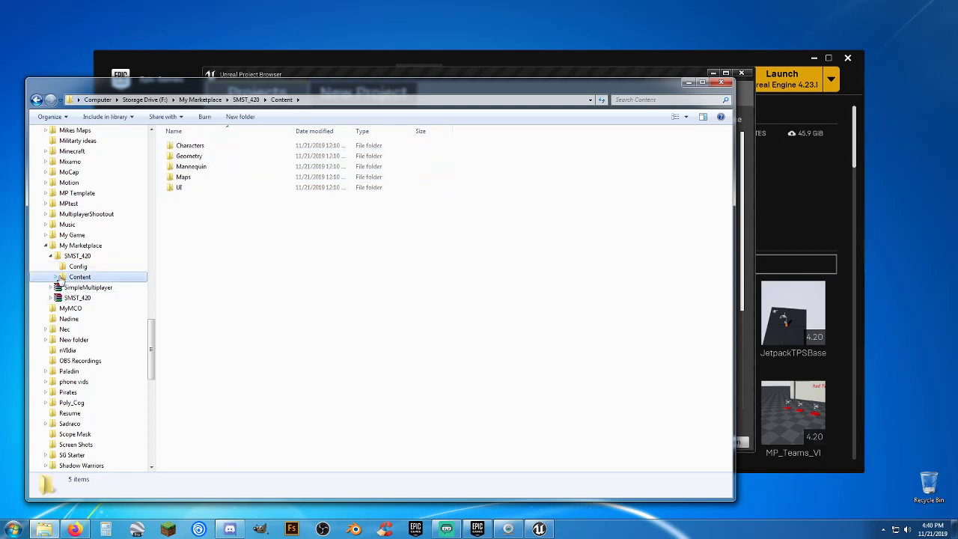
pyautogui.click(78, 255)
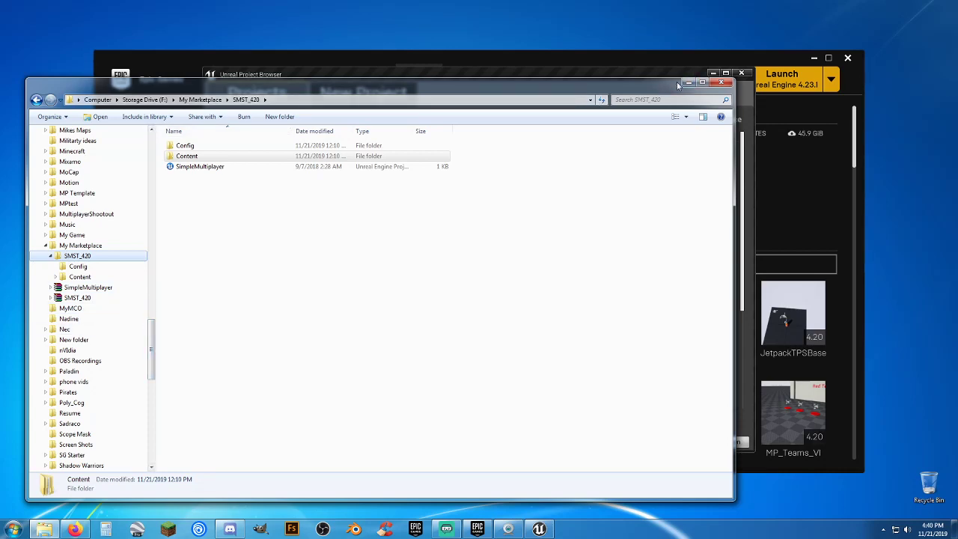
pyautogui.moveTo(689, 84)
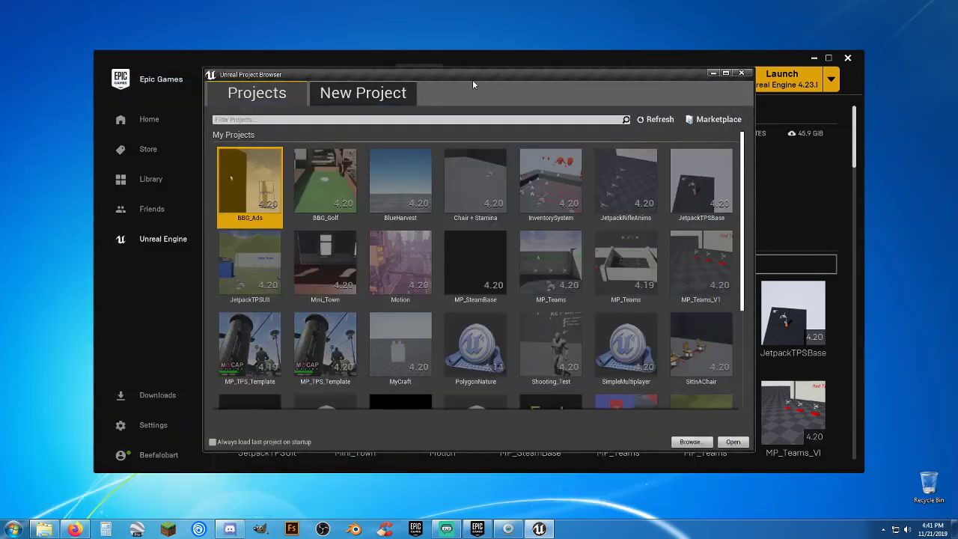
# Open SMST_blah from the Project Browser, choosing 'Open a copy' at the Convert Project warning
pyautogui.moveTo(473, 74); pyautogui.dragTo(537, 122)
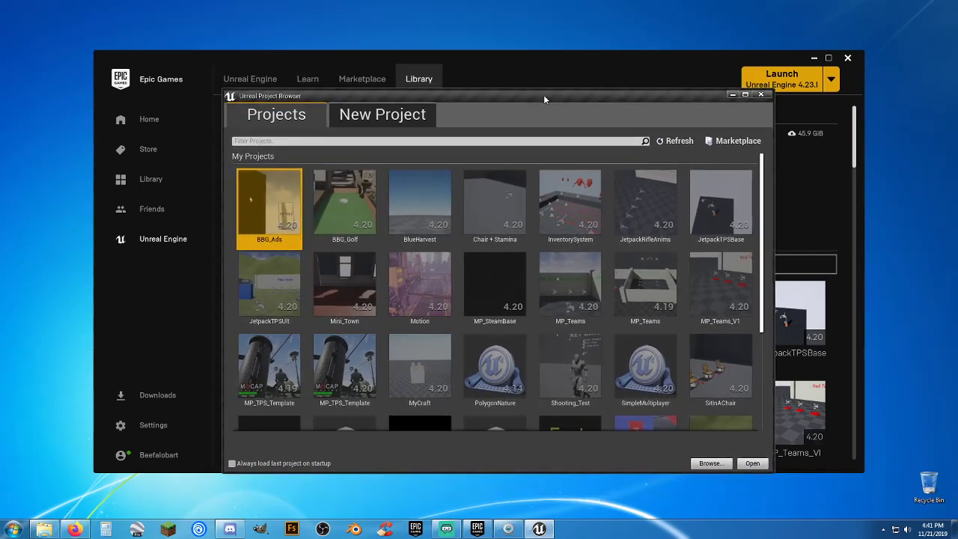
pyautogui.scroll(-3)
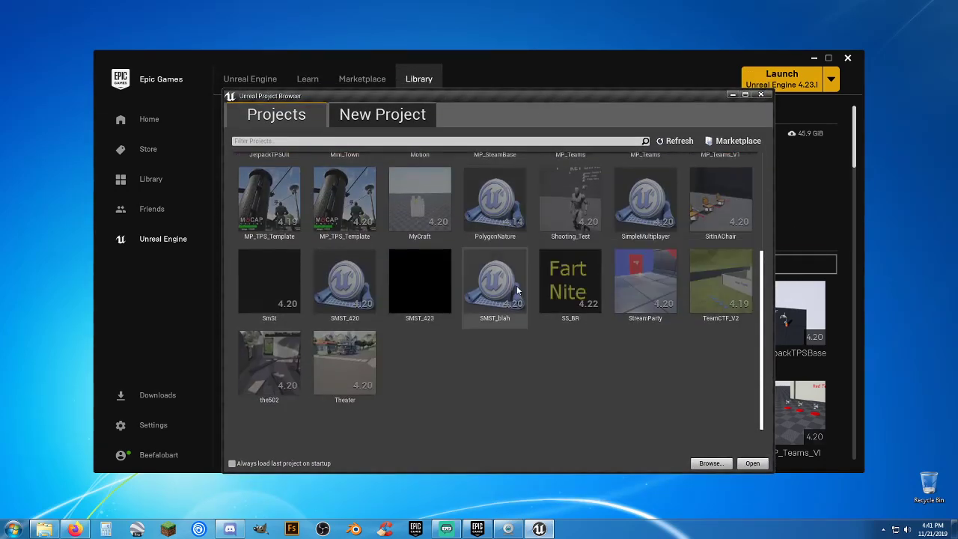
pyautogui.click(494, 284)
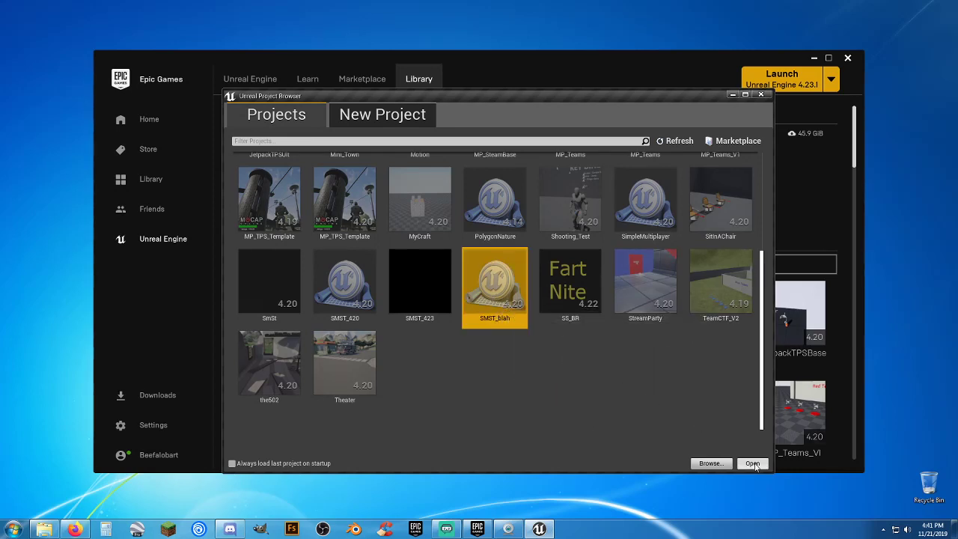
pyautogui.click(751, 465)
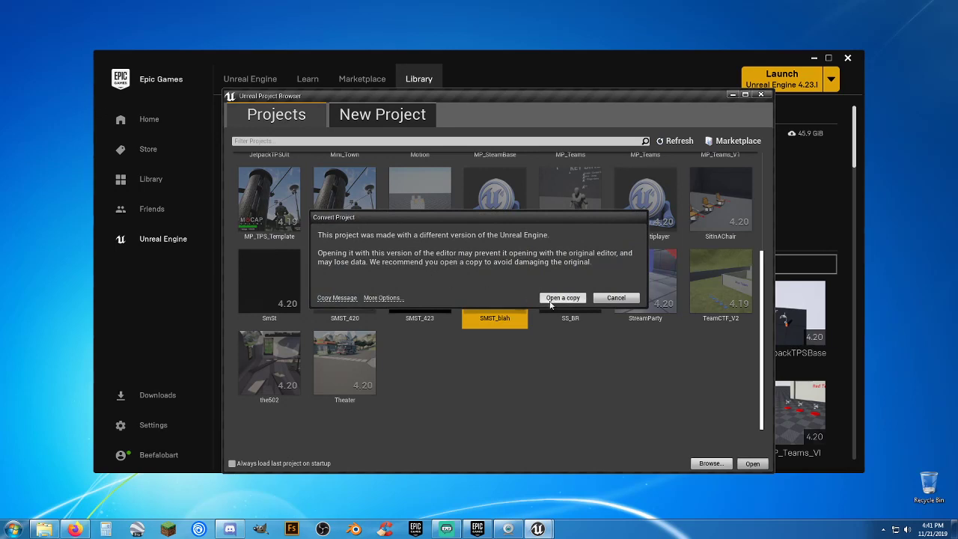
pyautogui.moveTo(561, 306)
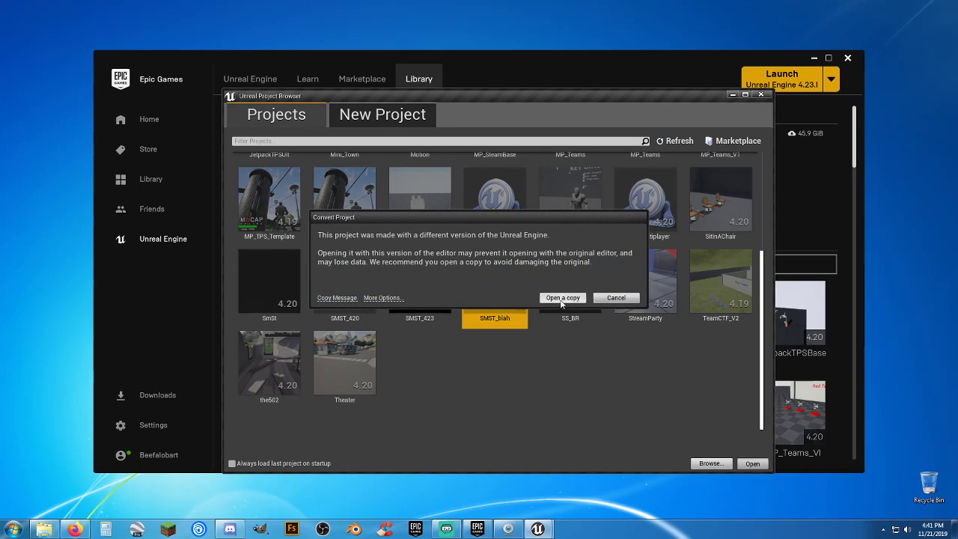
pyautogui.click(563, 297)
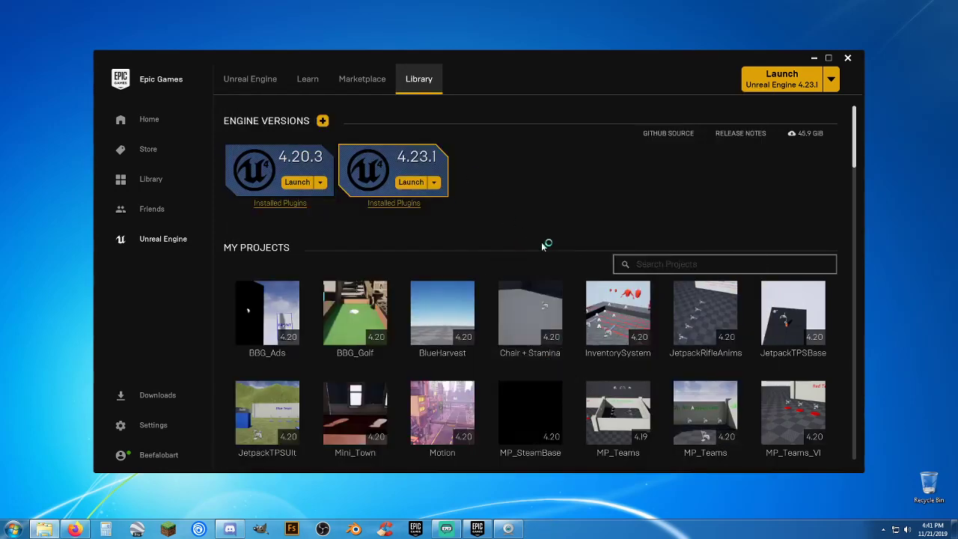
pyautogui.moveTo(542, 247)
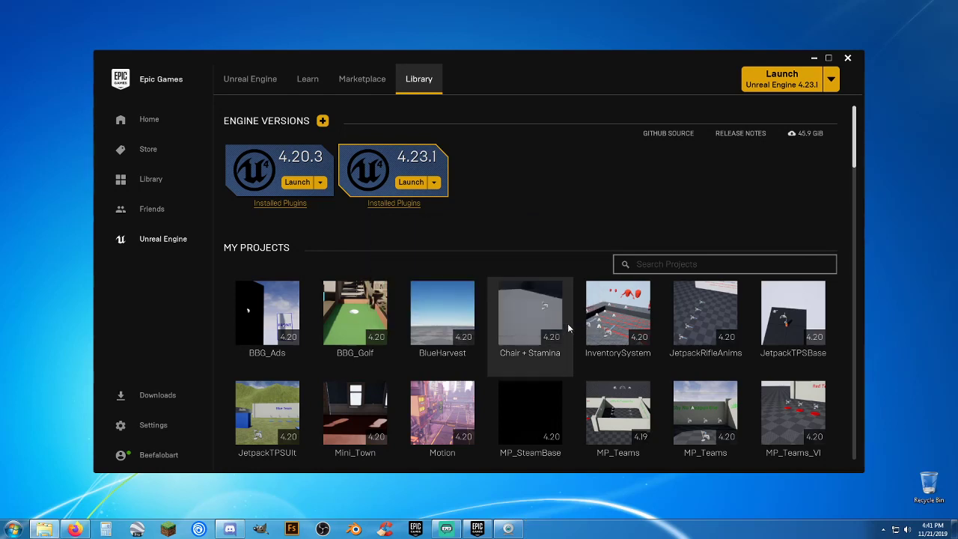
pyautogui.moveTo(559, 248)
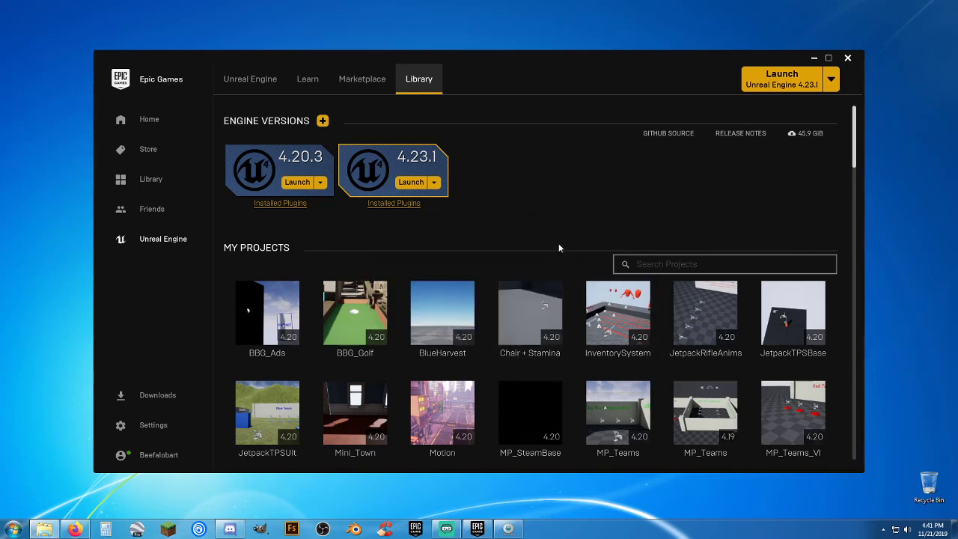
pyautogui.moveTo(560, 228)
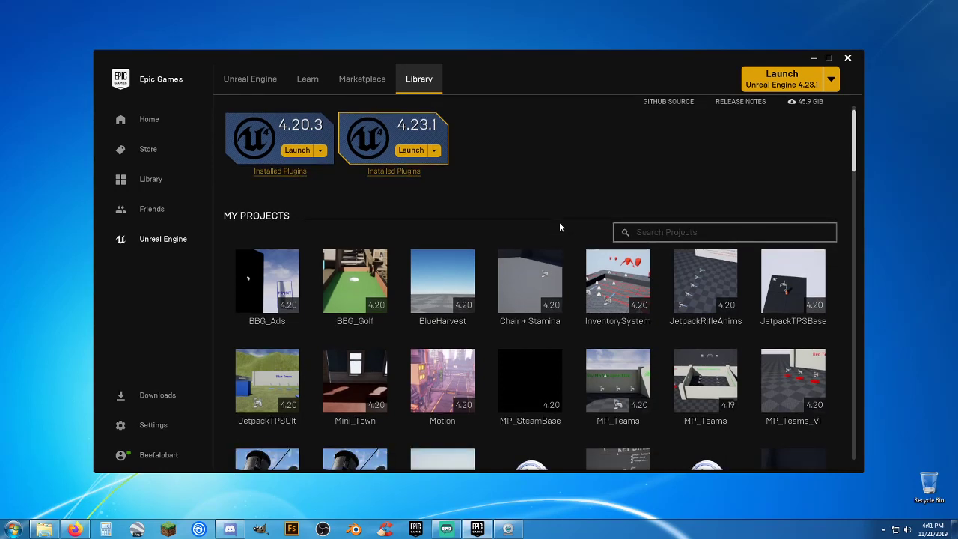
pyautogui.scroll(-3)
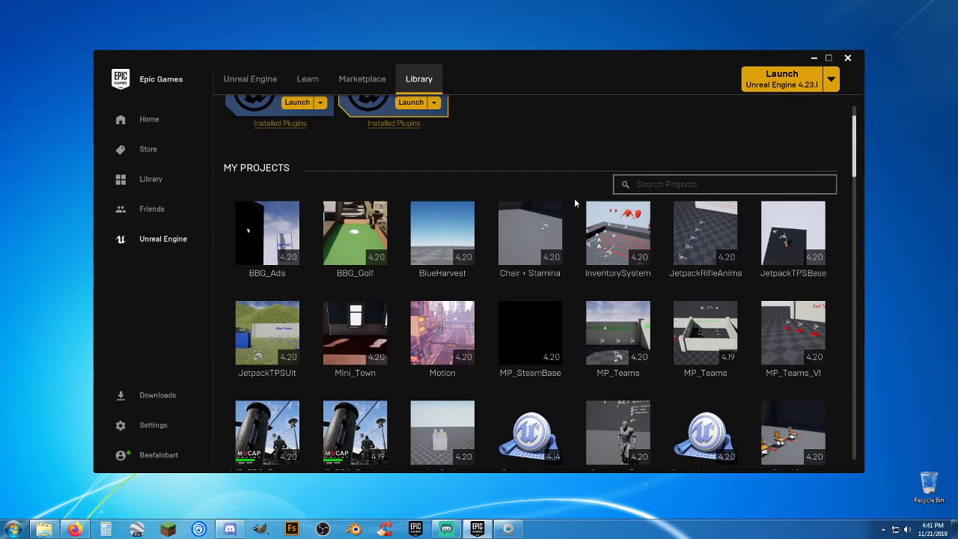
pyautogui.scroll(3)
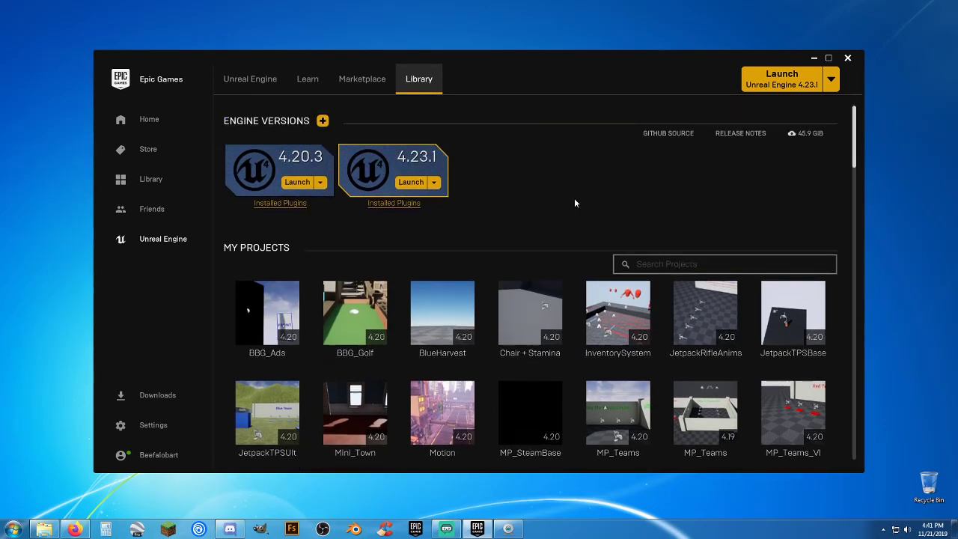
pyautogui.moveTo(404, 177)
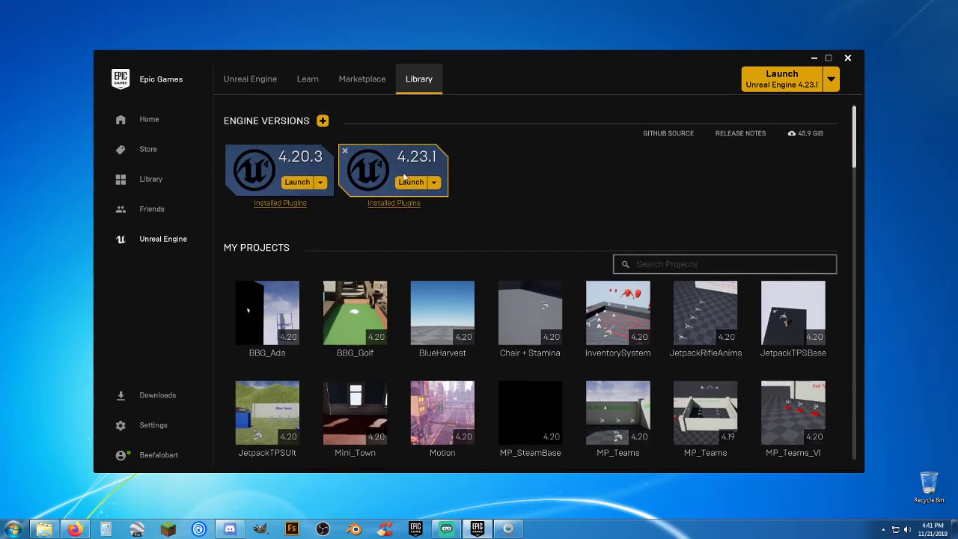
pyautogui.moveTo(502, 220)
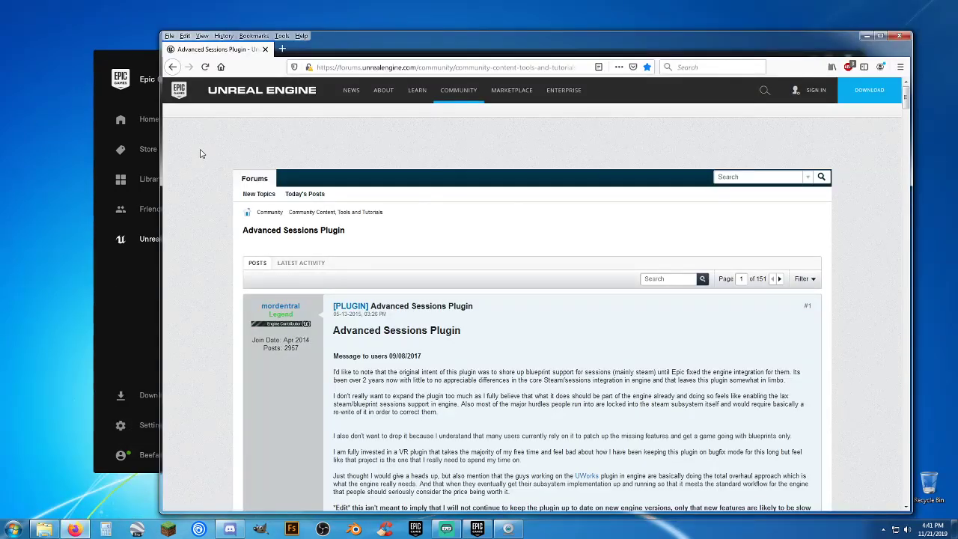
pyautogui.moveTo(201, 234)
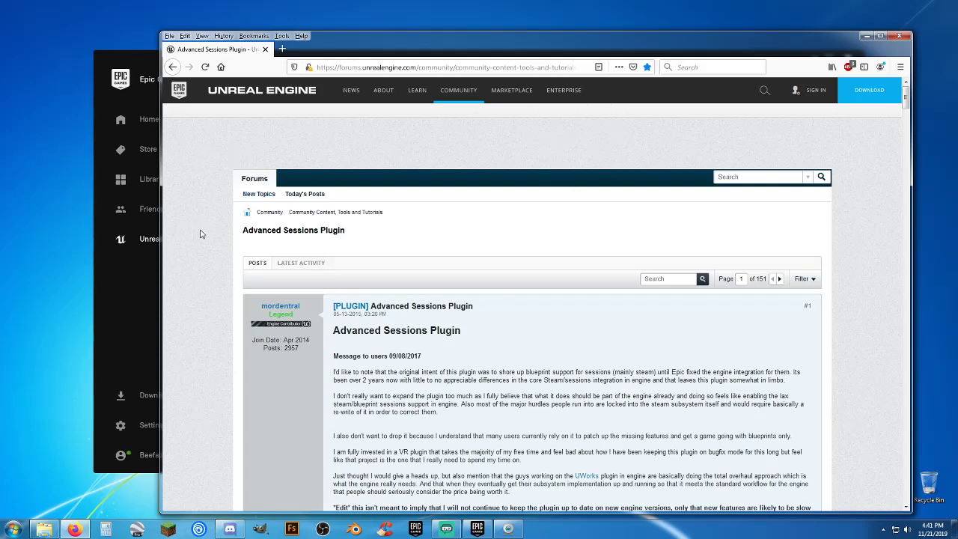
# Scroll the Advanced Sessions Plugin forum thread down to the Plugin Zip File Download section
pyautogui.scroll(-3)
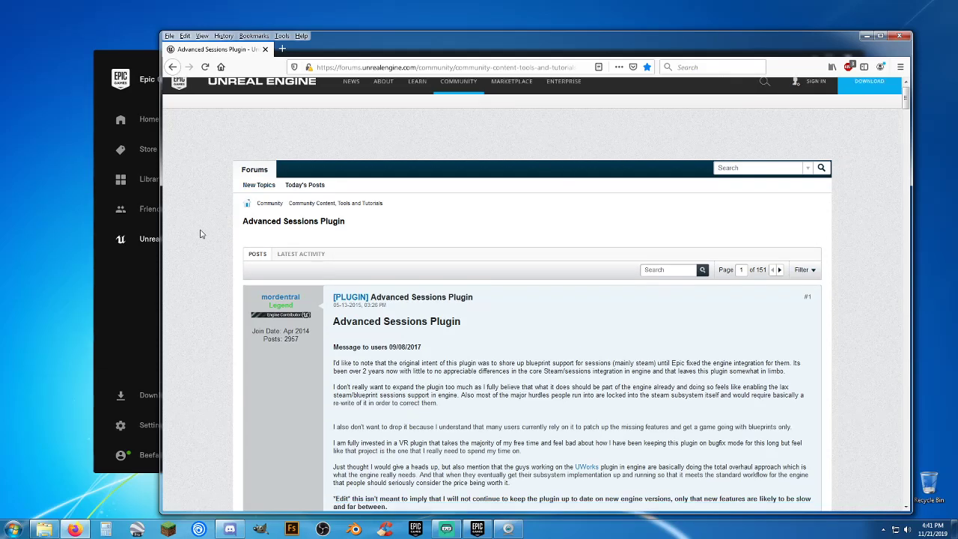
pyautogui.scroll(-3)
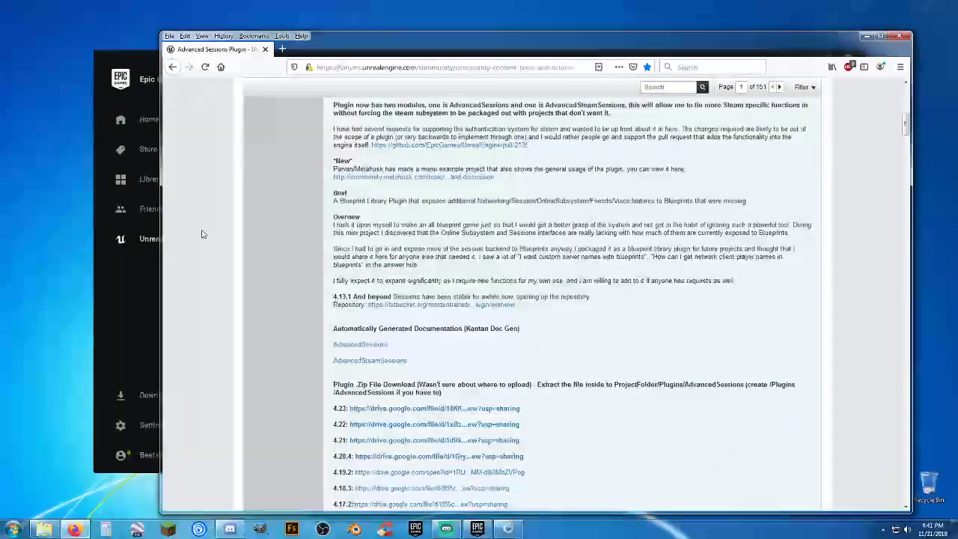
pyautogui.scroll(-3)
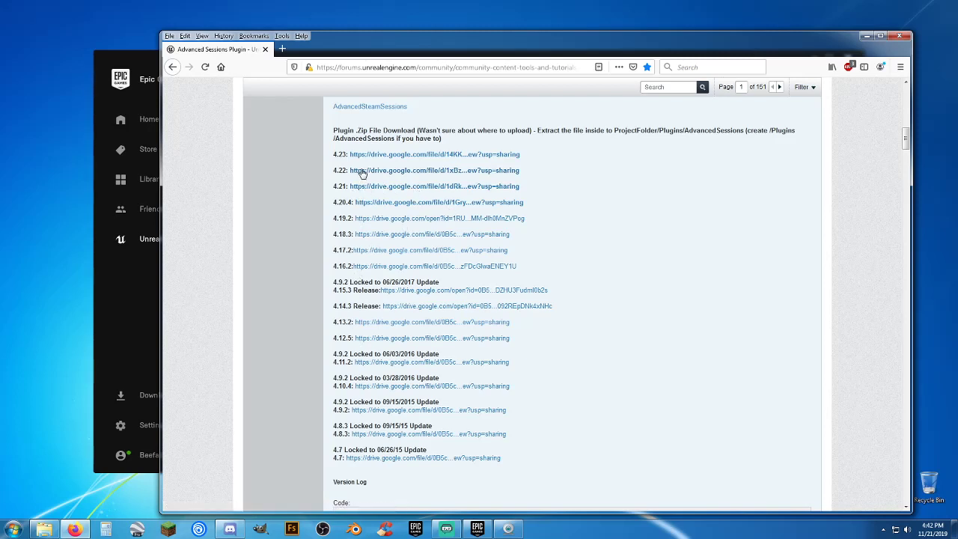
pyautogui.moveTo(549, 207)
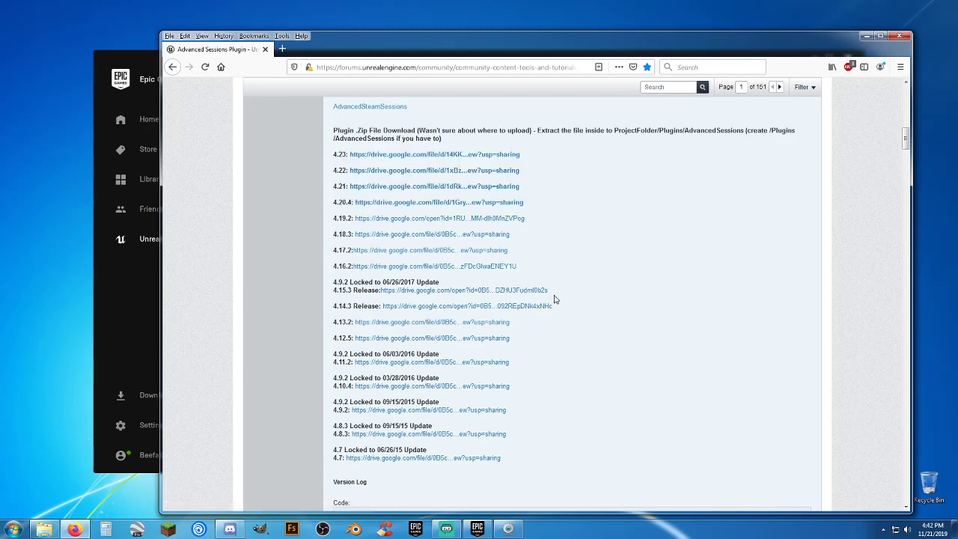
pyautogui.moveTo(608, 229)
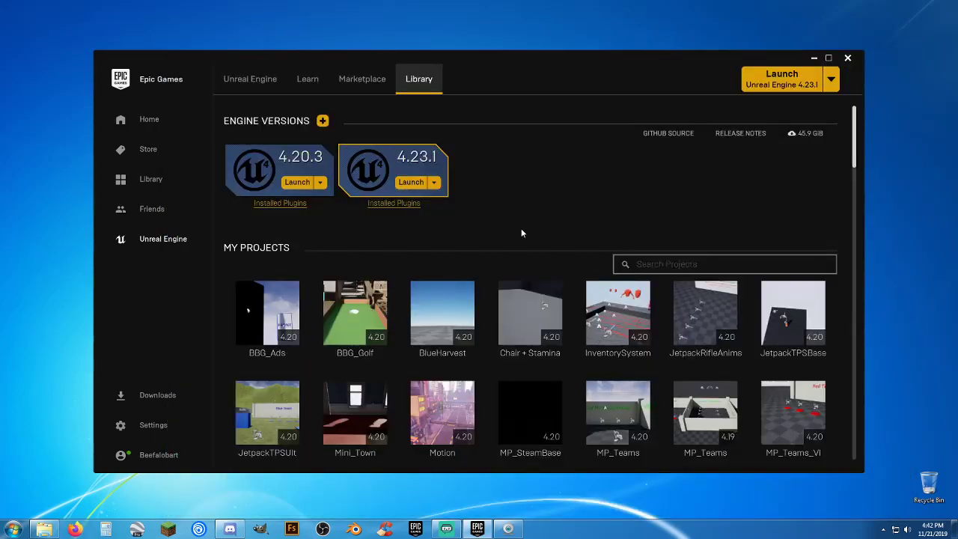
pyautogui.moveTo(553, 199)
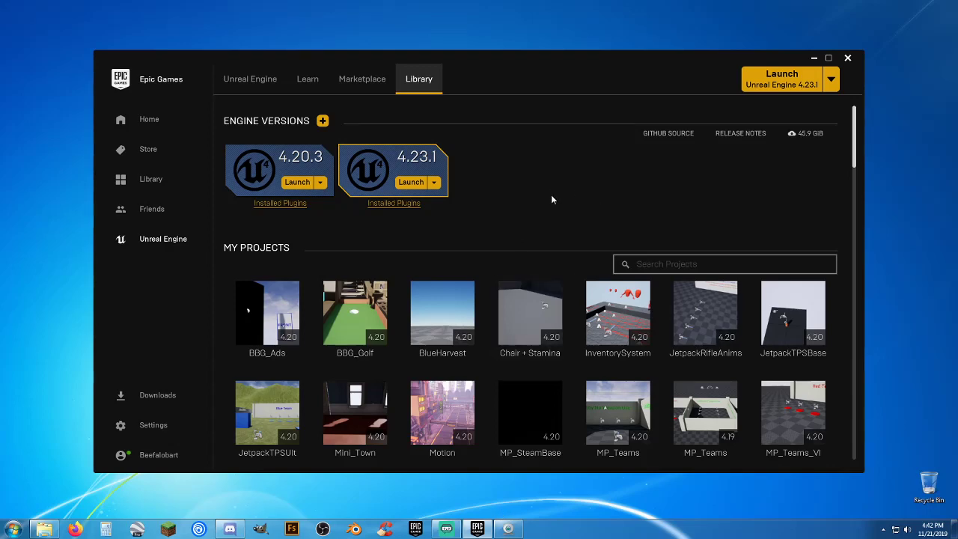
# Bring up the context menu (Open, Show in folder, Clone, Delete) for the SMST_blah project
pyautogui.scroll(-3)
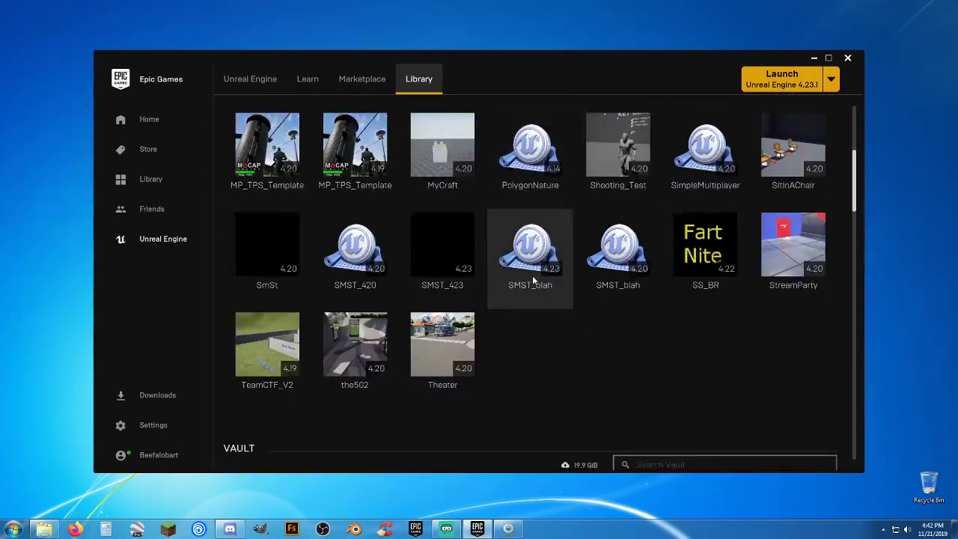
pyautogui.moveTo(542, 305)
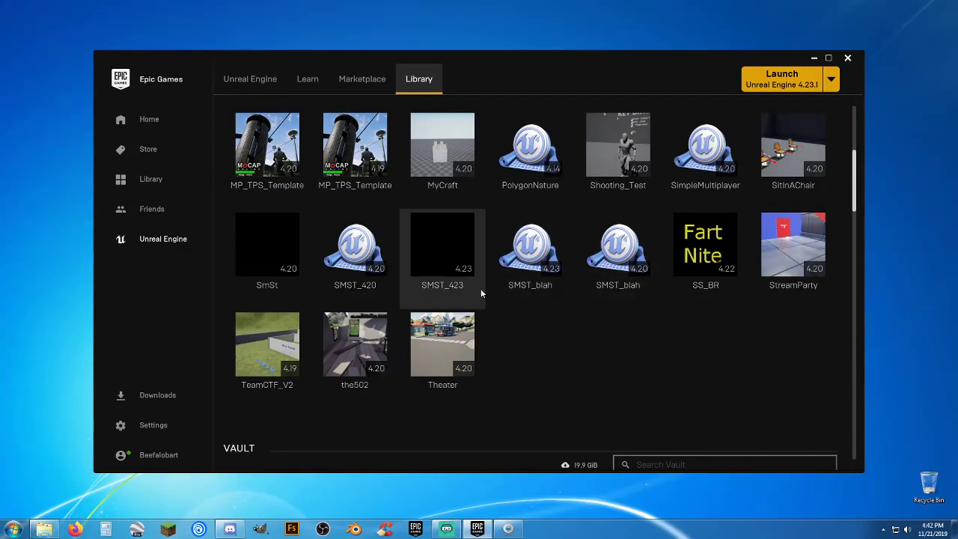
pyautogui.moveTo(530, 257)
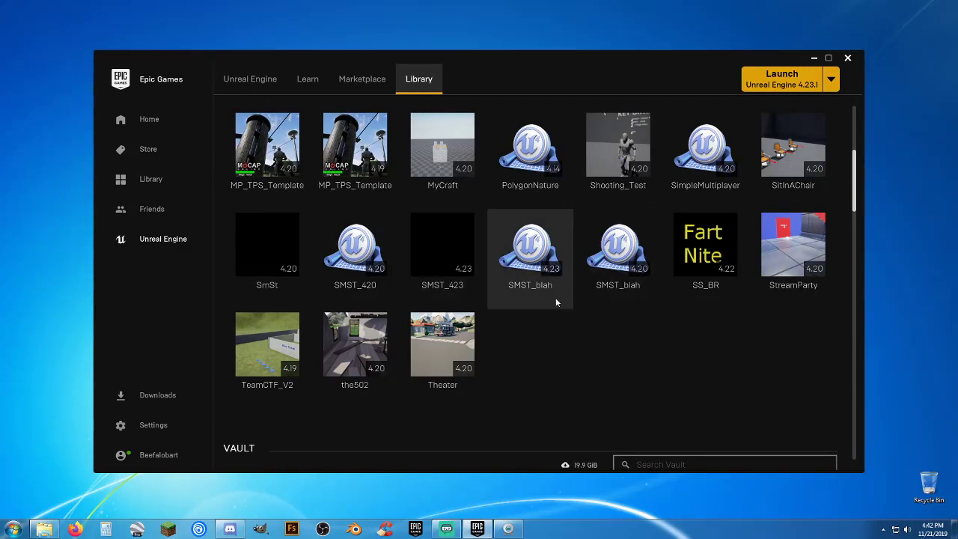
pyautogui.rightClick(617, 251)
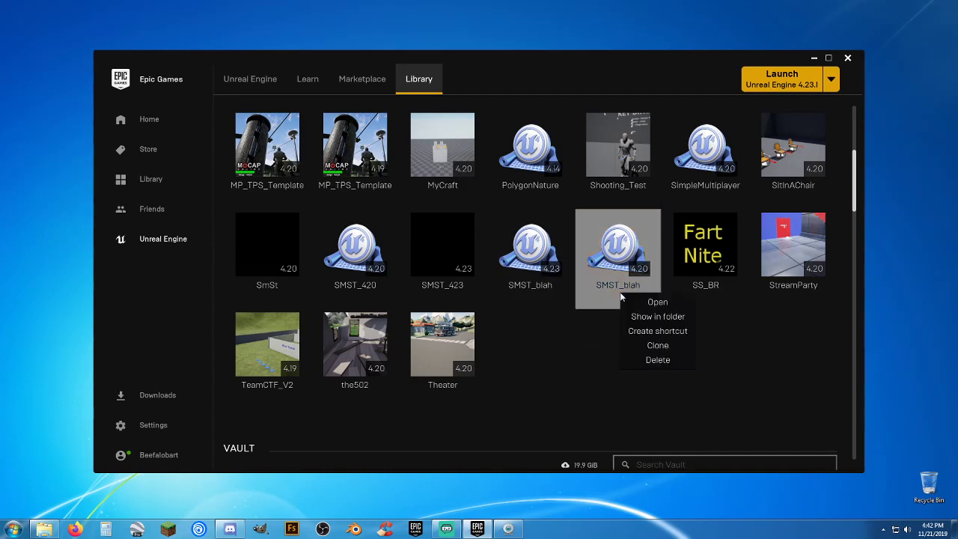
pyautogui.moveTo(658, 359)
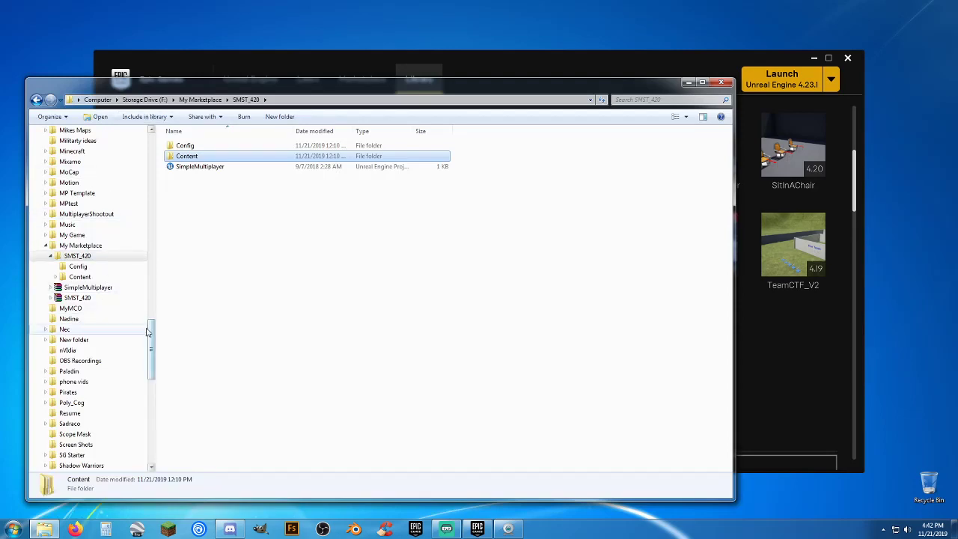
# Navigate via Documents > Unreal Projects to SMST_blah 4.23 and show its Plugins folder
pyautogui.scroll(3)
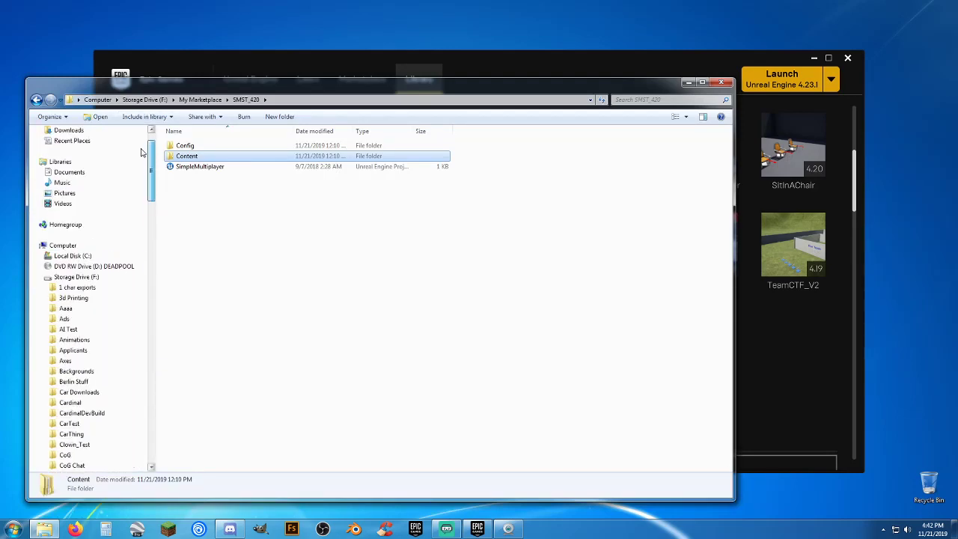
pyautogui.scroll(3)
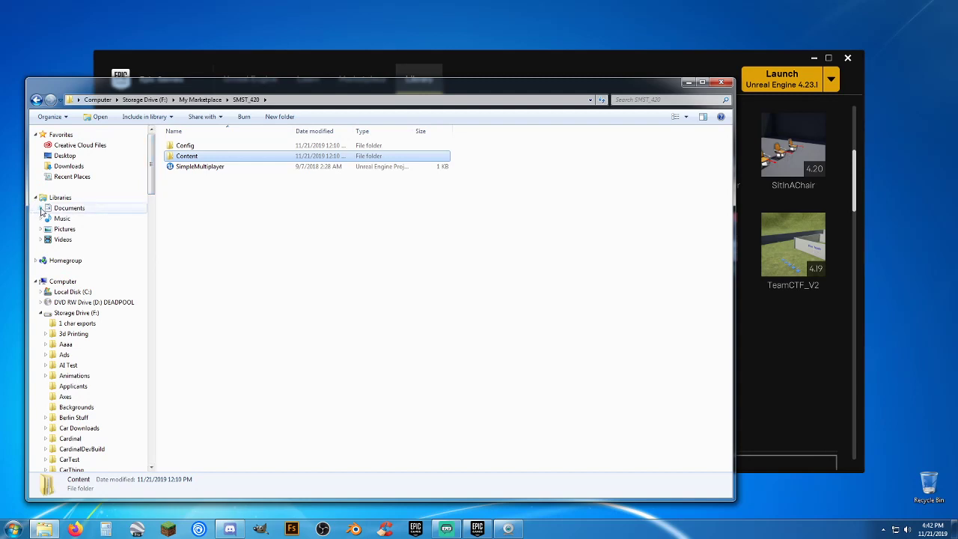
pyautogui.click(41, 207)
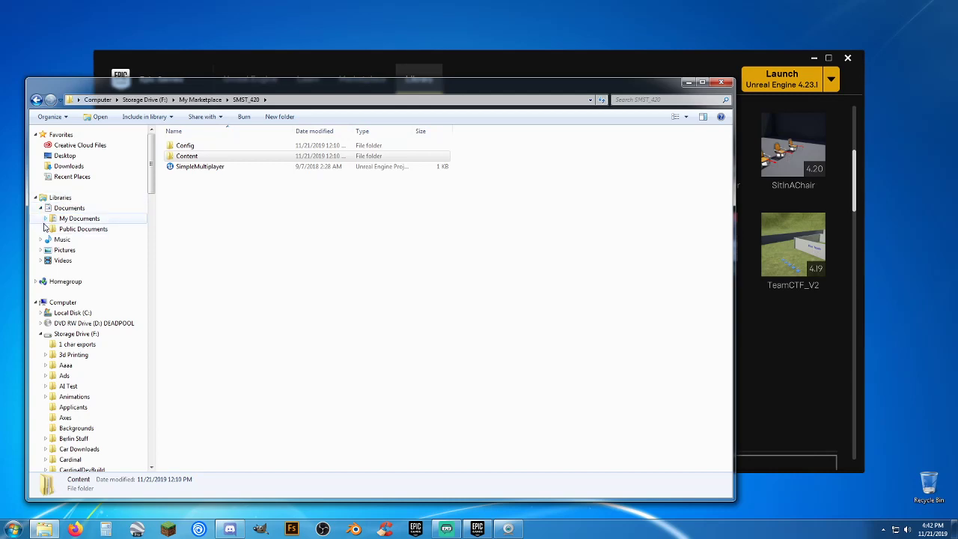
pyautogui.click(45, 218)
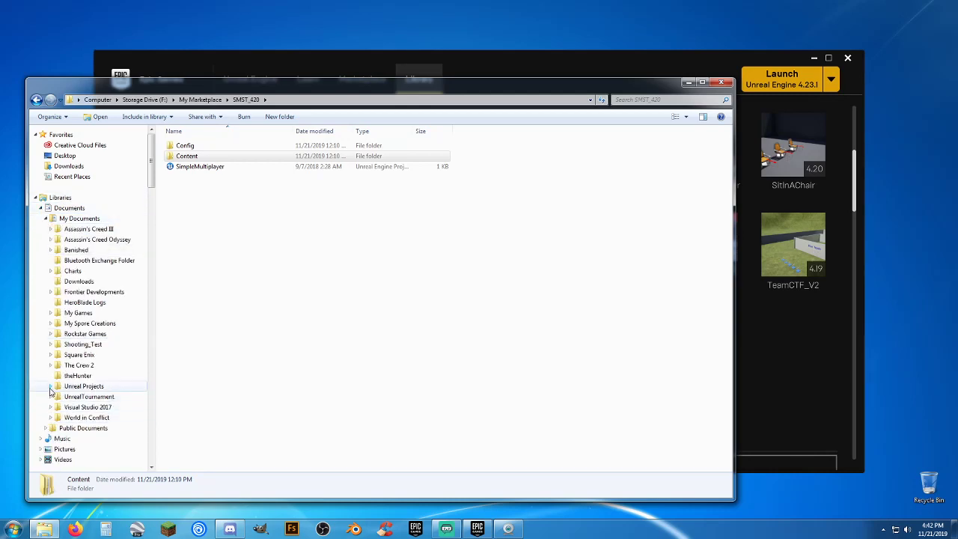
pyautogui.click(51, 387)
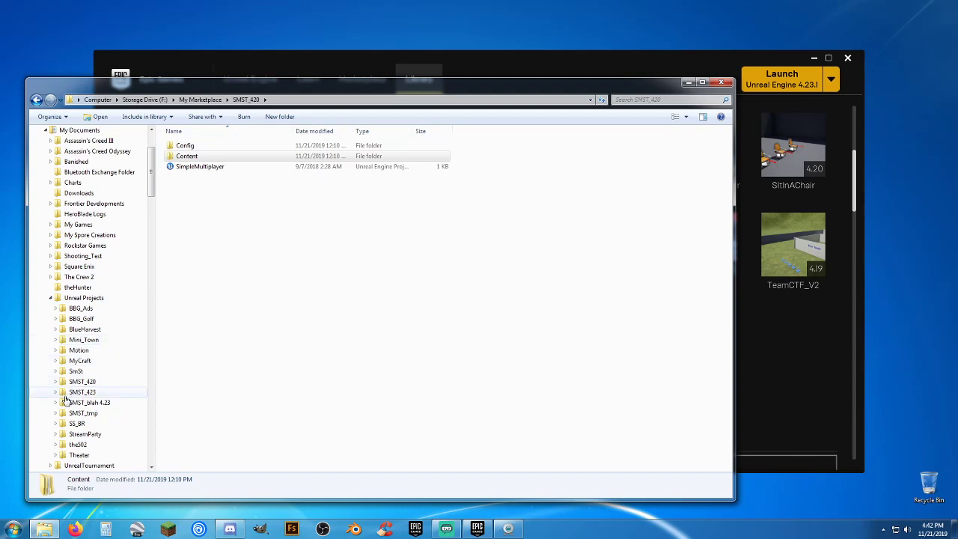
pyautogui.moveTo(90, 403)
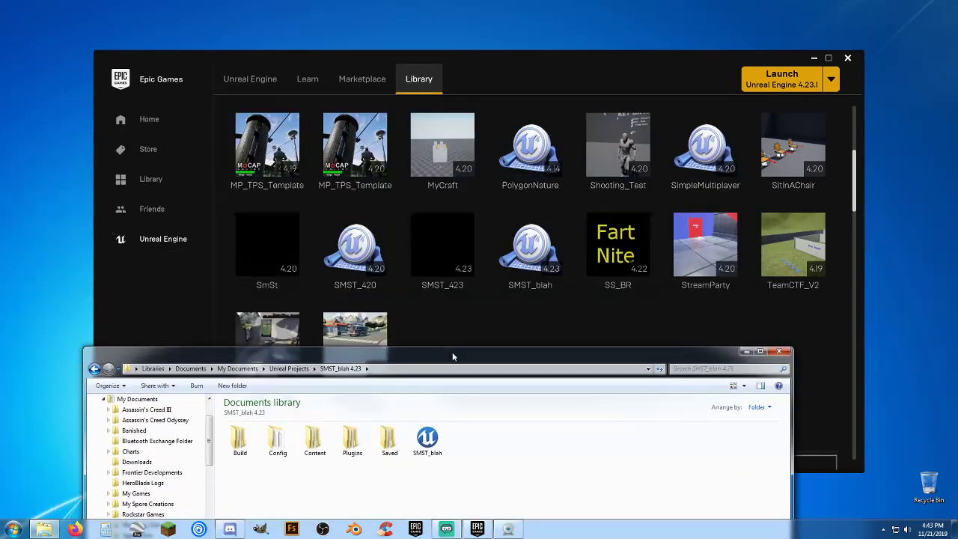
pyautogui.moveTo(452, 357); pyautogui.dragTo(467, 335)
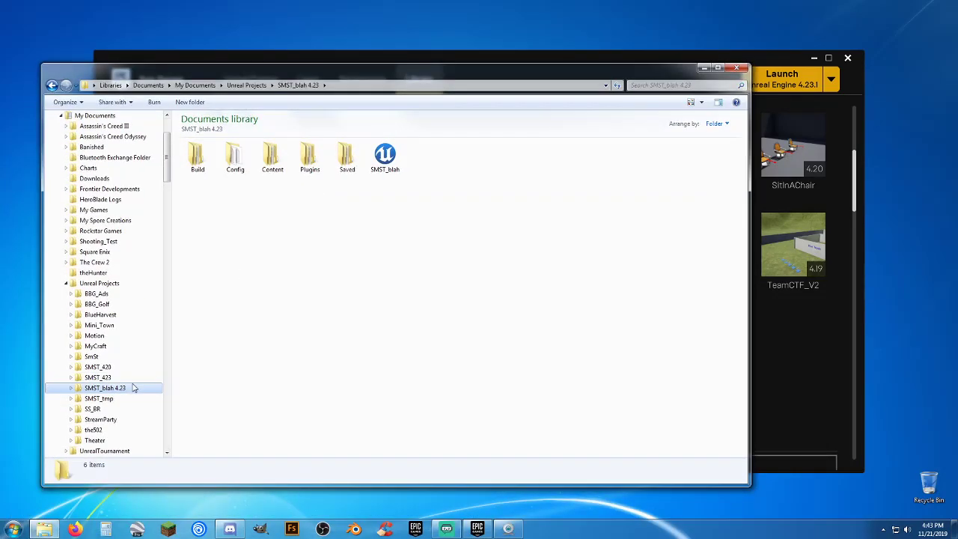
pyautogui.moveTo(284, 232)
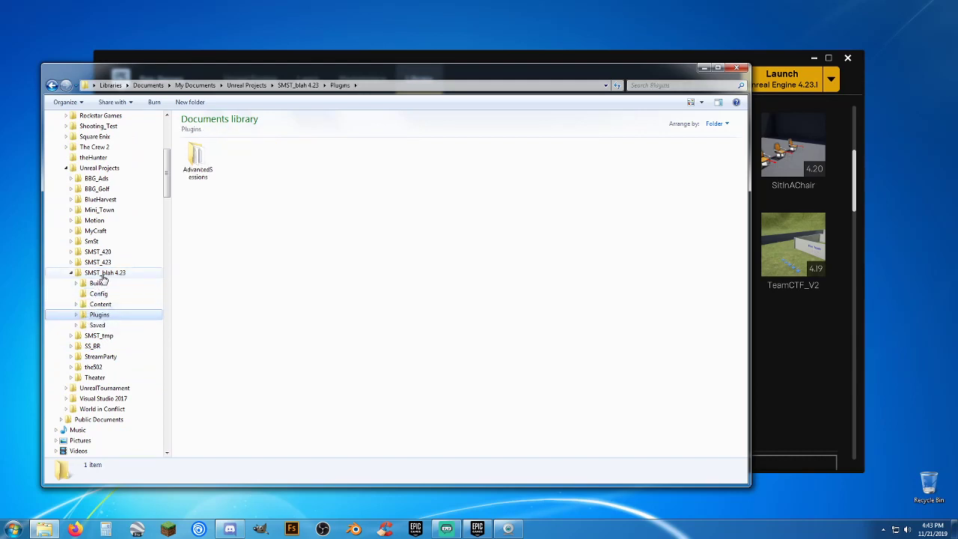
pyautogui.click(197, 161)
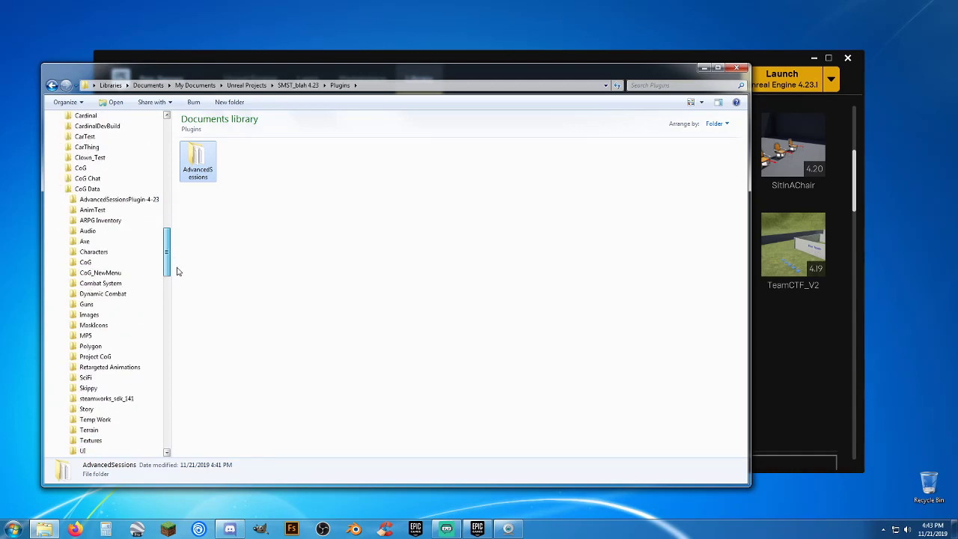
# Delete the ExampleBlueprints folder from AdvancedSessionsPlugin-4-23
pyautogui.scroll(-3)
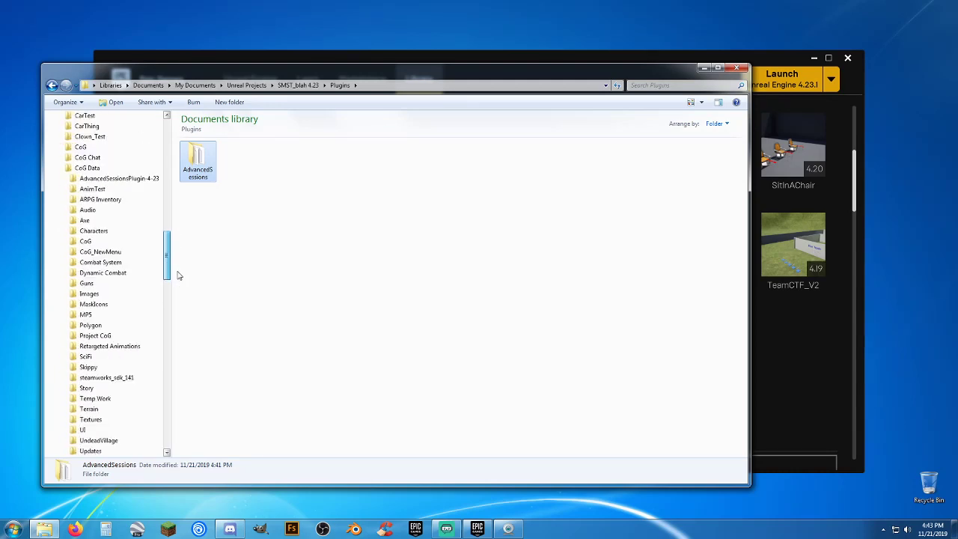
pyautogui.scroll(3)
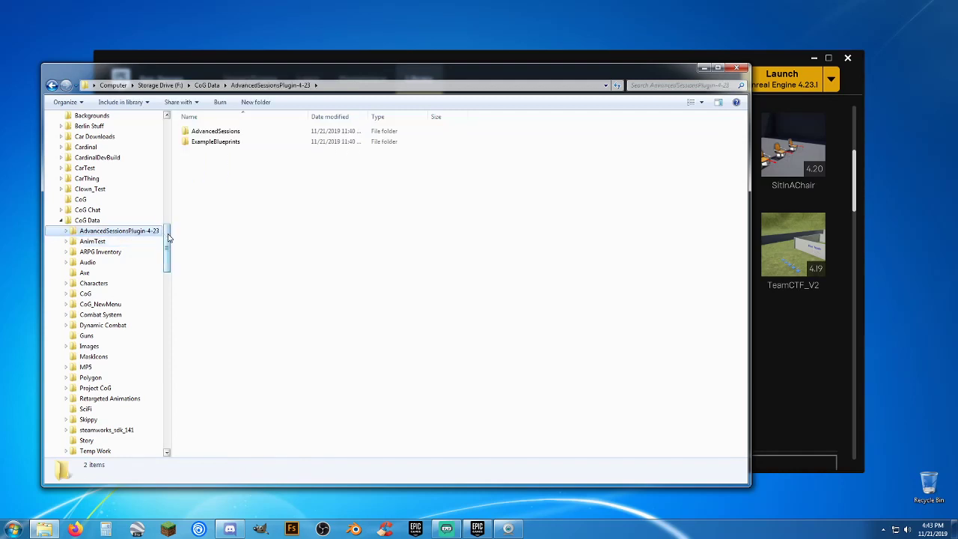
pyautogui.click(216, 140)
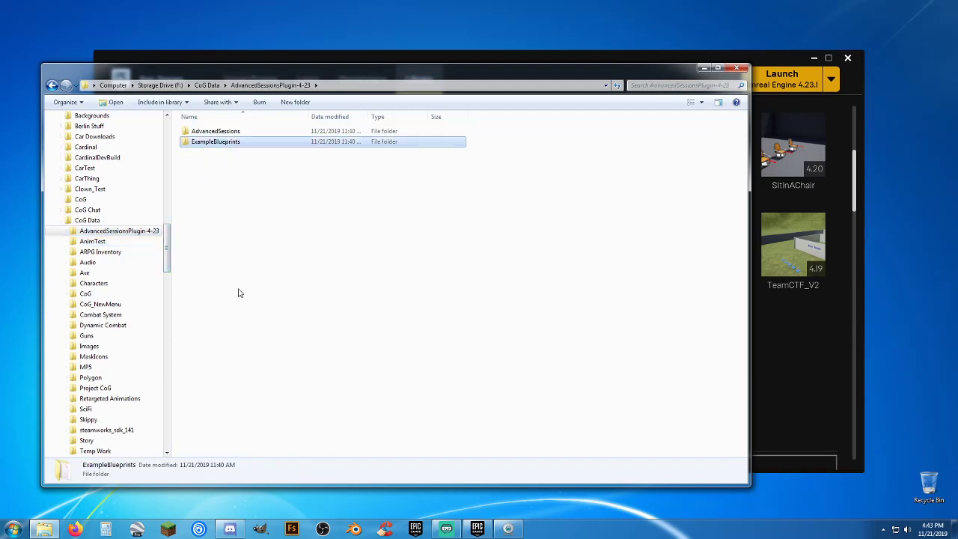
pyautogui.moveTo(237, 189)
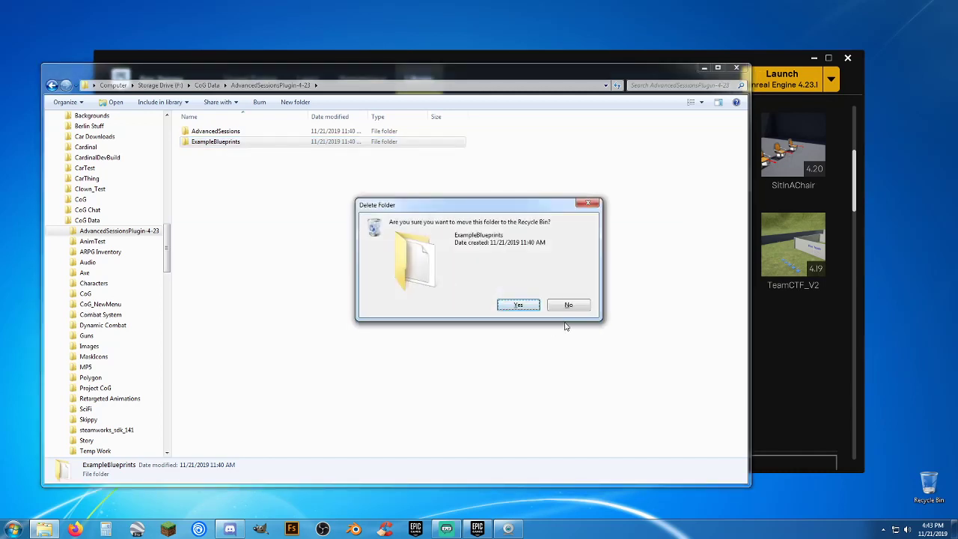
pyautogui.click(518, 305)
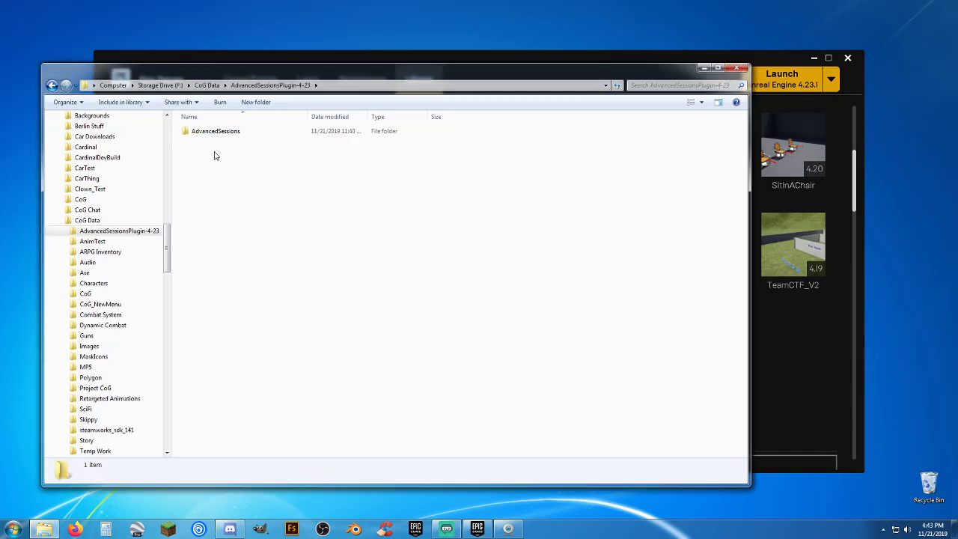
# Inspect the remaining AdvancedSessions folder's contents and return to the plugin's top folder
pyautogui.click(215, 132)
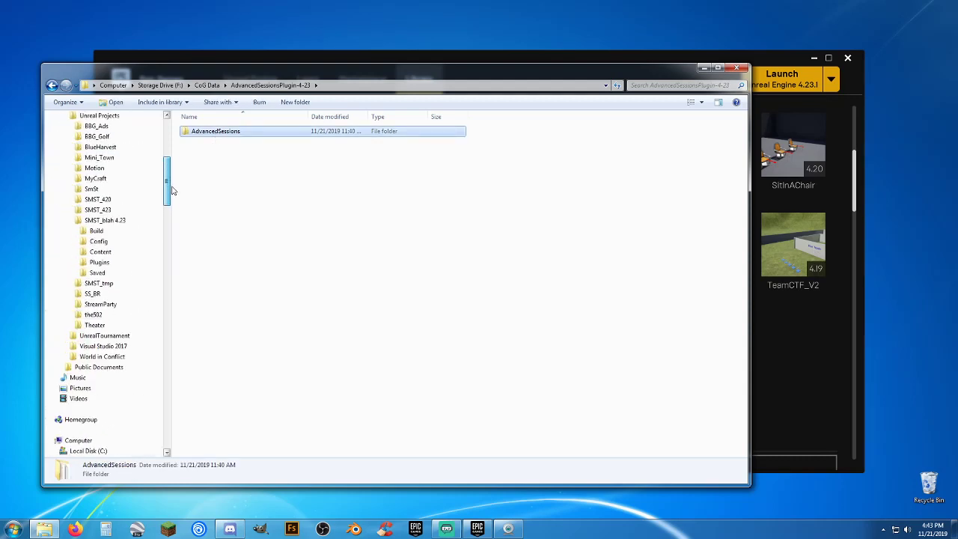
pyautogui.doubleClick(216, 132)
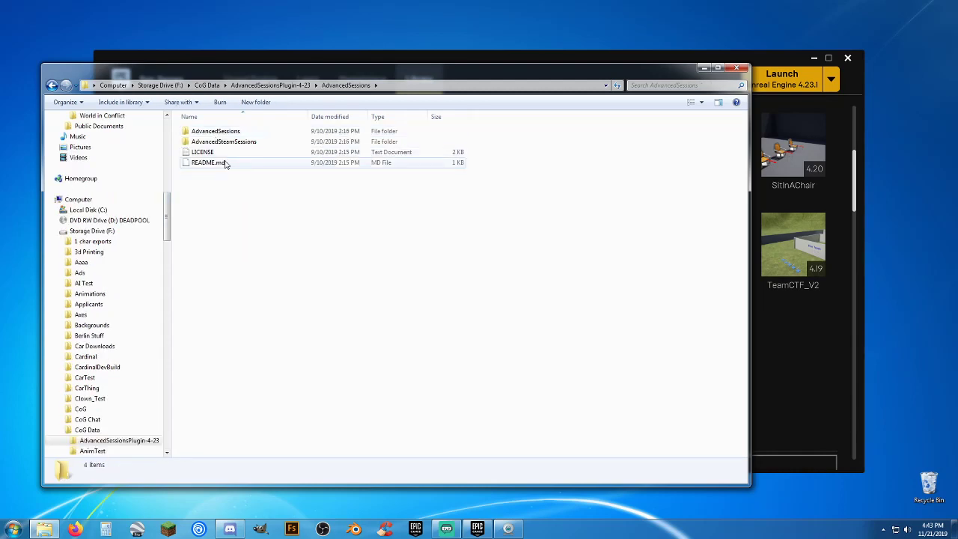
pyautogui.scroll(-3)
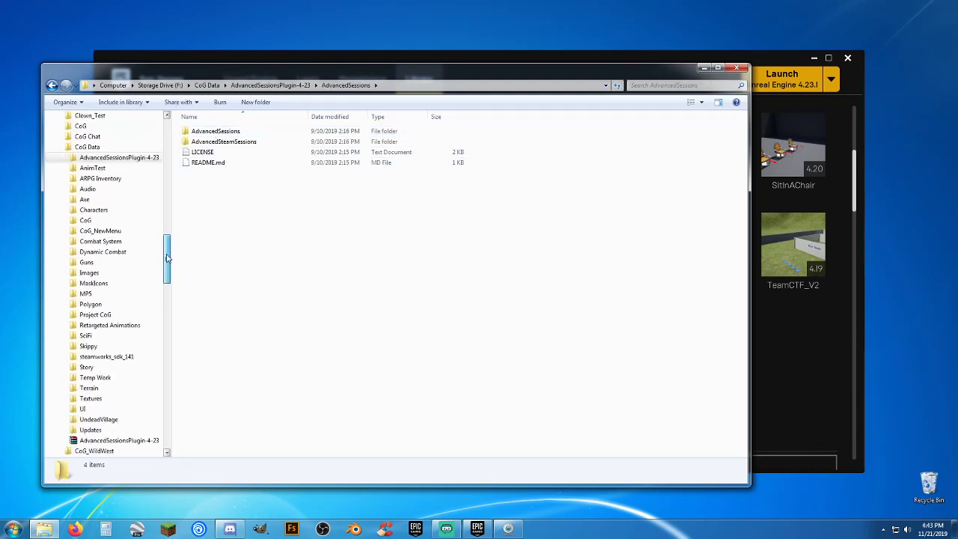
pyautogui.click(120, 158)
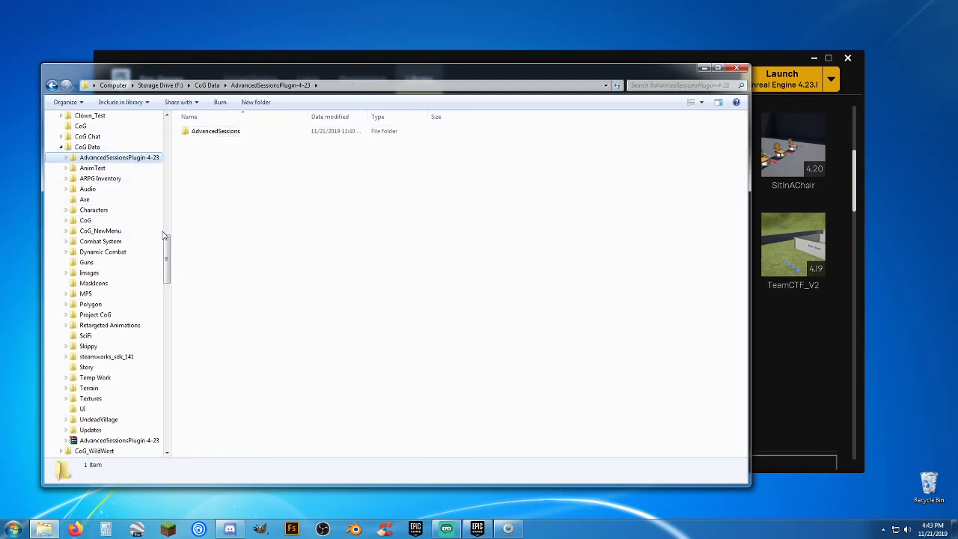
pyautogui.scroll(-3)
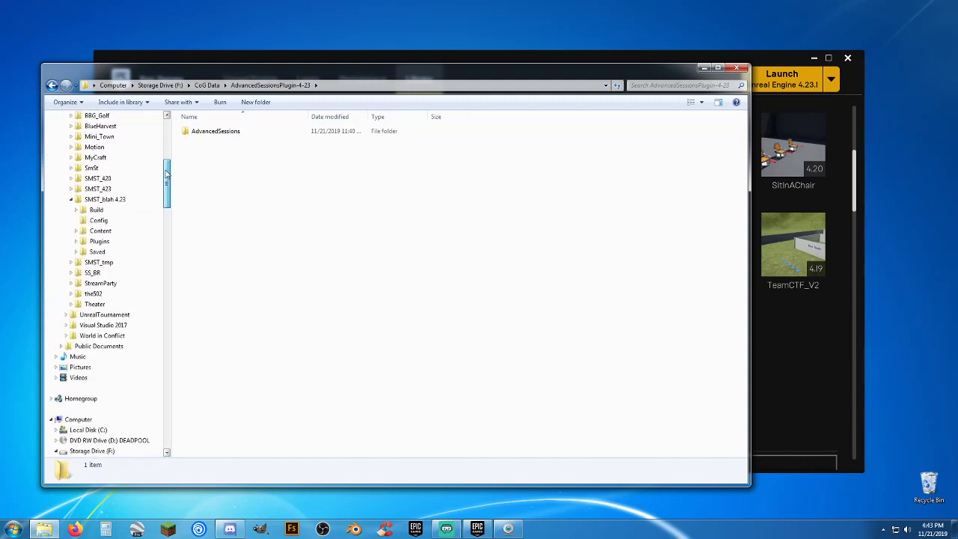
pyautogui.click(215, 132)
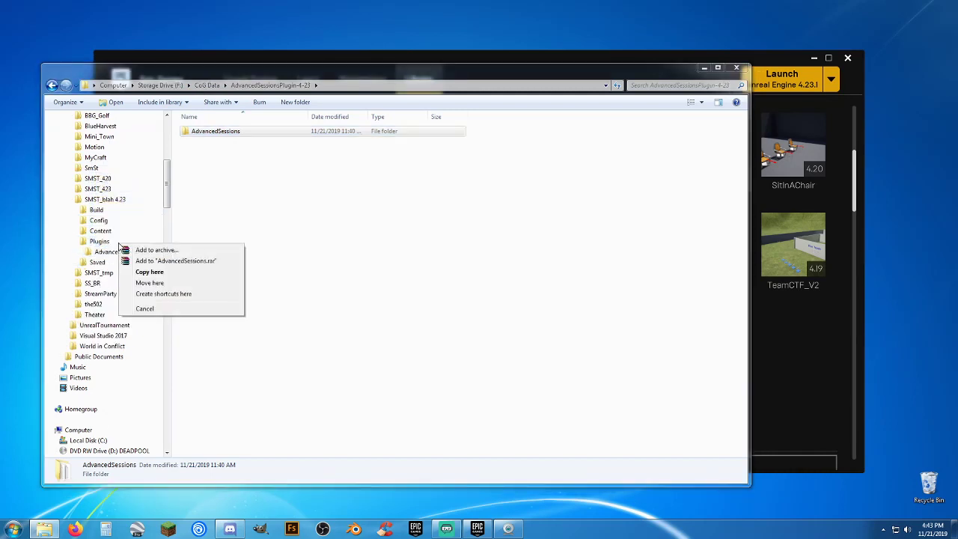
# Copy AdvancedSessions into SMST_blah 4.23's Plugins, merging folders and replacing all conflicting files
pyautogui.click(150, 273)
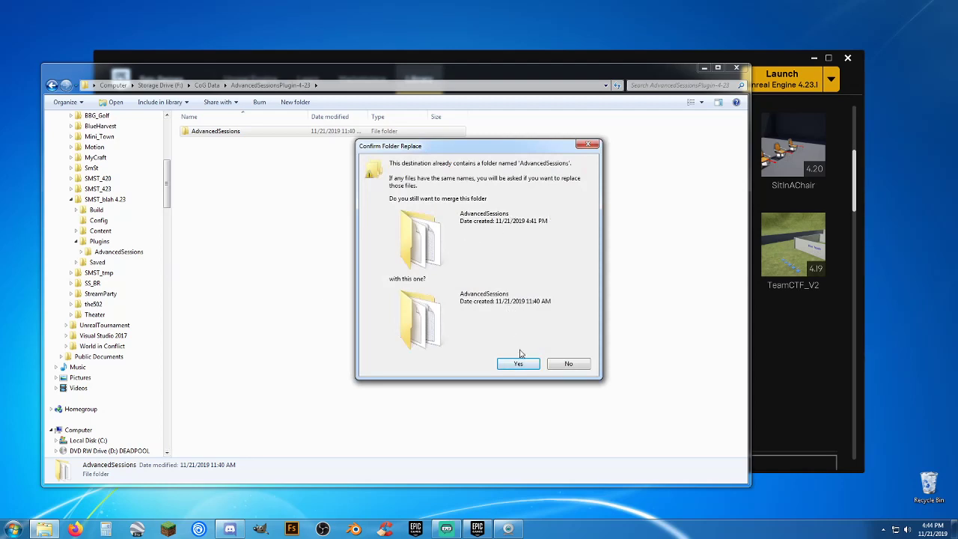
pyautogui.click(518, 364)
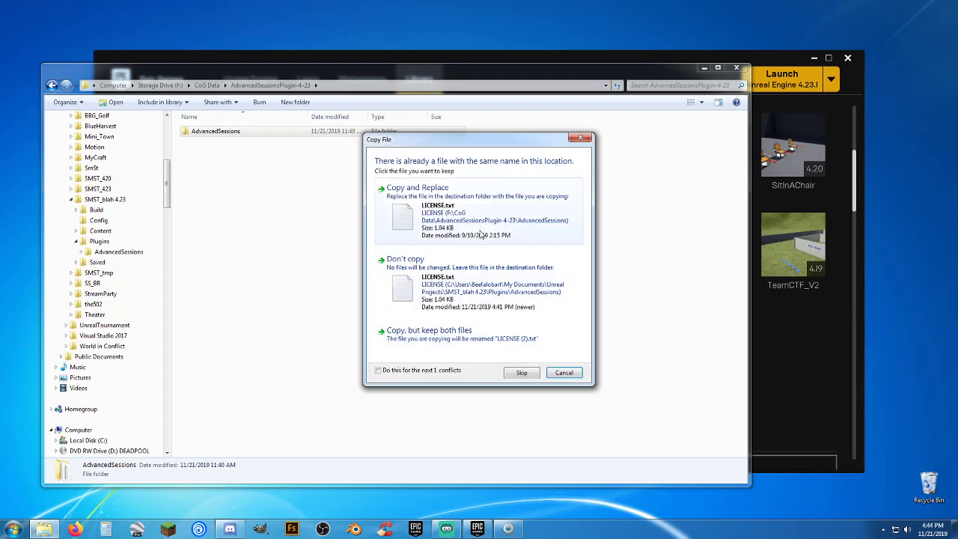
pyautogui.moveTo(377, 374)
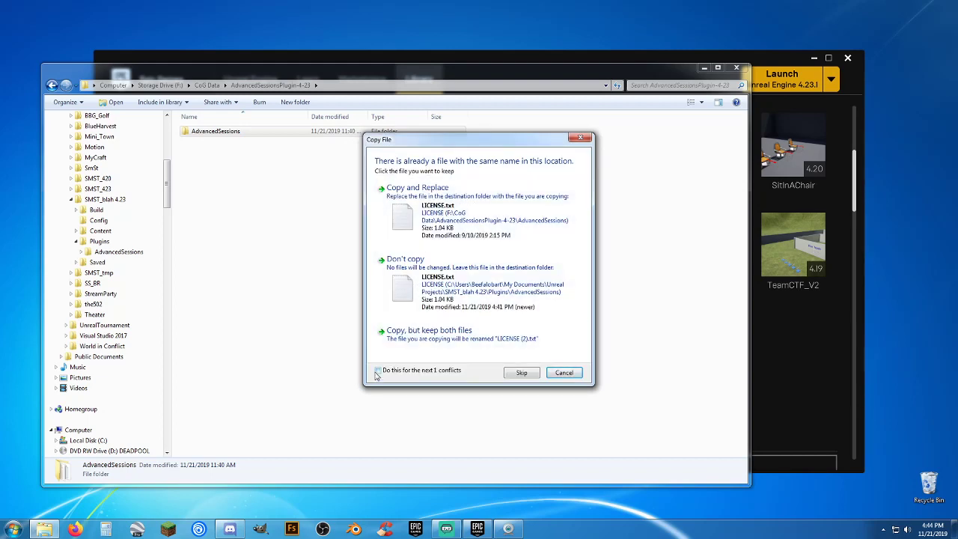
pyautogui.click(378, 371)
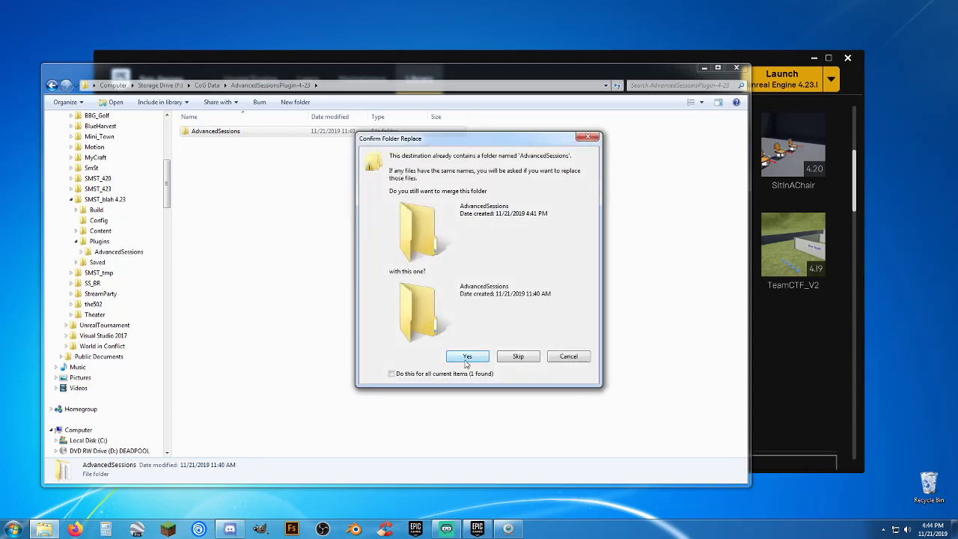
pyautogui.click(391, 375)
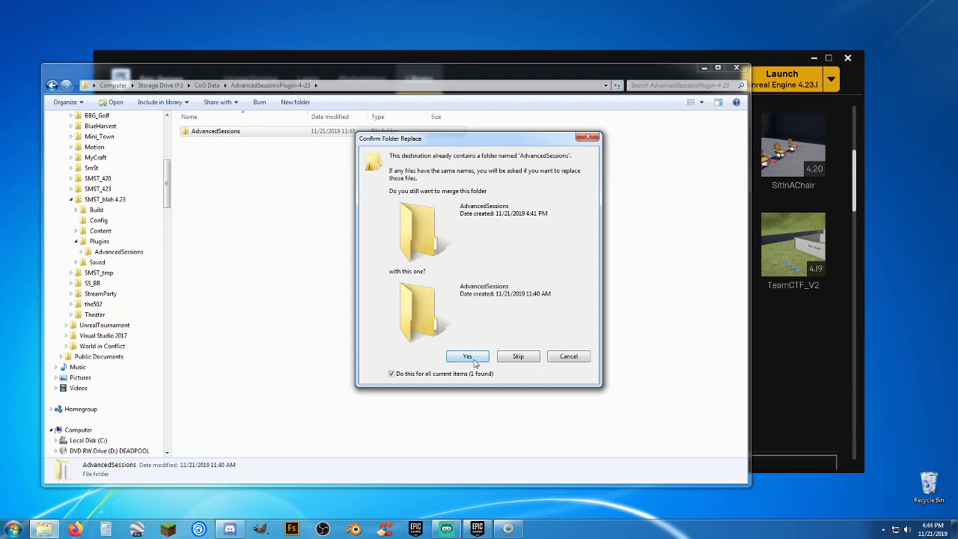
pyautogui.click(467, 357)
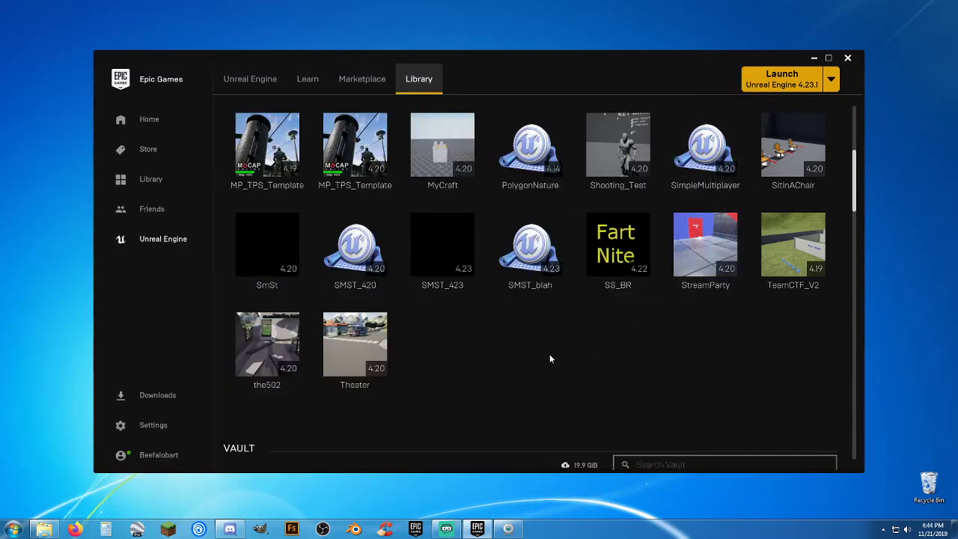
pyautogui.moveTo(530, 247)
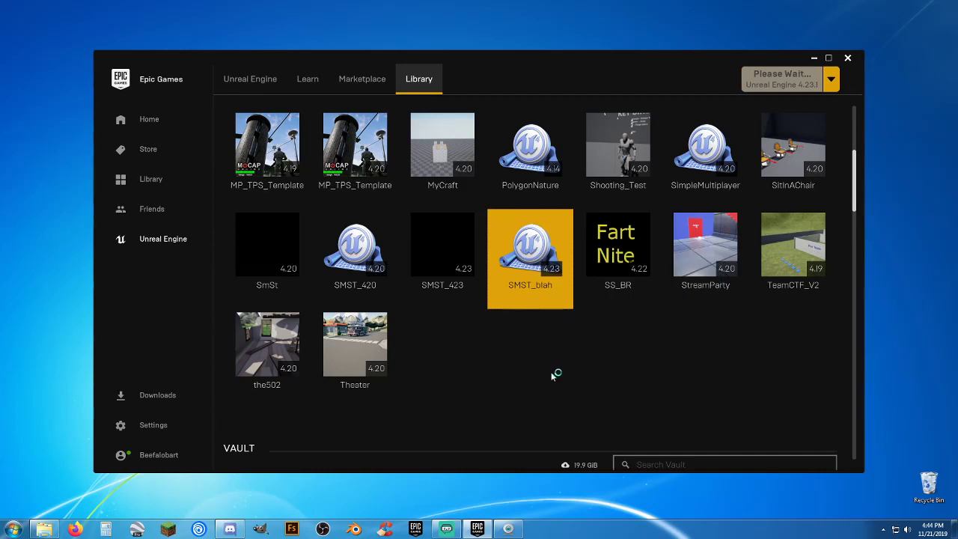
# Launch the SMST_blah project from the launcher library into Unreal Editor
pyautogui.doubleClick(531, 258)
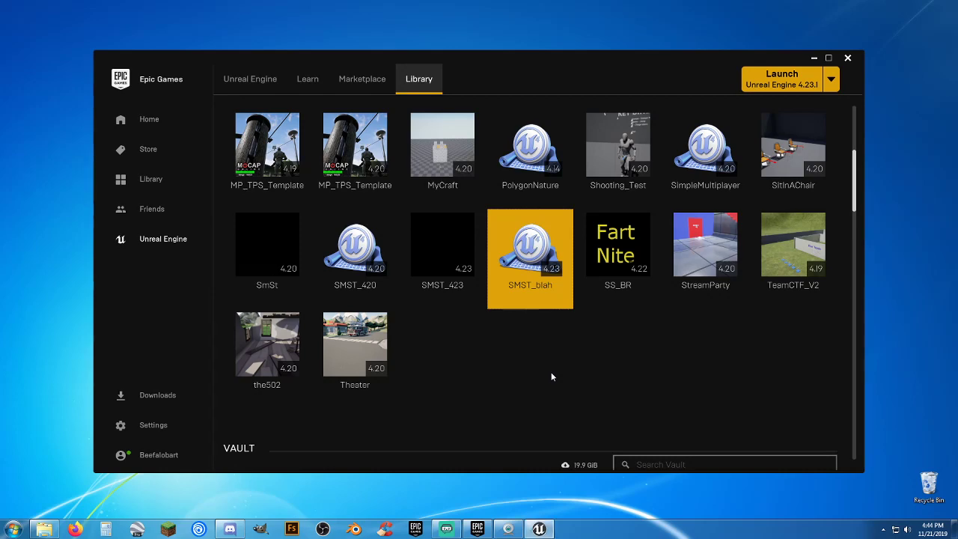
pyautogui.doubleClick(531, 245)
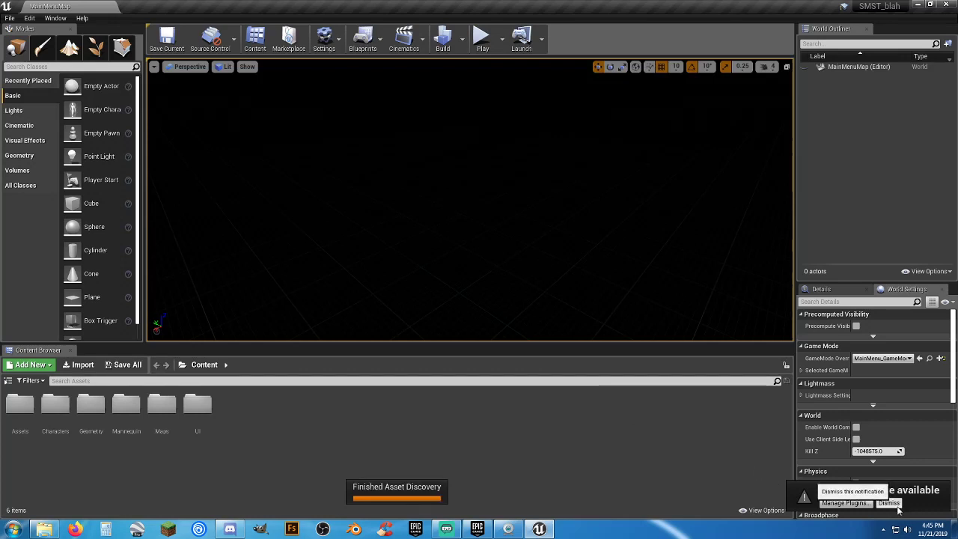
# Dismiss the engine notification and play the level as a Standalone Game
pyautogui.click(890, 503)
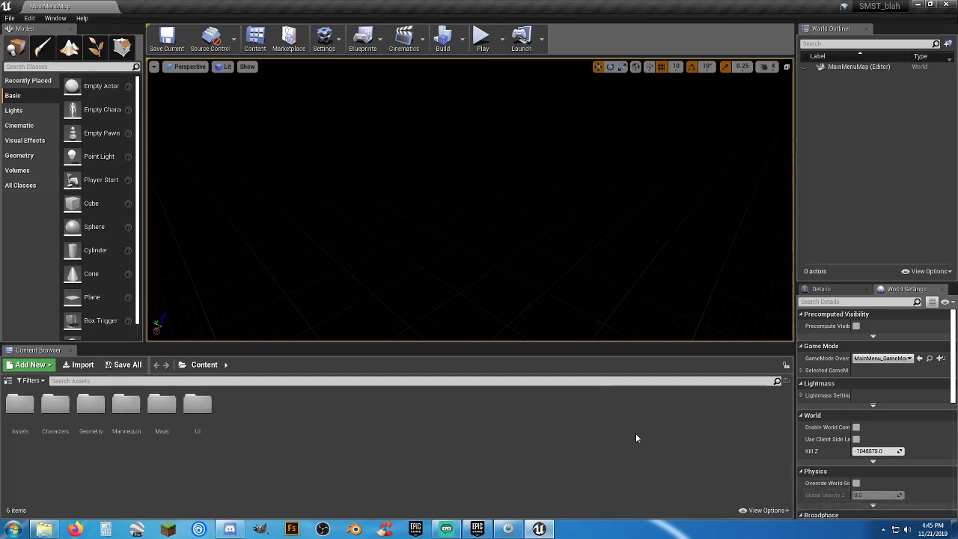
pyautogui.moveTo(345, 407)
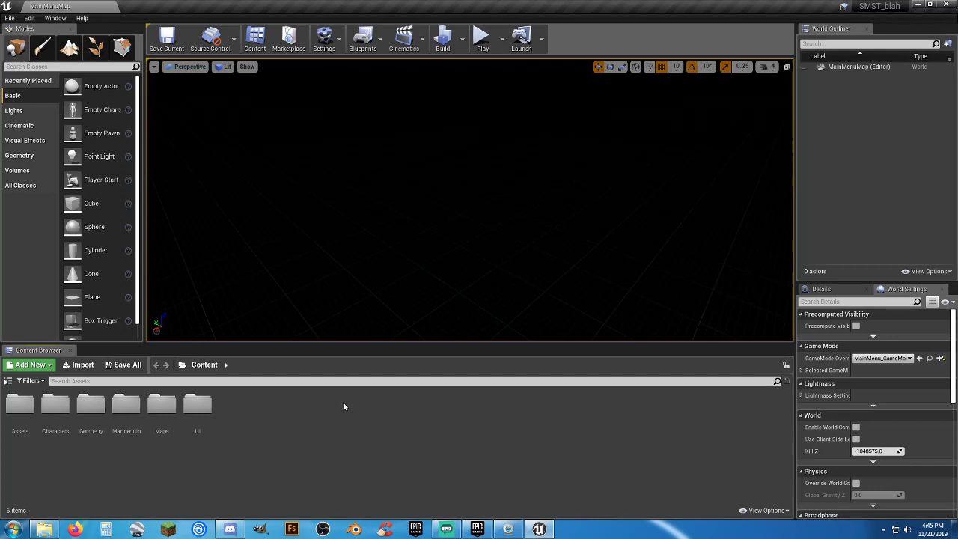
pyautogui.moveTo(310, 419)
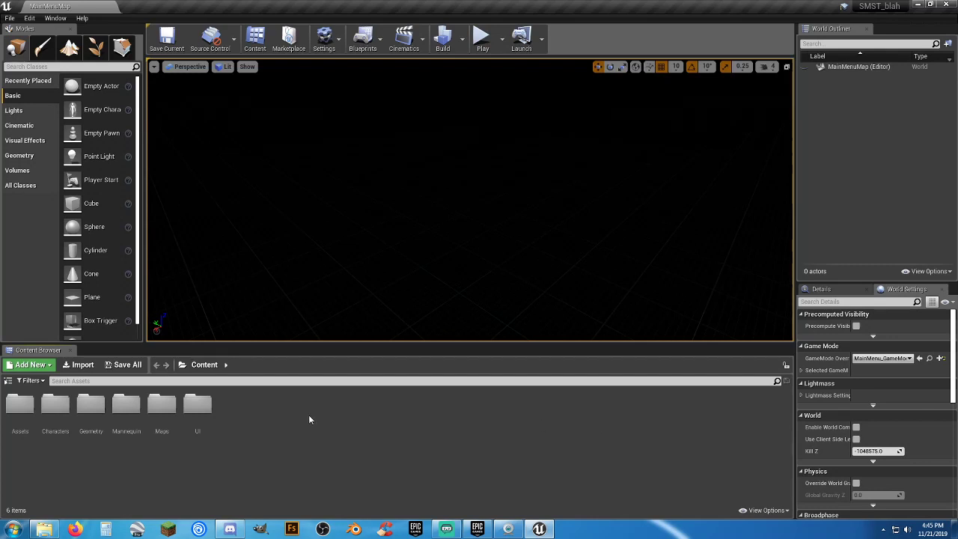
pyautogui.moveTo(306, 416)
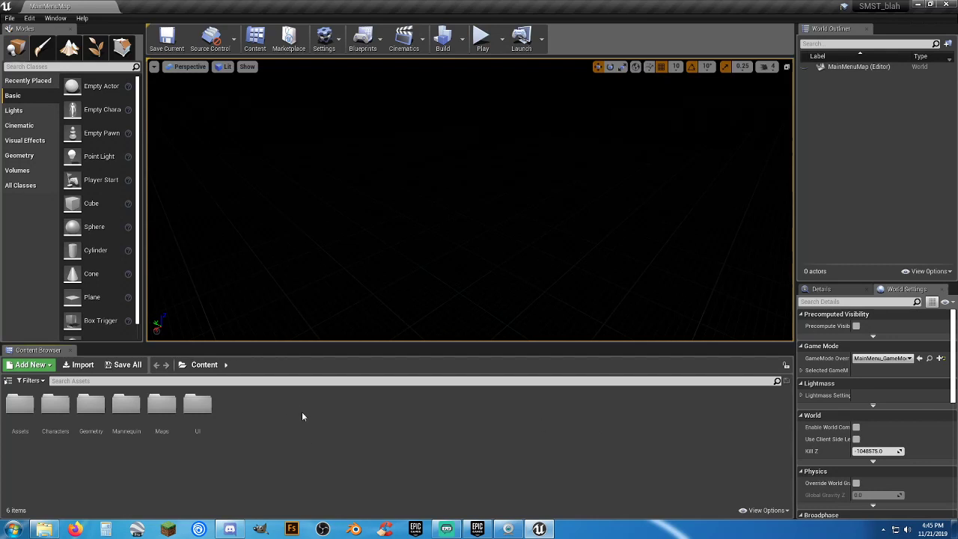
pyautogui.moveTo(502, 37)
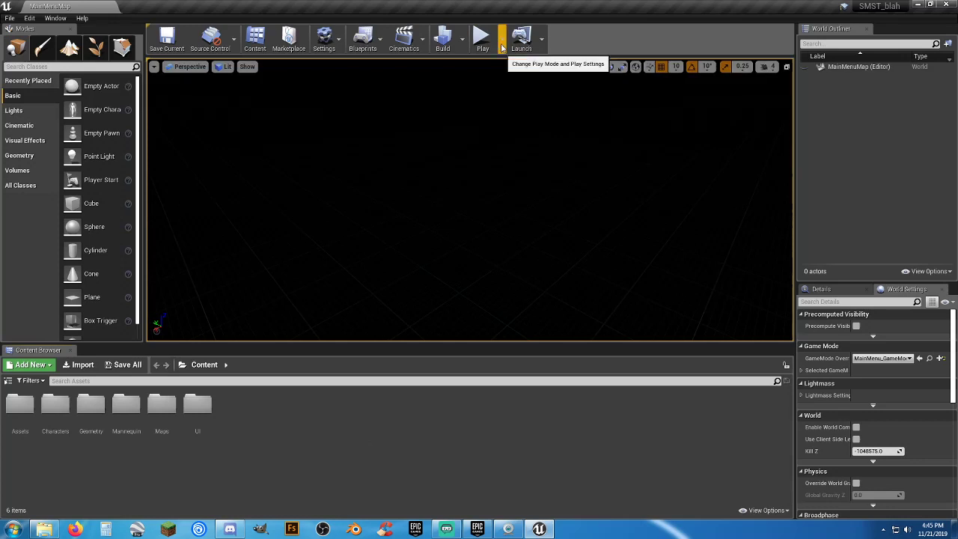
pyautogui.click(494, 37)
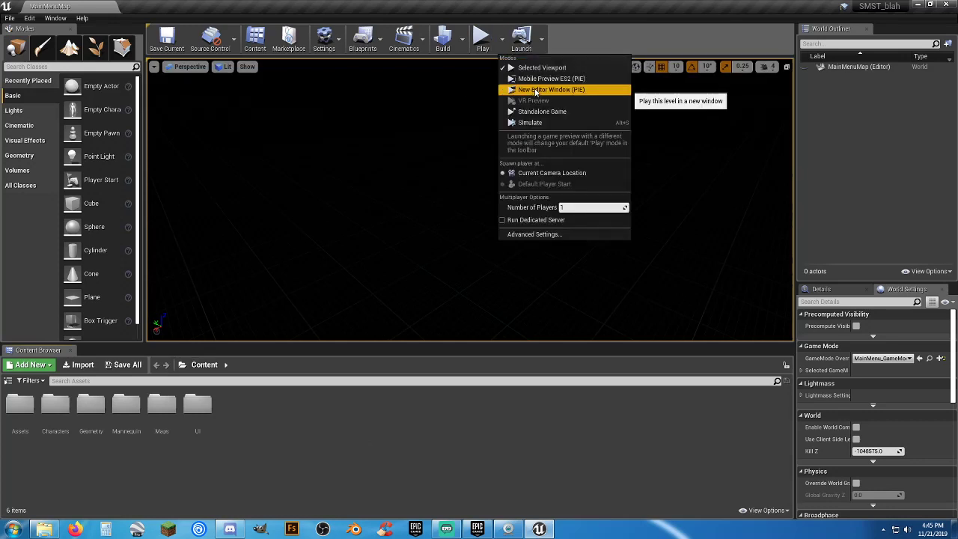
pyautogui.moveTo(551, 92)
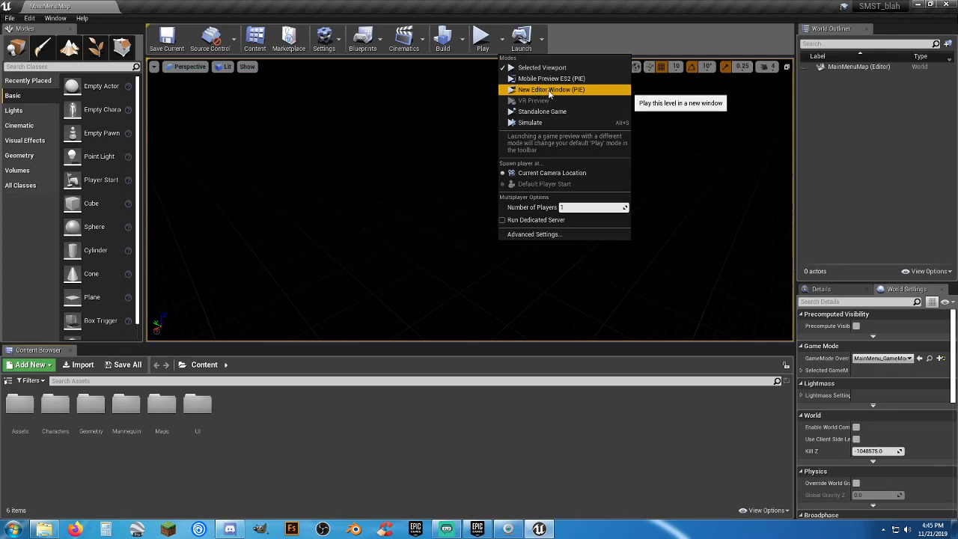
pyautogui.moveTo(543, 111)
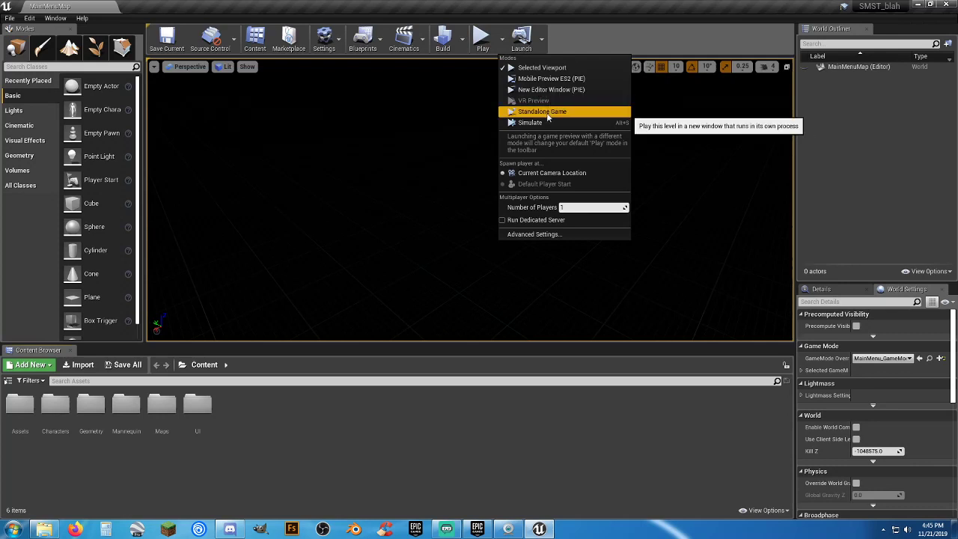
pyautogui.click(542, 111)
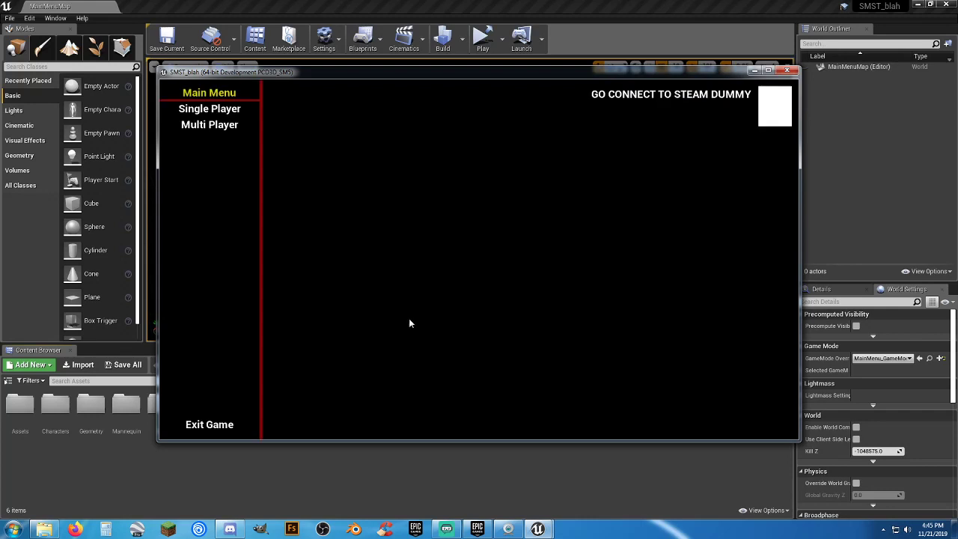
pyautogui.moveTo(647, 111)
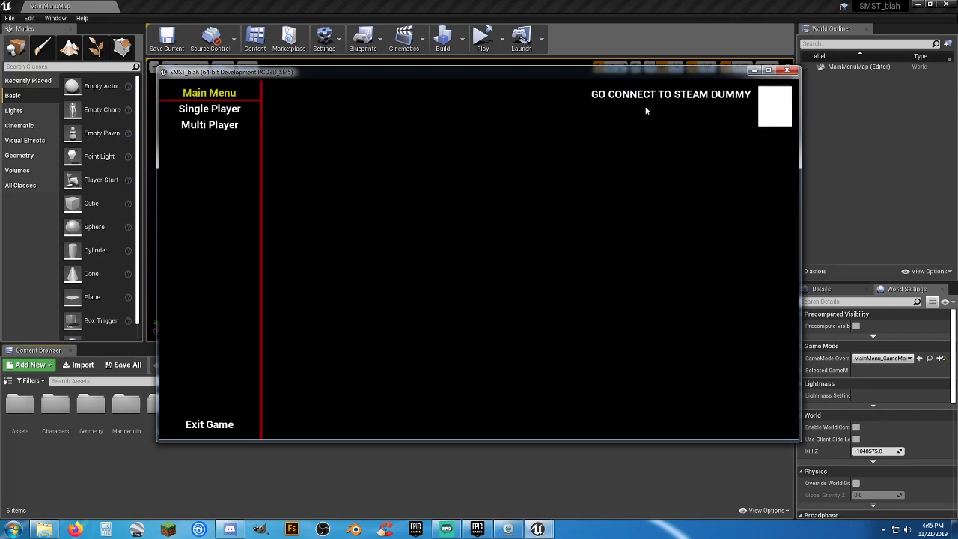
pyautogui.moveTo(665, 309)
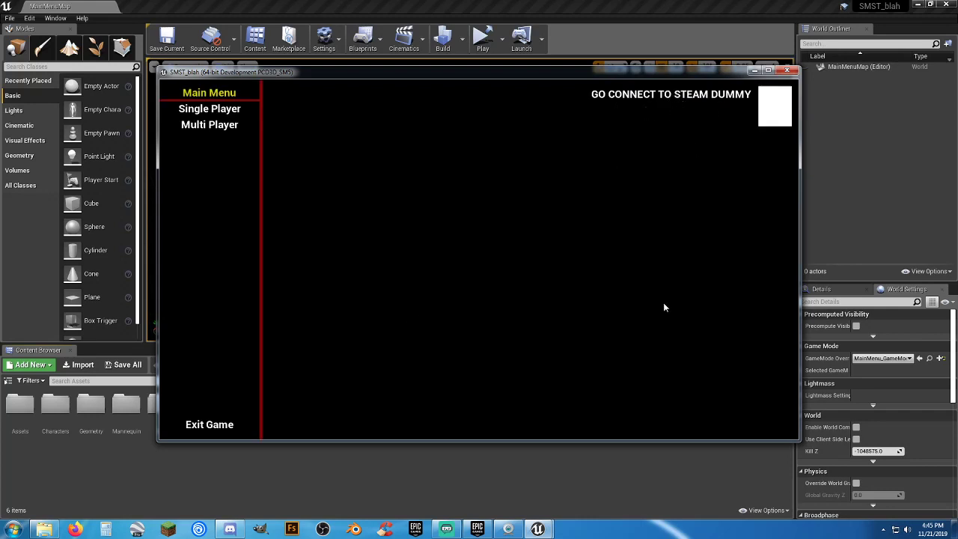
pyautogui.moveTo(715, 410)
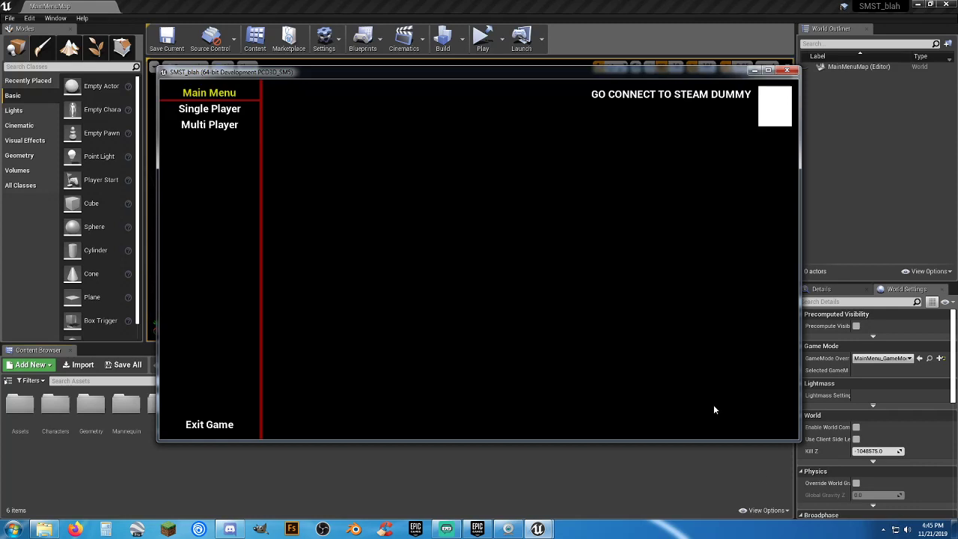
pyautogui.moveTo(659, 327)
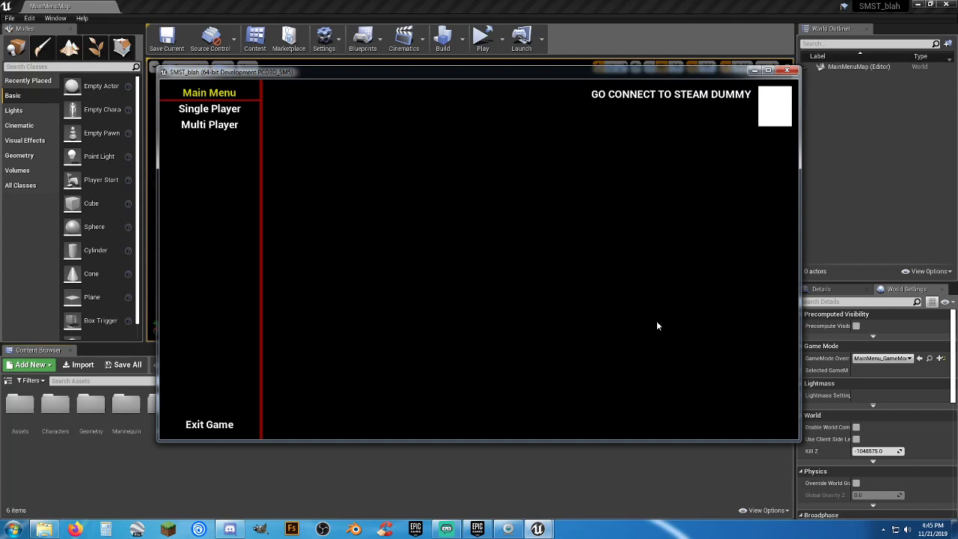
pyautogui.moveTo(632, 162)
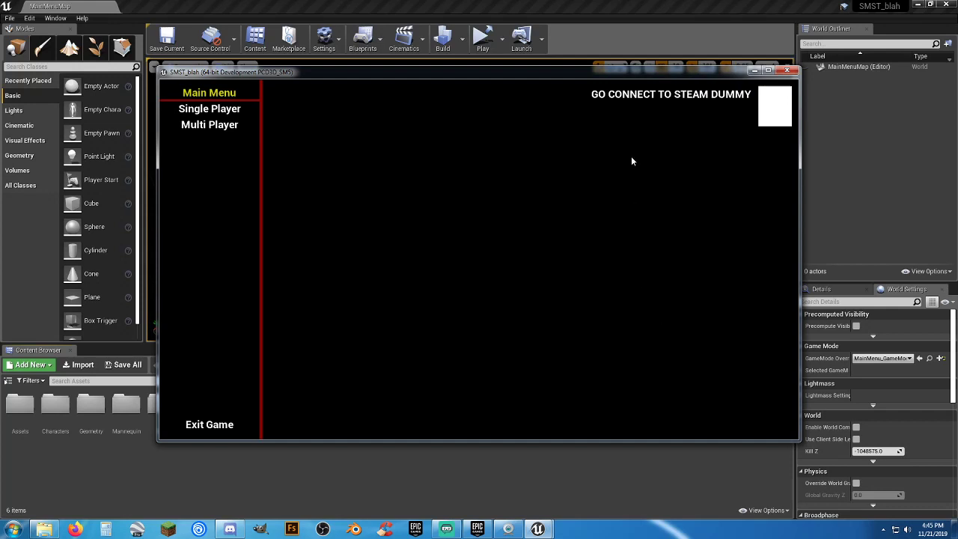
pyautogui.moveTo(688, 110)
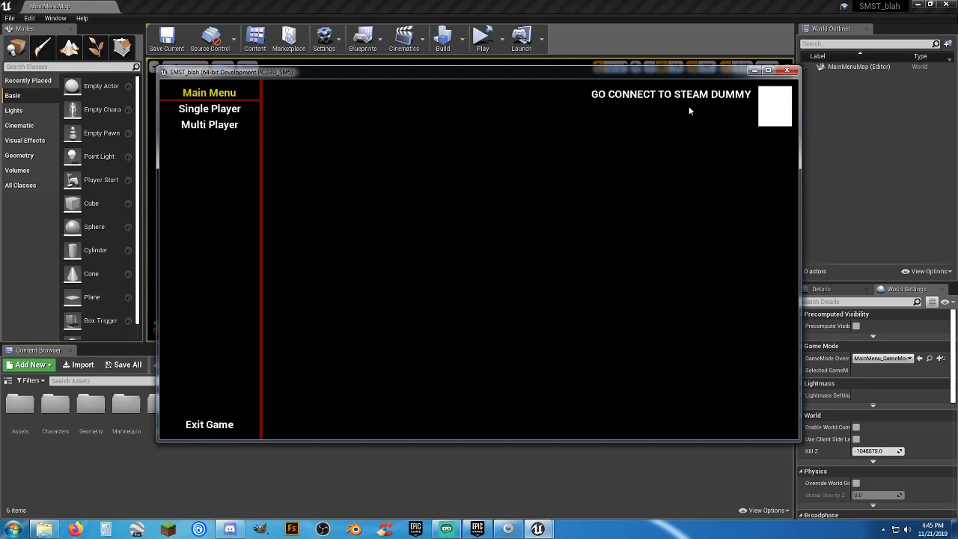
pyautogui.moveTo(622, 111)
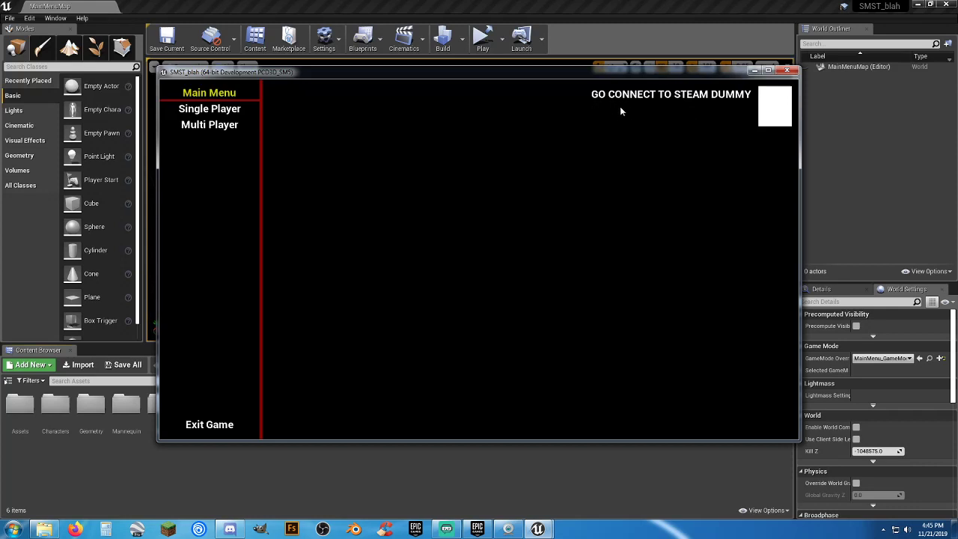
pyautogui.moveTo(599, 105)
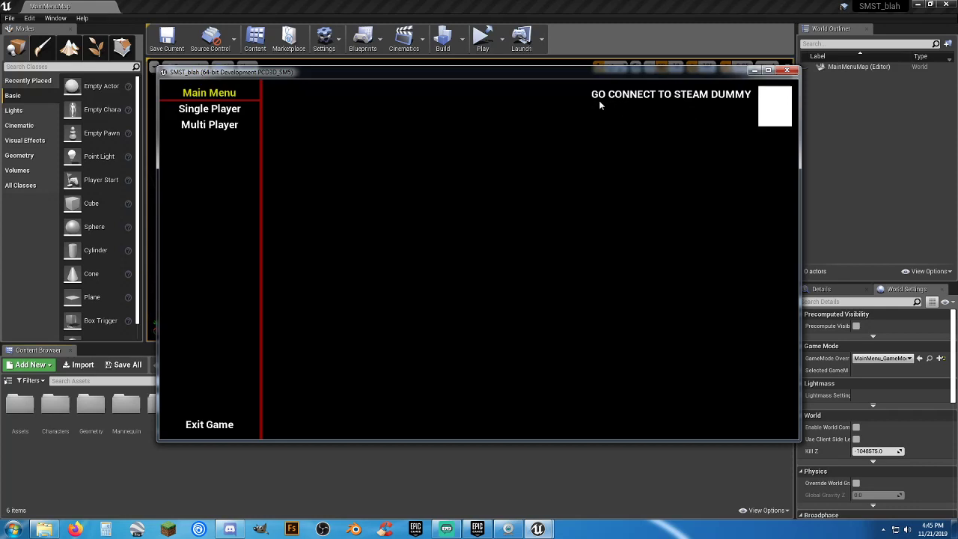
pyautogui.moveTo(608, 108)
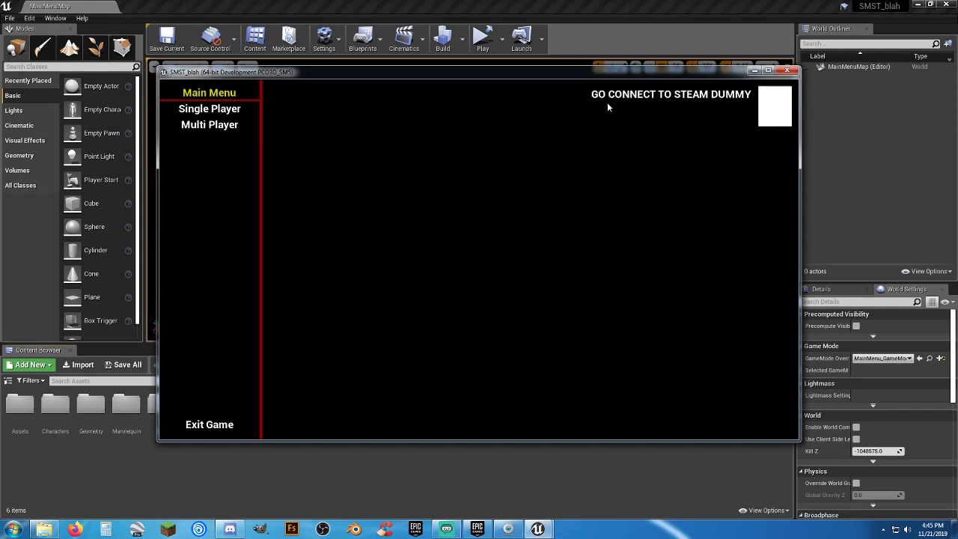
pyautogui.moveTo(697, 108)
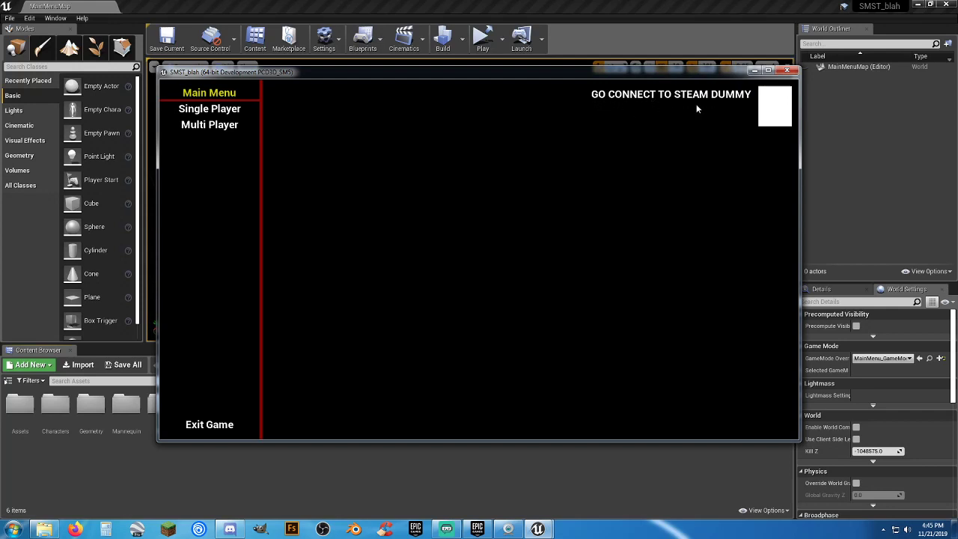
pyautogui.moveTo(210, 425)
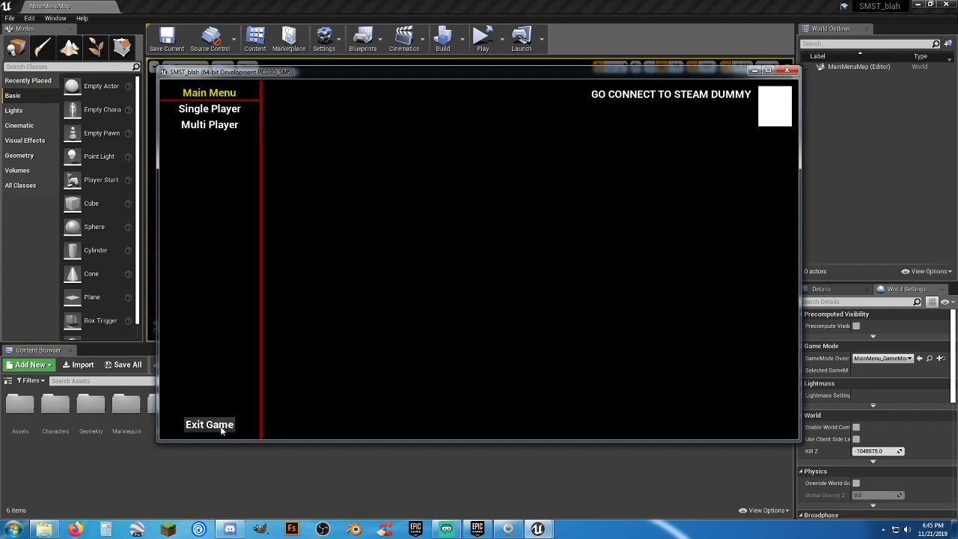
# Quit the running standalone game from its Main Menu via Exit Game
pyautogui.click(209, 425)
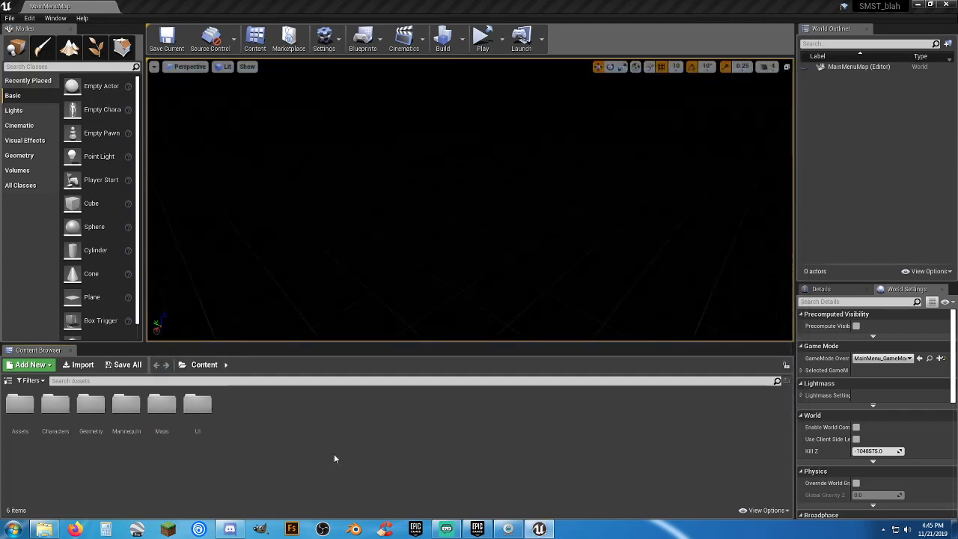
# Start Steam from the Start menu, close its news window, view downloads, and return to the editor
pyautogui.click(9, 530)
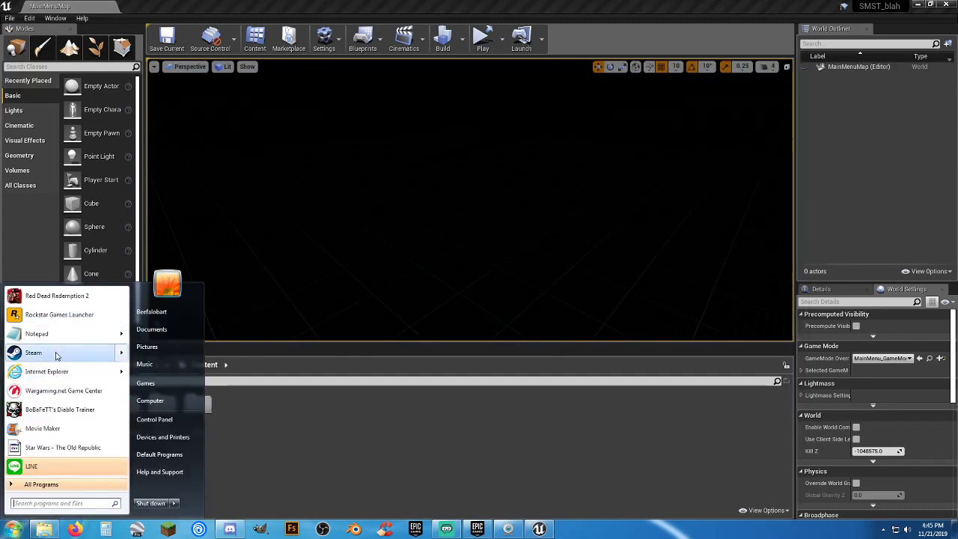
pyautogui.click(646, 276)
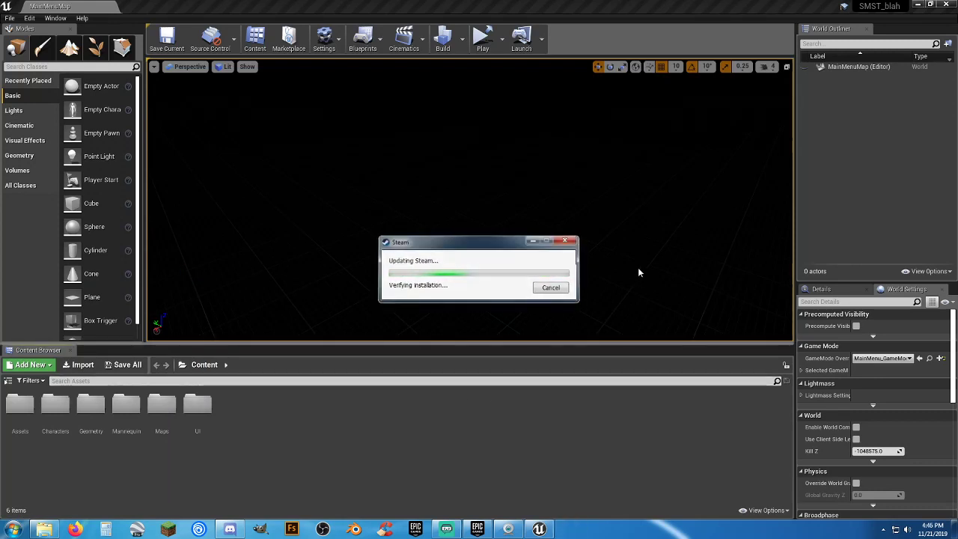
pyautogui.click(552, 288)
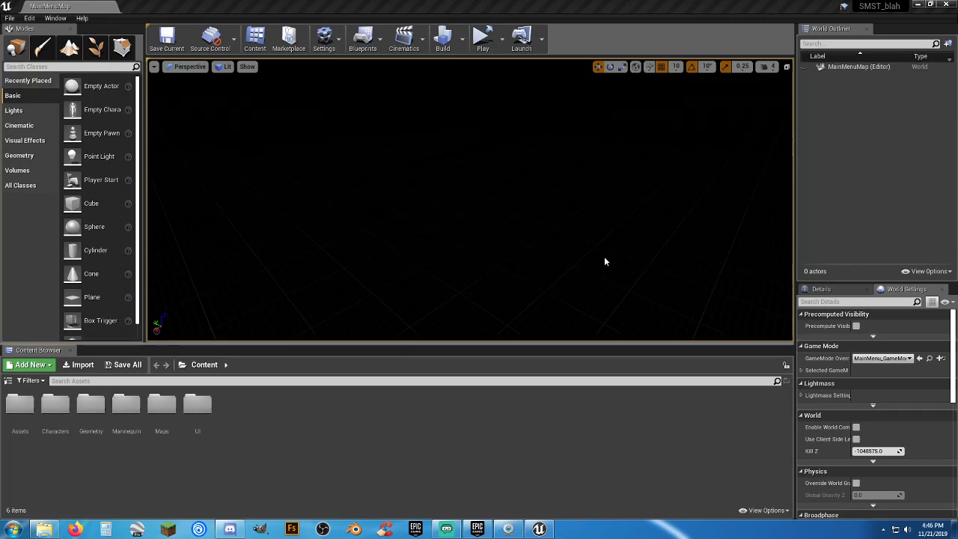
pyautogui.moveTo(554, 249)
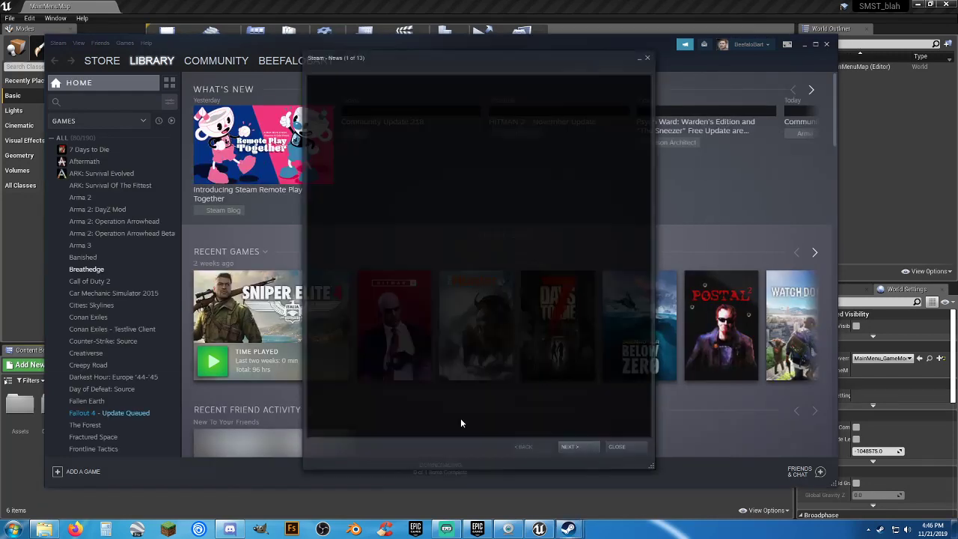
pyautogui.click(617, 446)
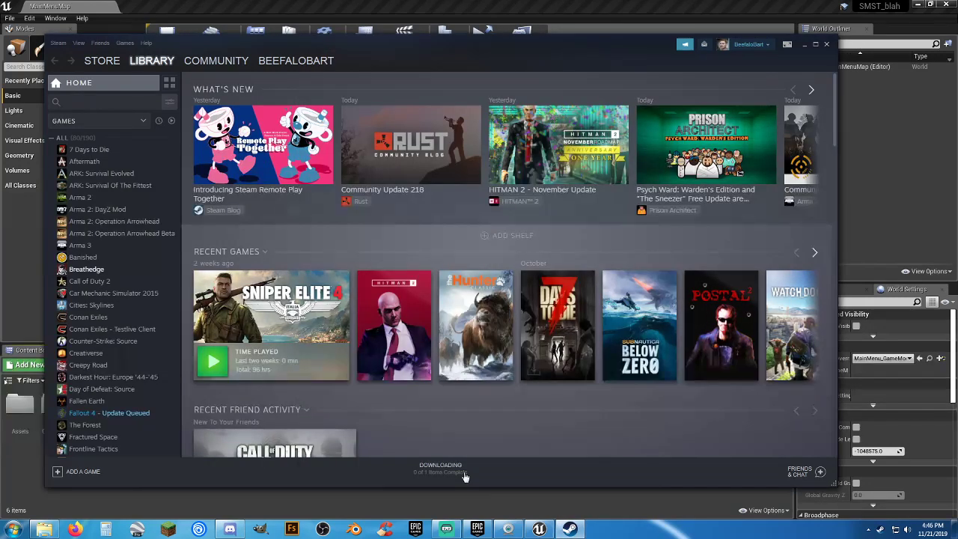
pyautogui.click(440, 468)
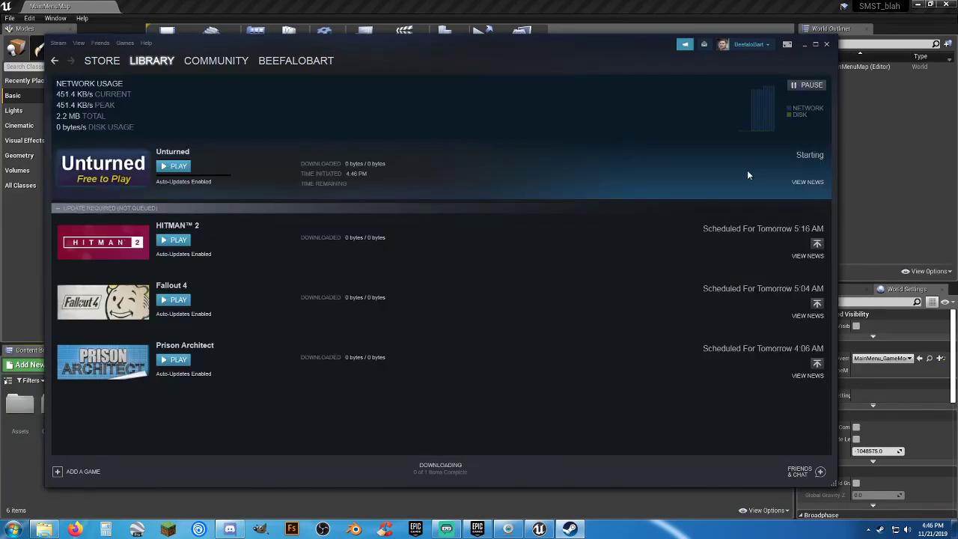
pyautogui.click(809, 84)
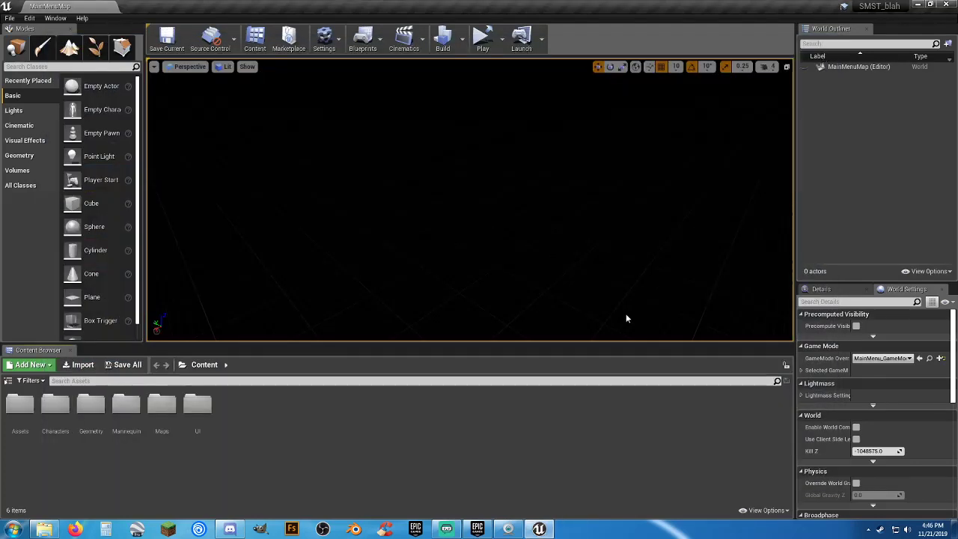
pyautogui.moveTo(482, 37)
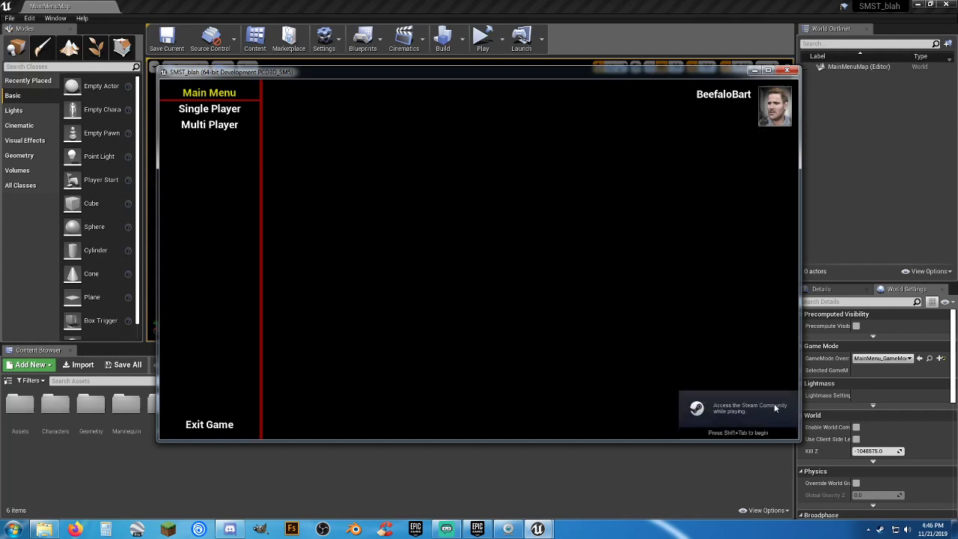
pyautogui.moveTo(746, 419)
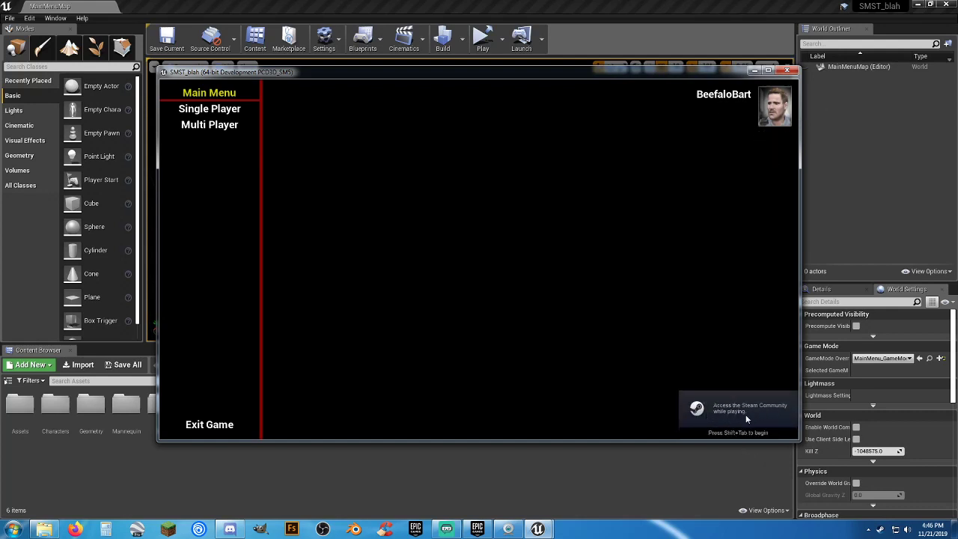
pyautogui.moveTo(452, 254)
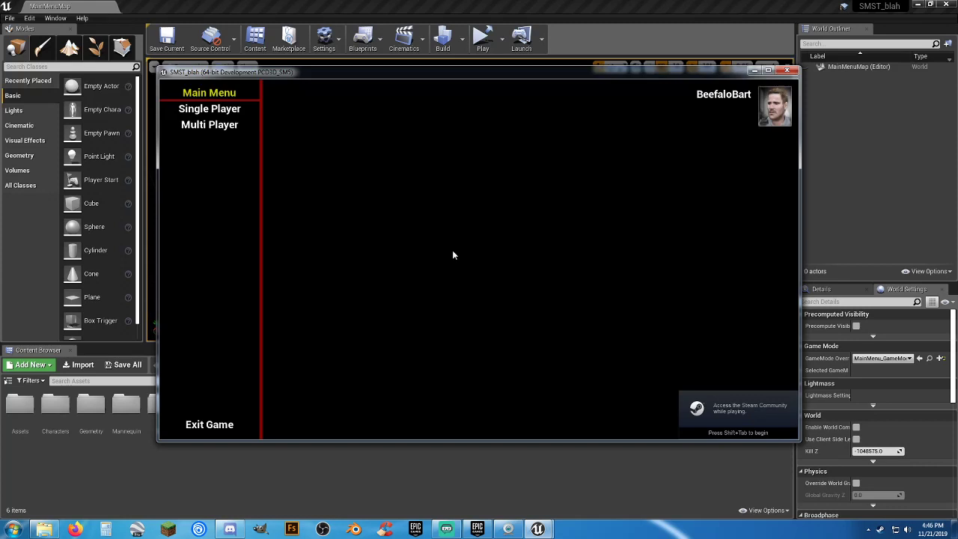
pyautogui.moveTo(408, 242)
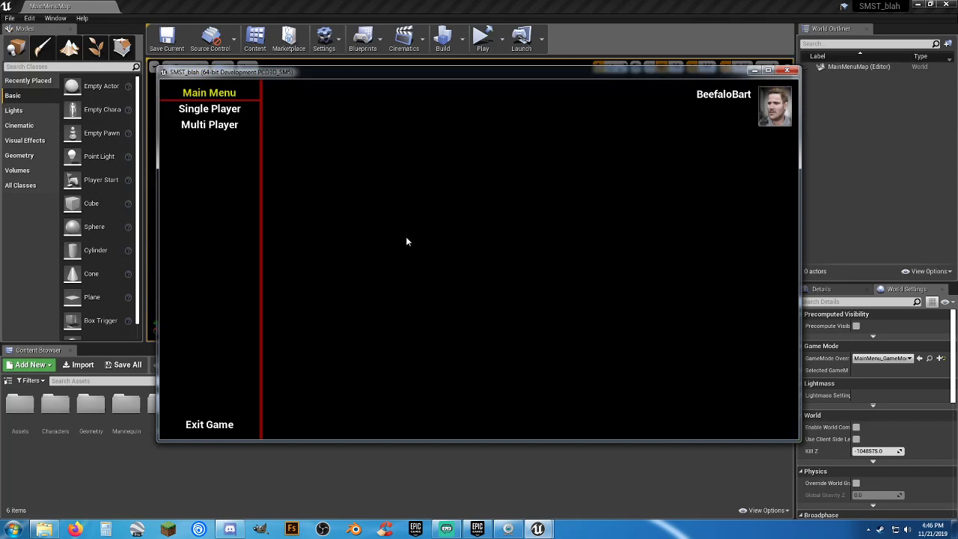
pyautogui.moveTo(349, 215)
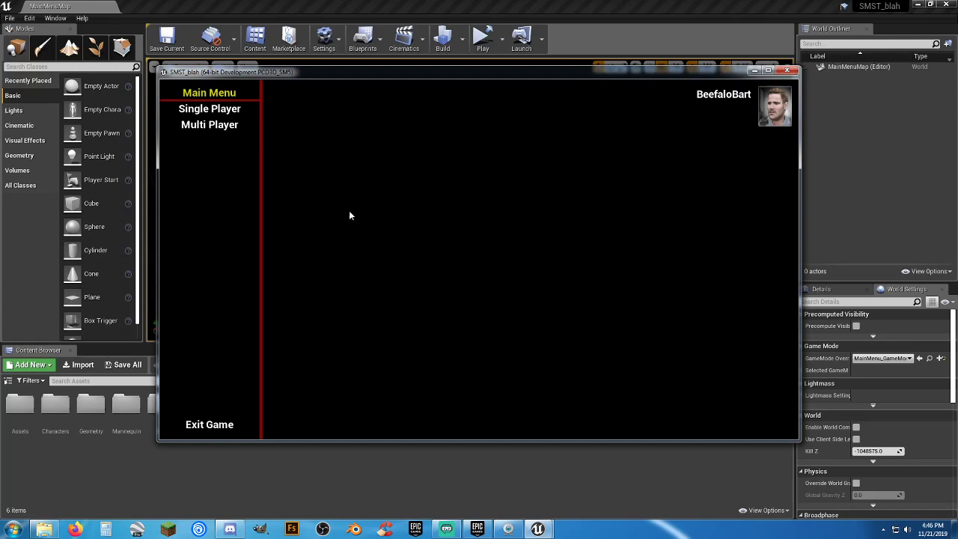
pyautogui.moveTo(315, 178)
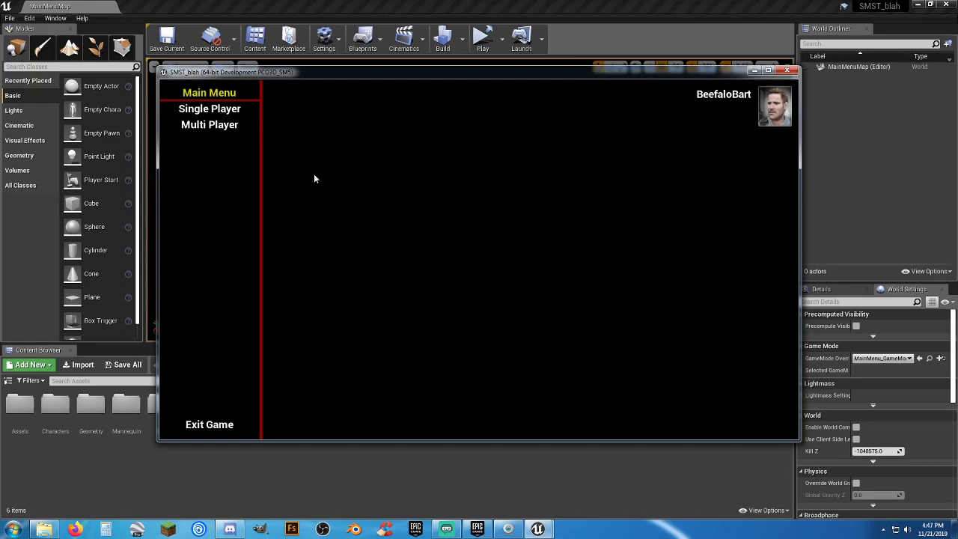
pyautogui.moveTo(231, 141)
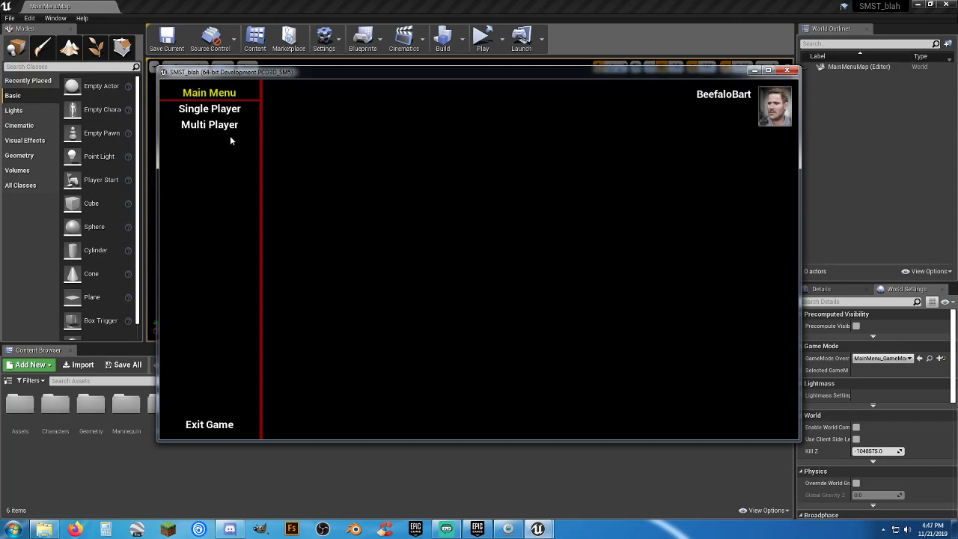
pyautogui.moveTo(209, 124)
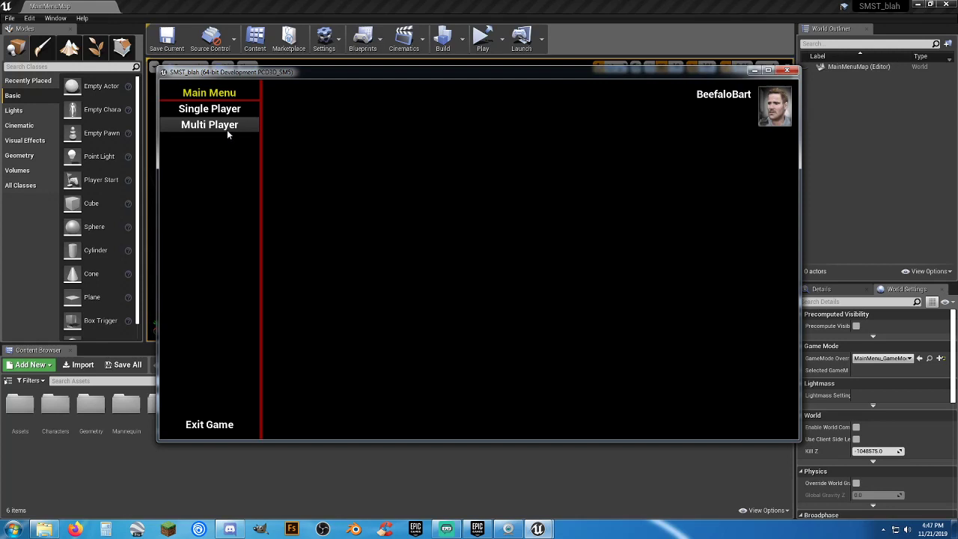
pyautogui.moveTo(210, 108)
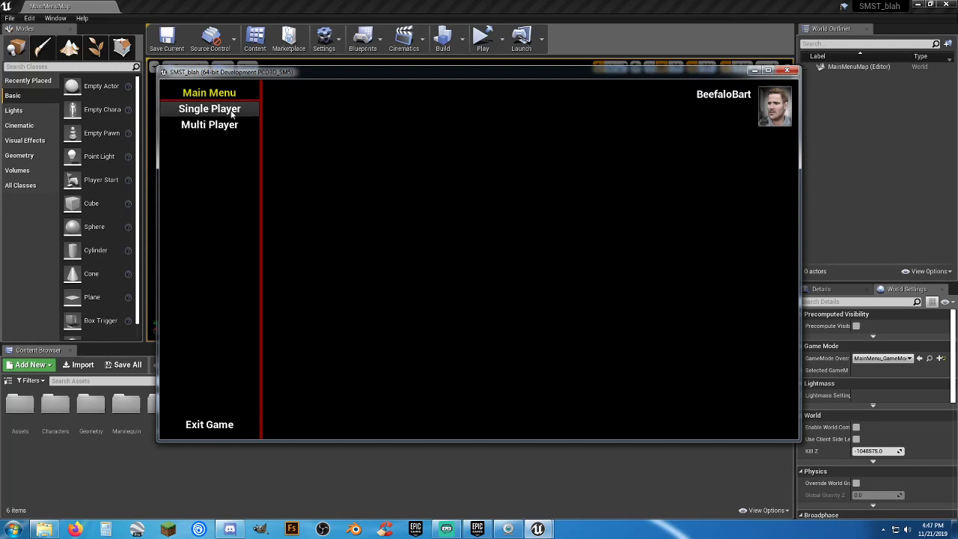
pyautogui.moveTo(442, 235)
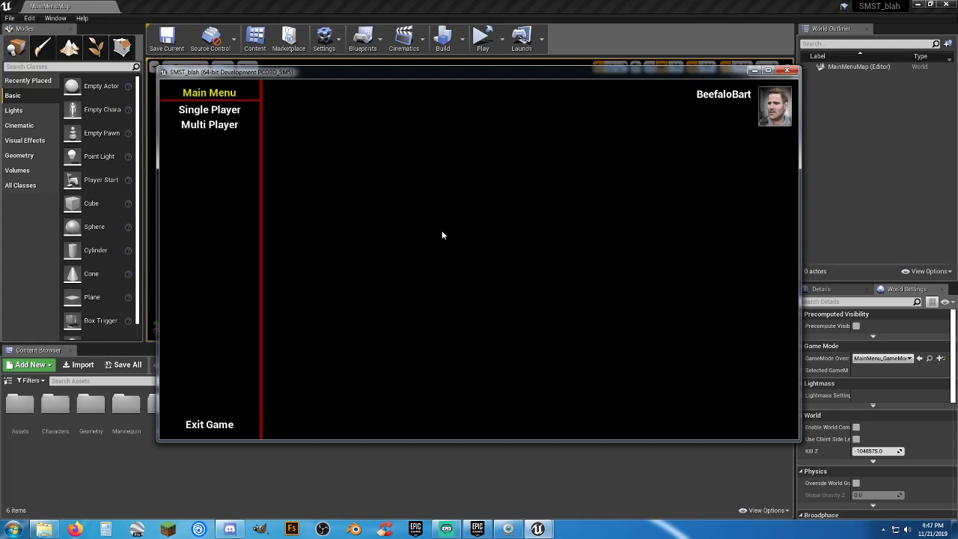
# Choose Single Player from the running game's Main Menu
pyautogui.click(210, 110)
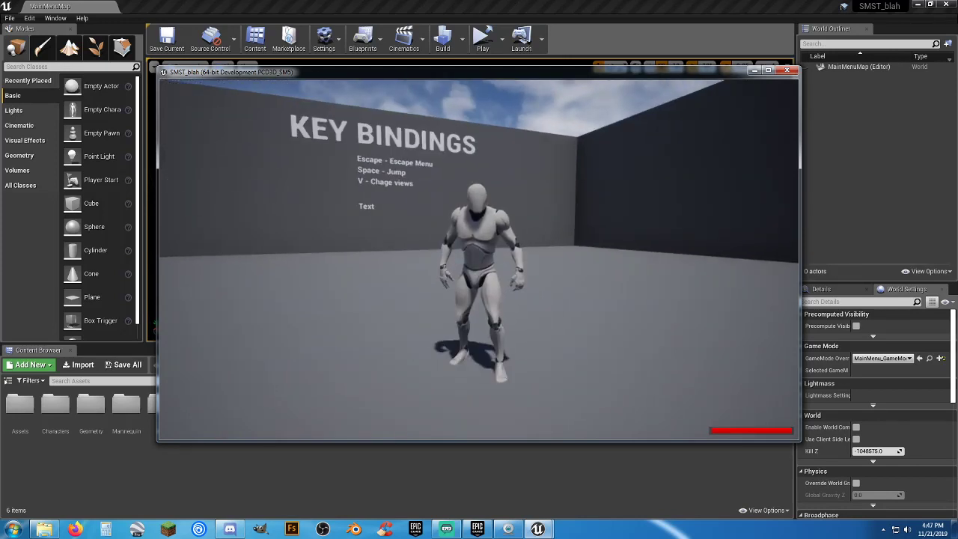
# Bring up the pause menu with Escape and return to the game's Main Menu
pyautogui.press('Escape')
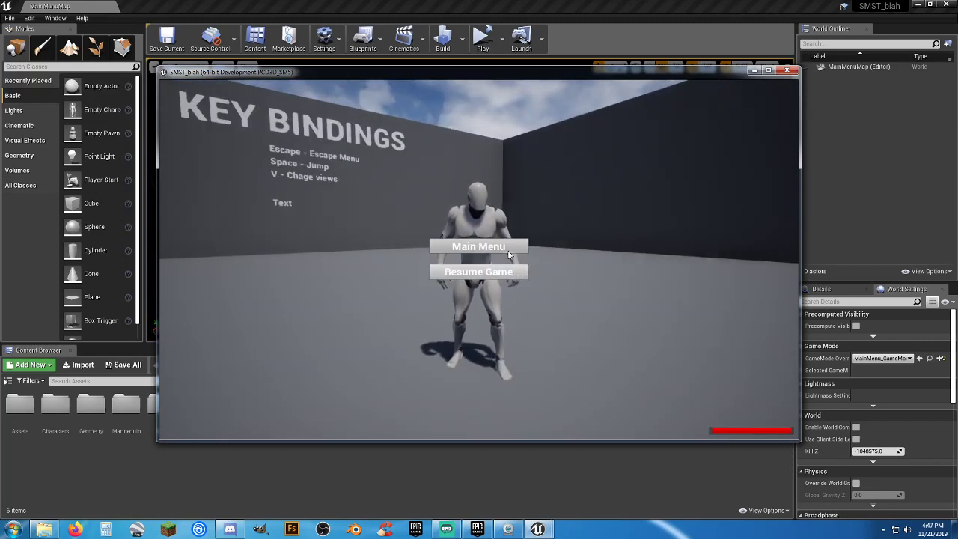
pyautogui.click(479, 246)
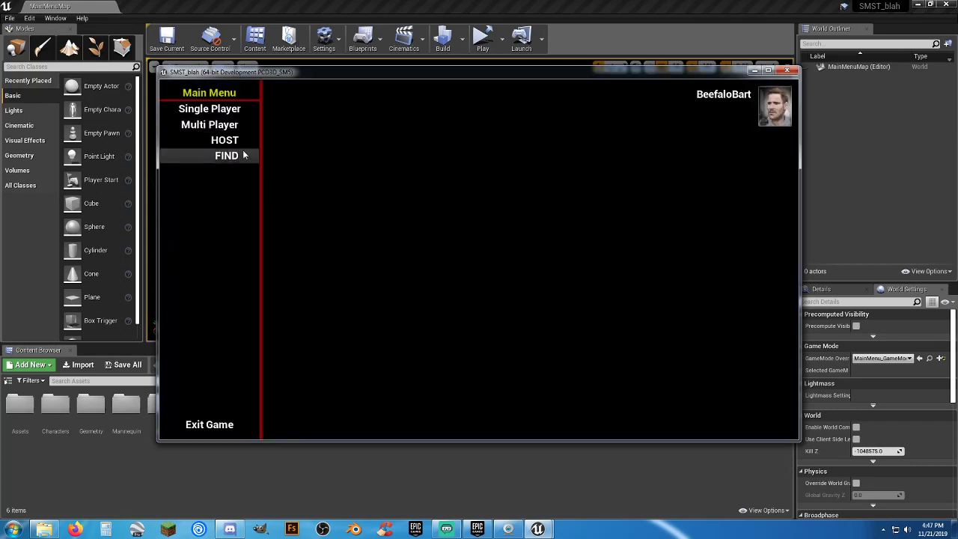
pyautogui.moveTo(234, 157)
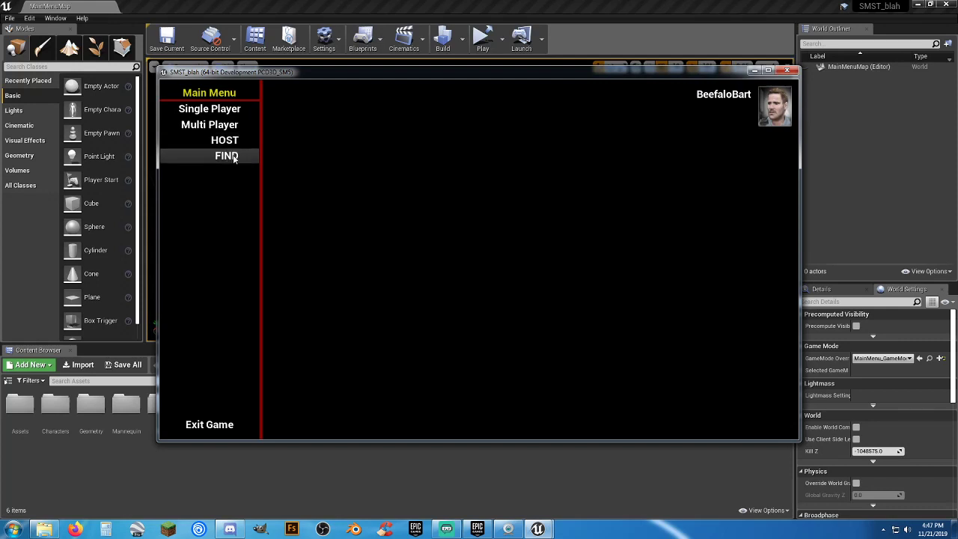
# View the multiplayer FIND options, then choose HOST to show Server Creation
pyautogui.click(226, 156)
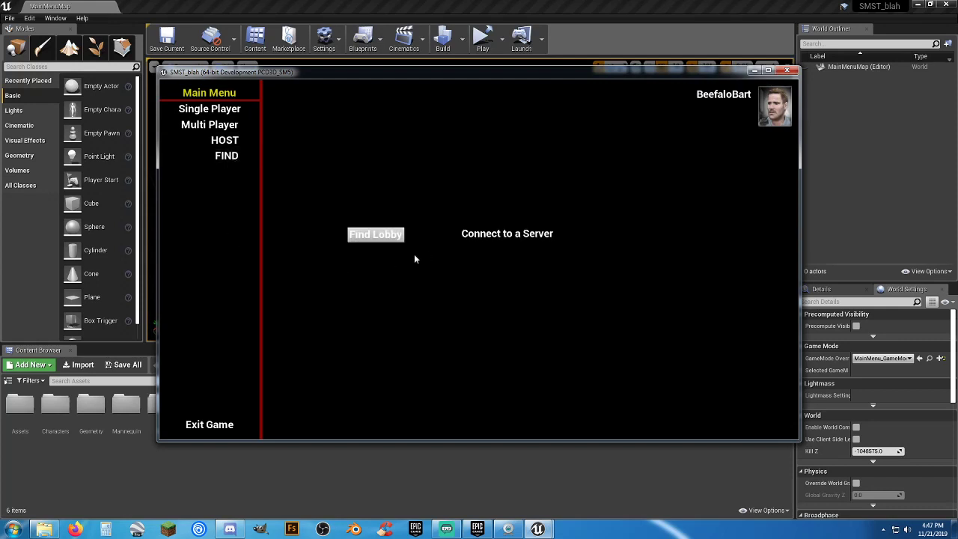
pyautogui.moveTo(536, 281)
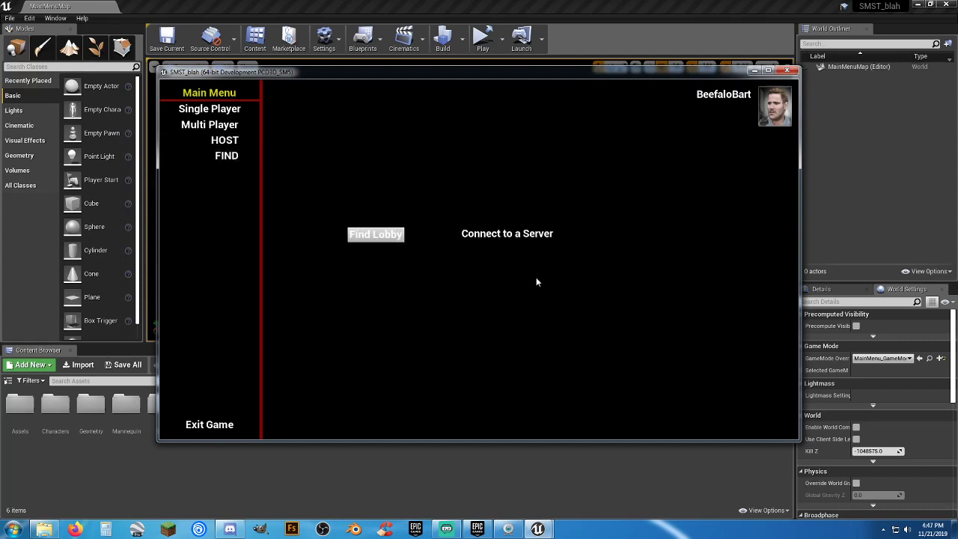
pyautogui.moveTo(500, 290)
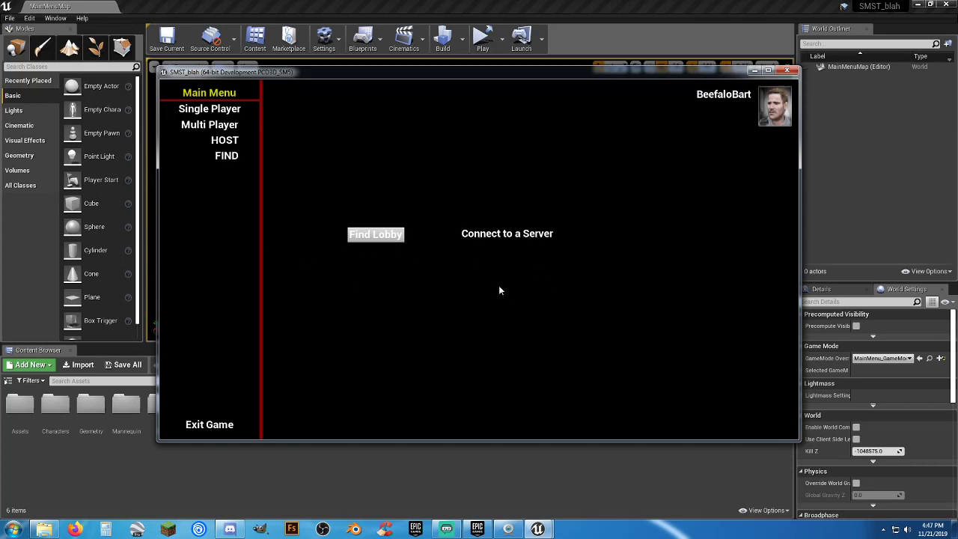
pyautogui.moveTo(488, 285)
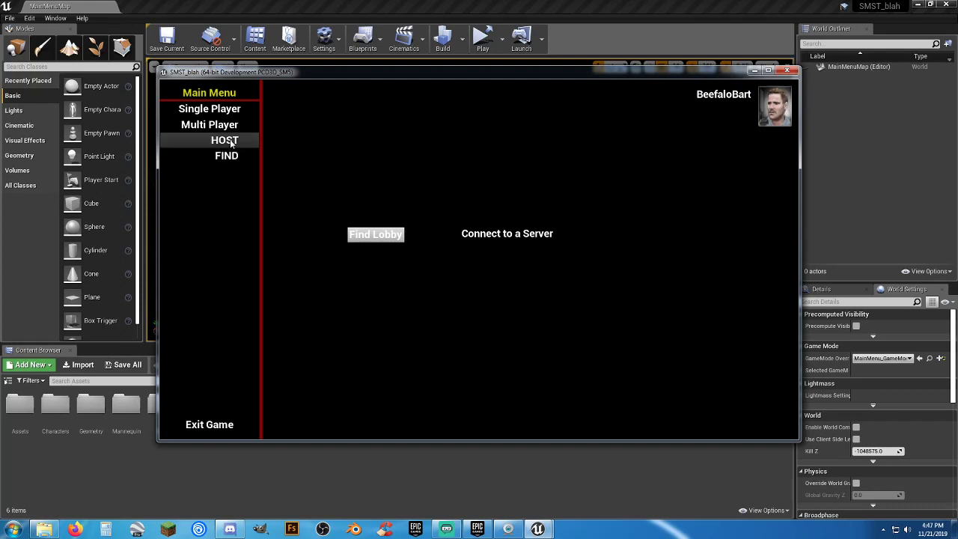
pyautogui.click(225, 140)
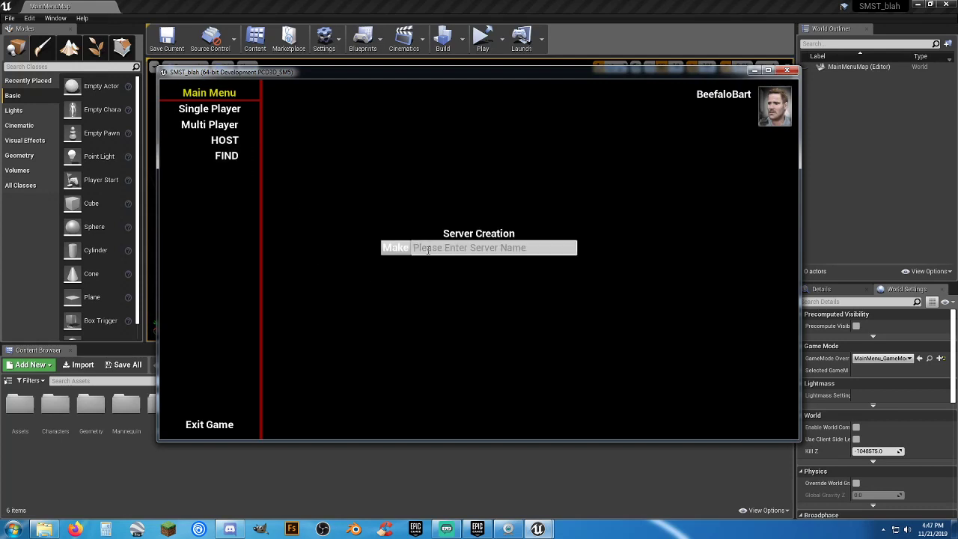
# Host a server named 'asdf' and resume playing the hosted game
pyautogui.write('asdf')
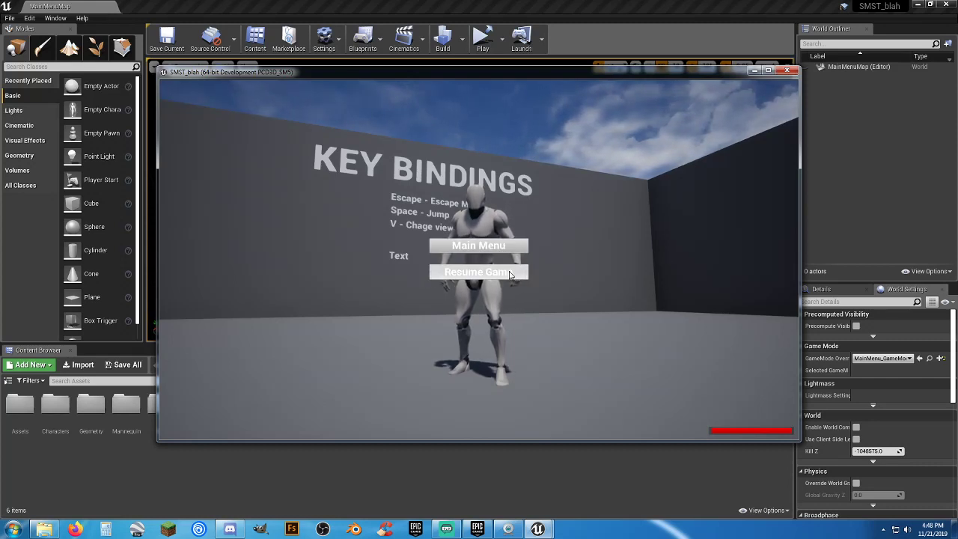
pyautogui.click(479, 246)
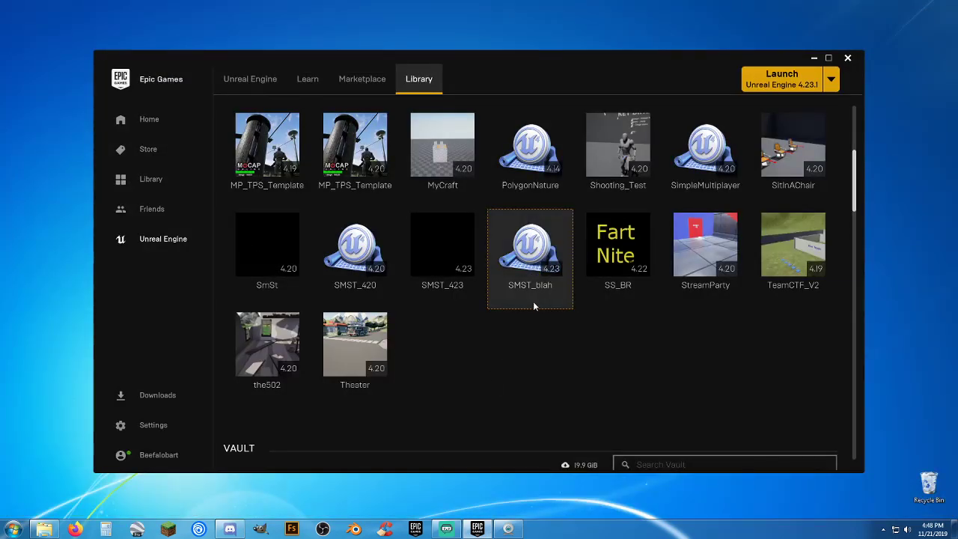
# Explore the SMST_blah project options, cancelling an accidental clone without creating it
pyautogui.click(530, 258)
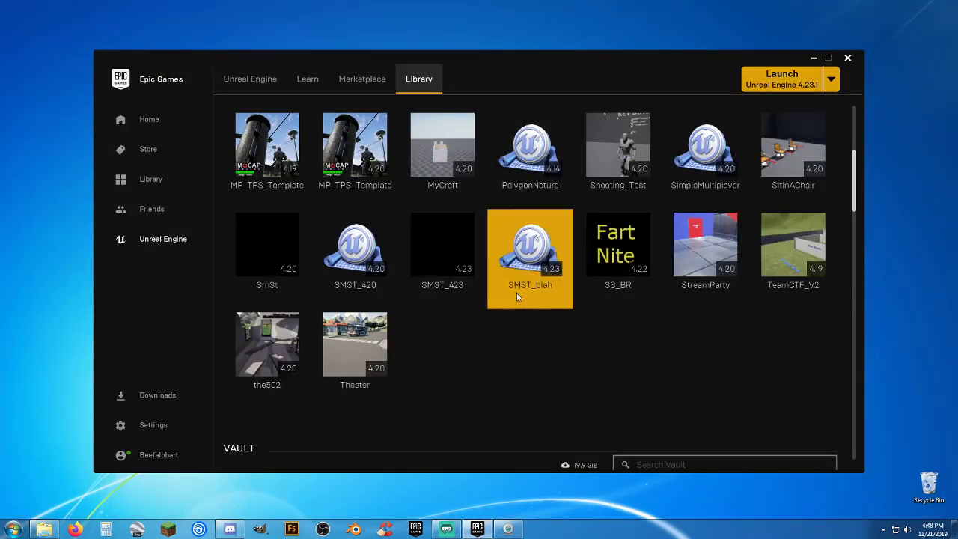
pyautogui.rightClick(530, 254)
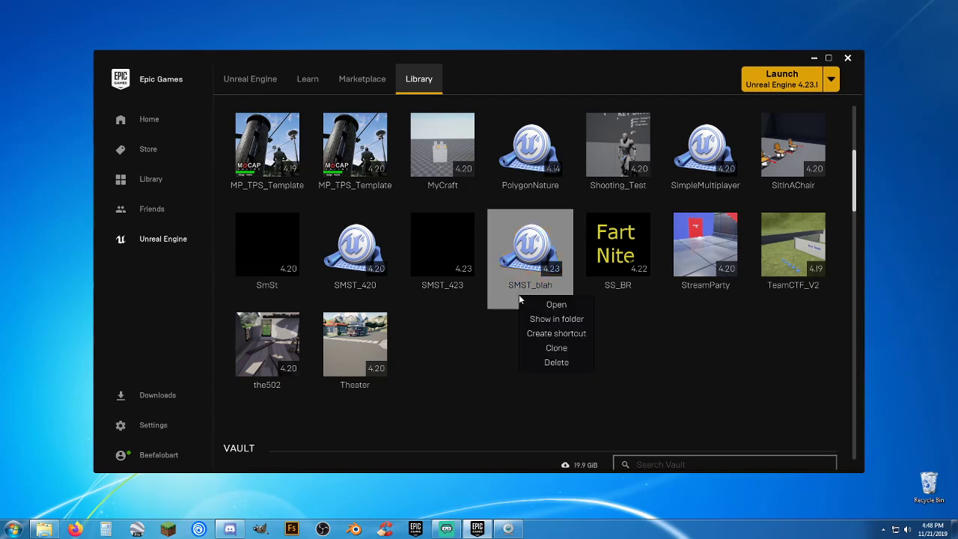
pyautogui.click(560, 354)
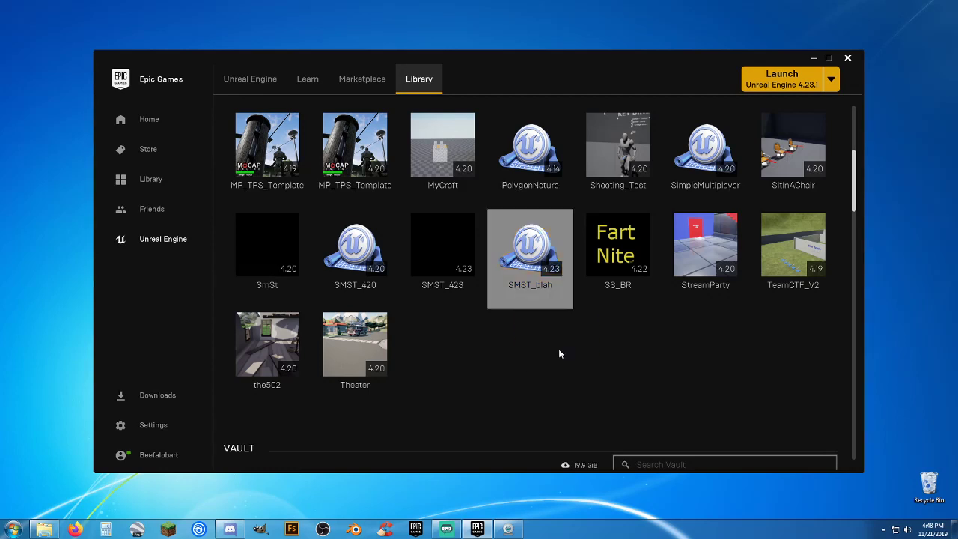
pyautogui.moveTo(452, 325)
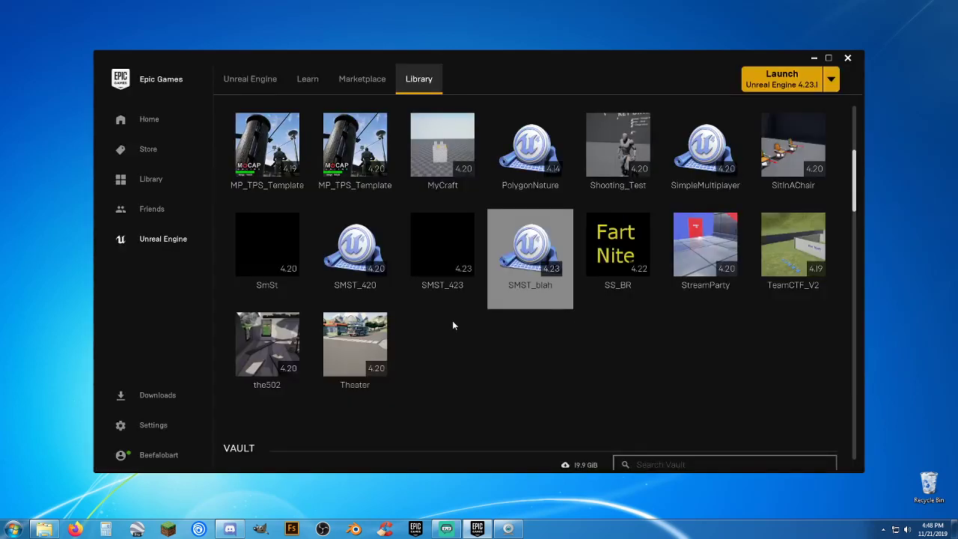
pyautogui.moveTo(490, 296)
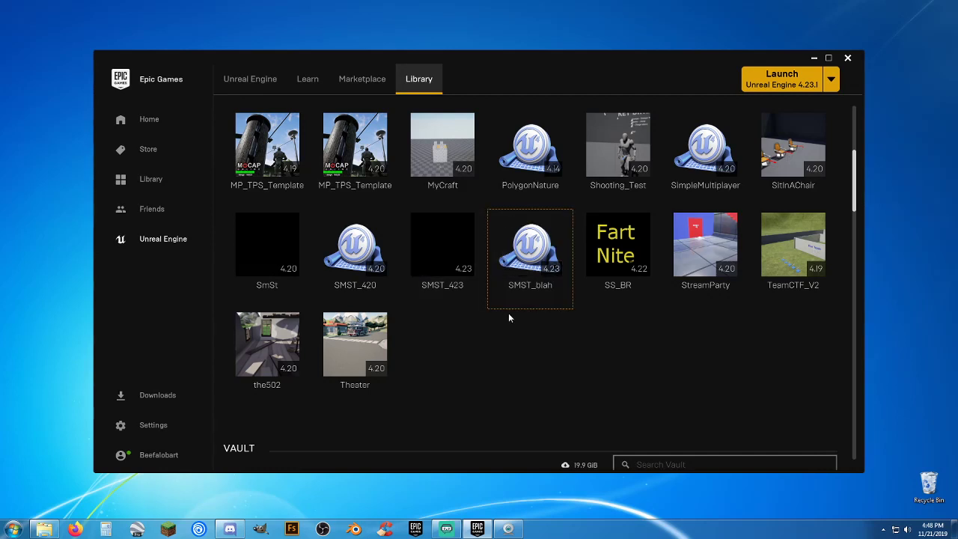
pyautogui.rightClick(530, 257)
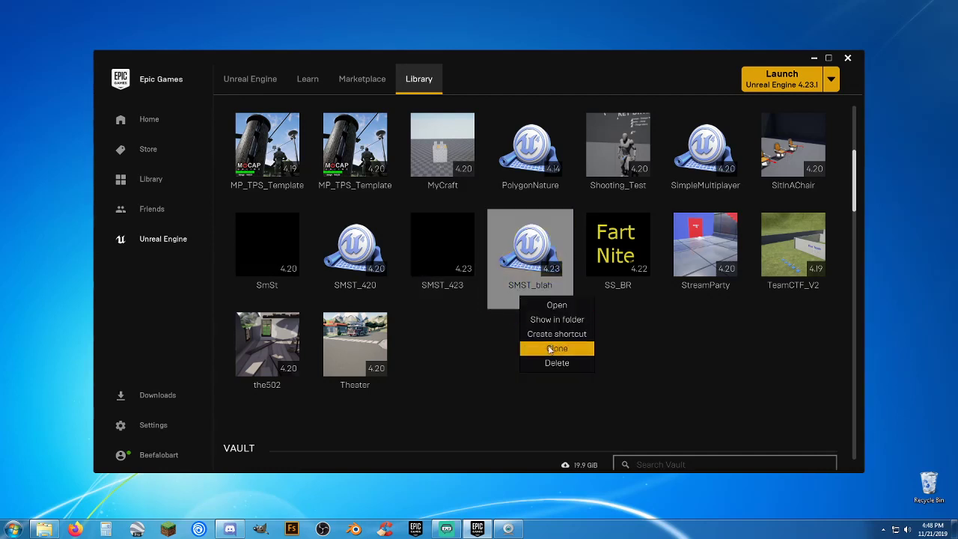
pyautogui.click(557, 347)
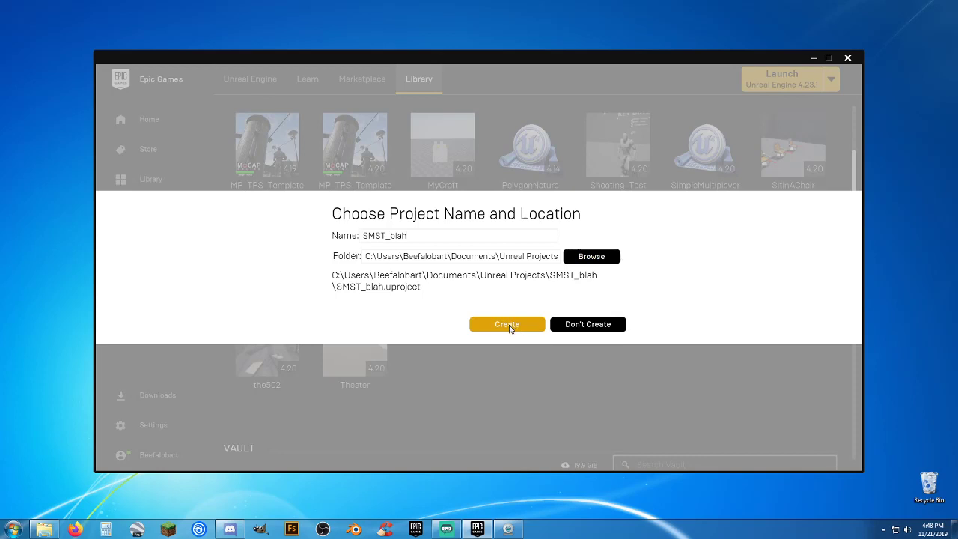
pyautogui.moveTo(587, 323)
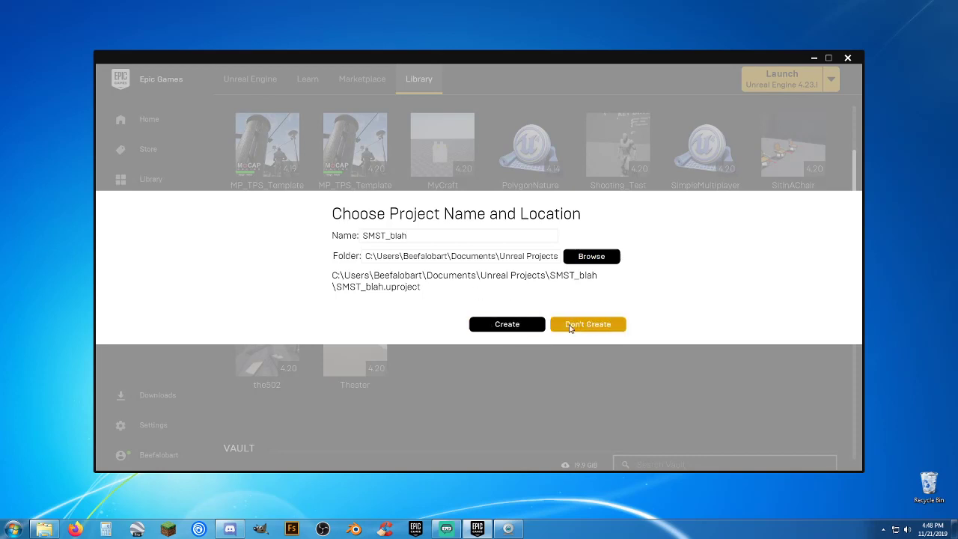
pyautogui.click(587, 324)
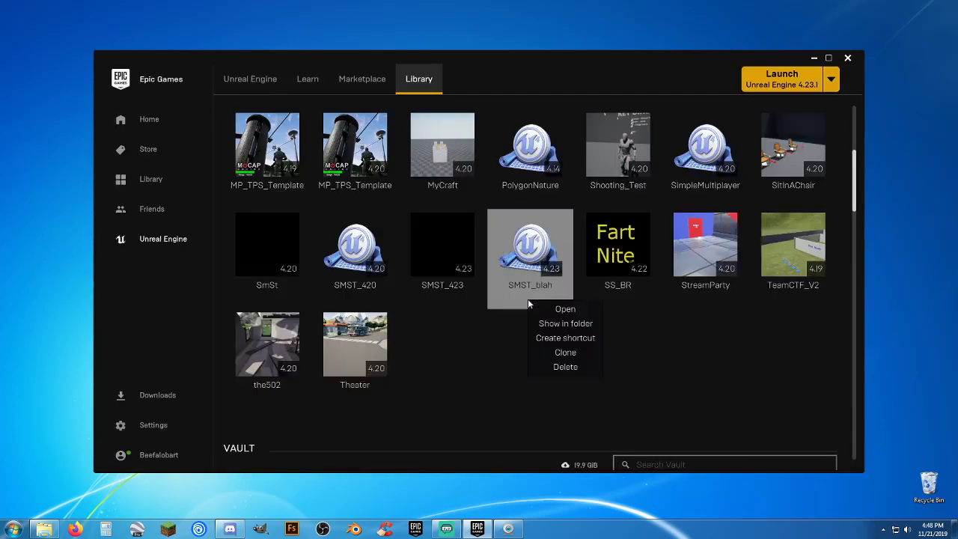
# Delete the SMST_blah project, confirming removal of its 406 files
pyautogui.click(566, 367)
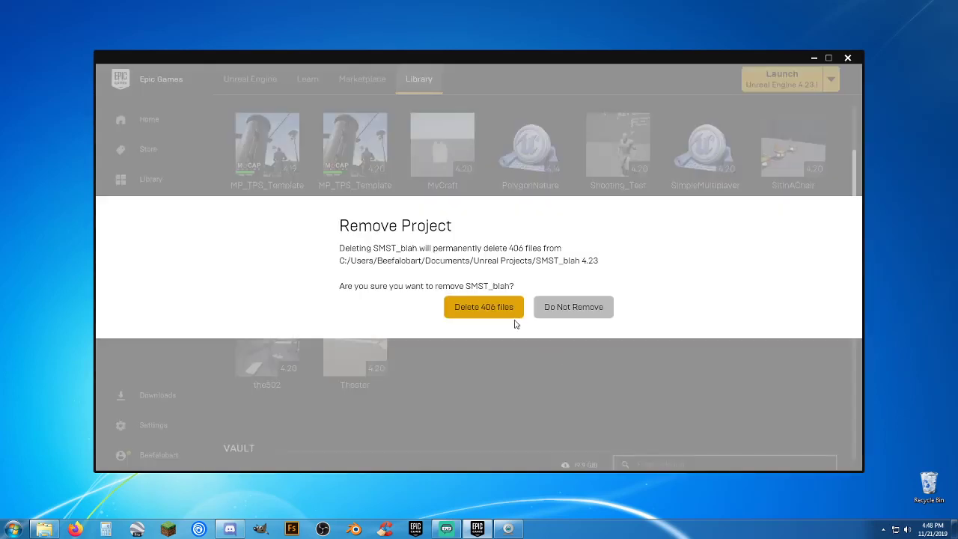
pyautogui.click(484, 305)
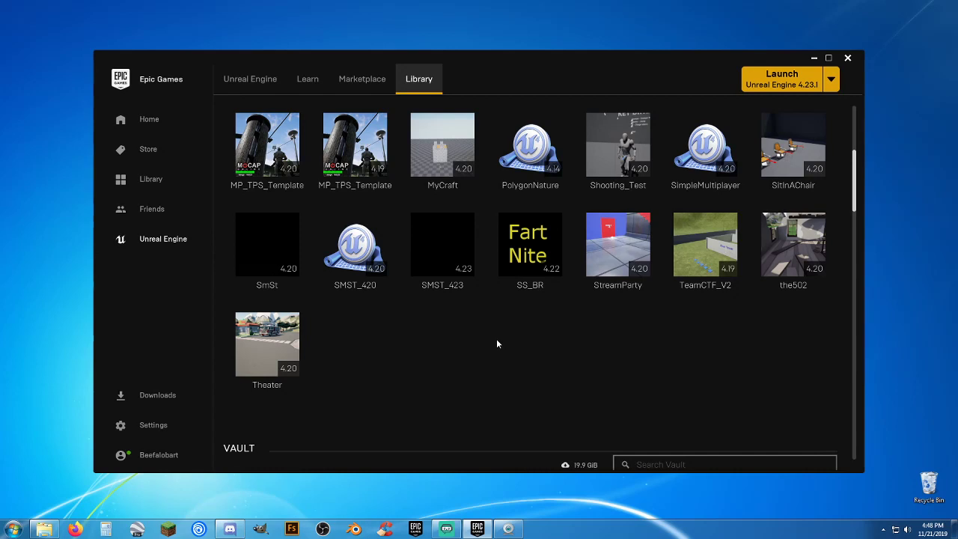
# Clone SMST_423 as a new project named Poly_Prototype, accepting the code project warning
pyautogui.click(443, 245)
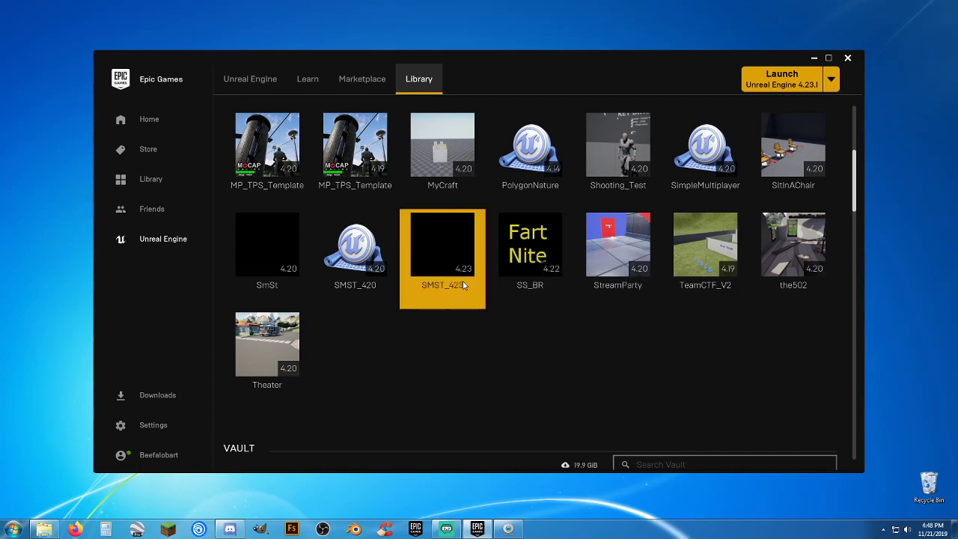
pyautogui.moveTo(472, 348)
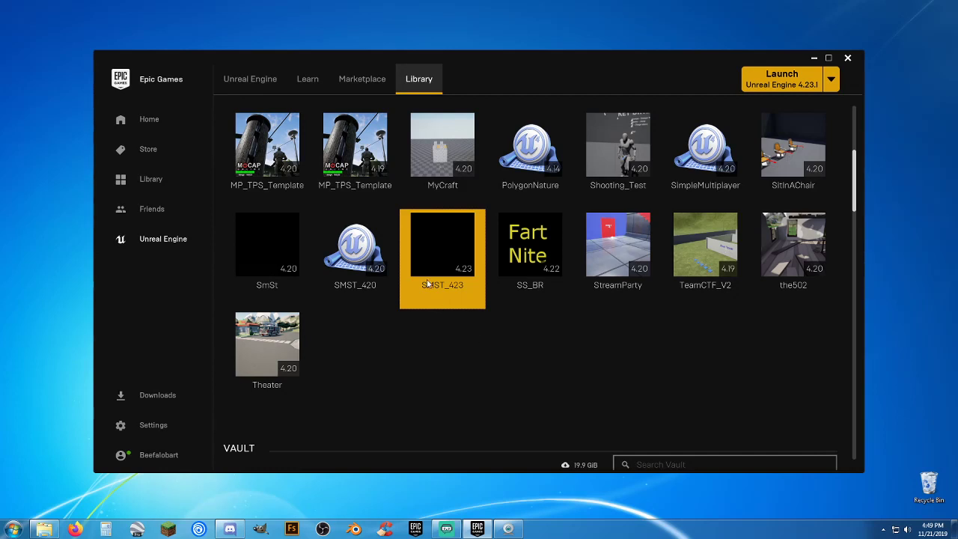
pyautogui.rightClick(443, 243)
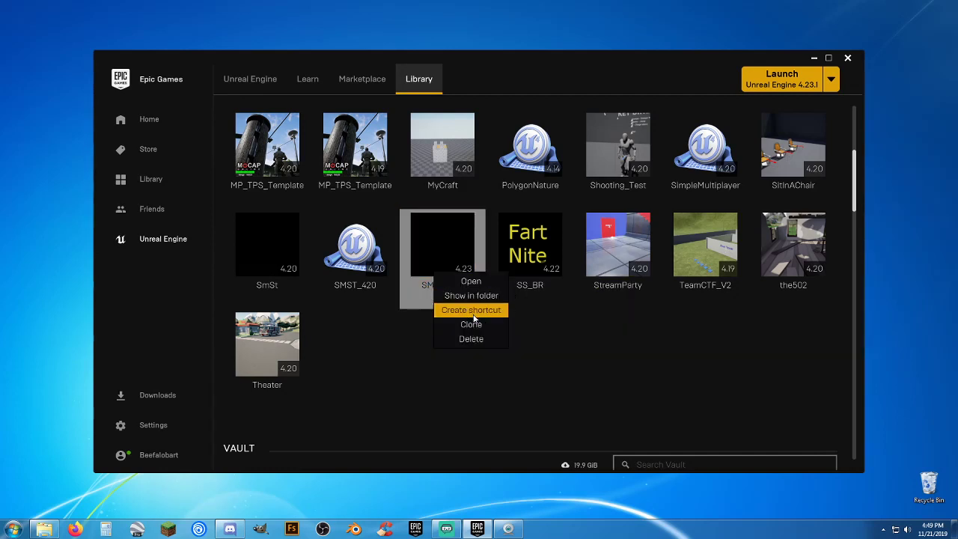
pyautogui.moveTo(471, 324)
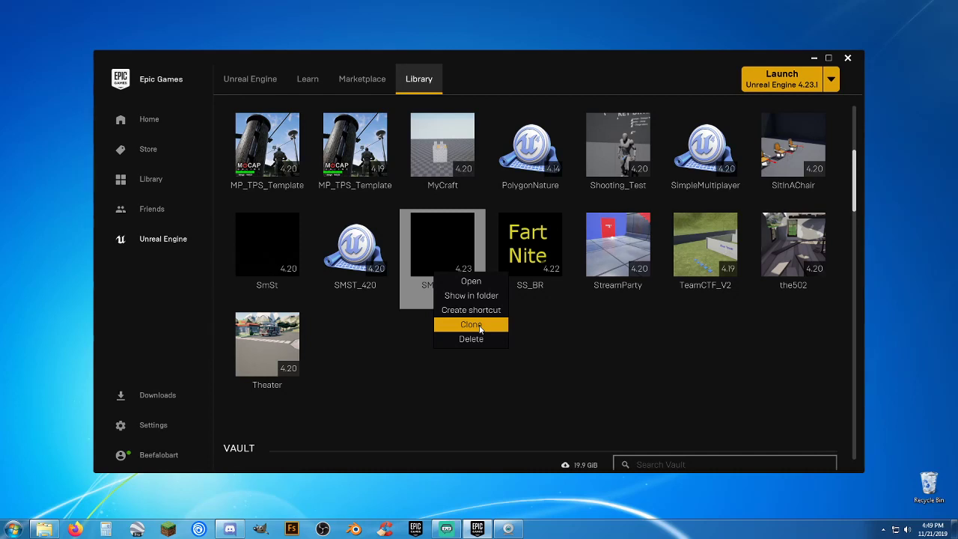
pyautogui.click(471, 323)
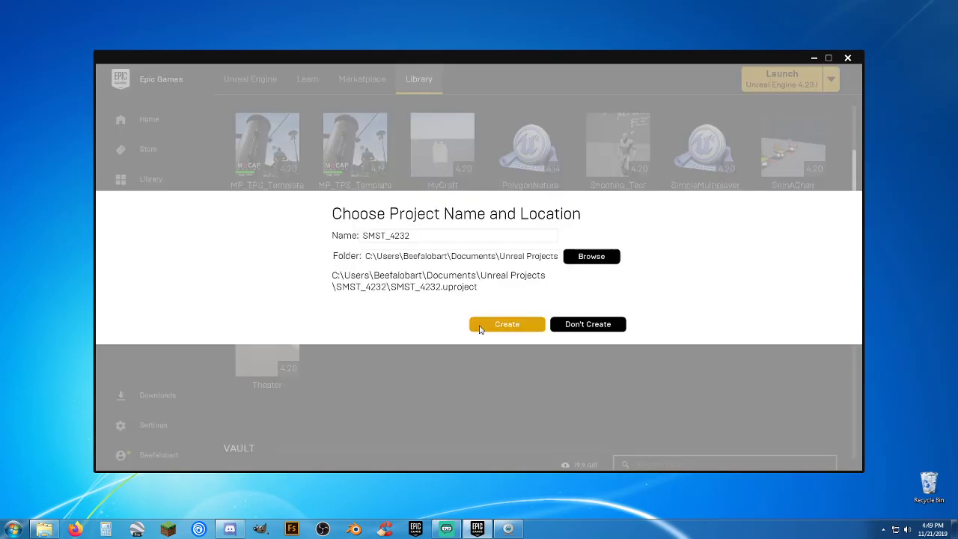
pyautogui.moveTo(572, 305)
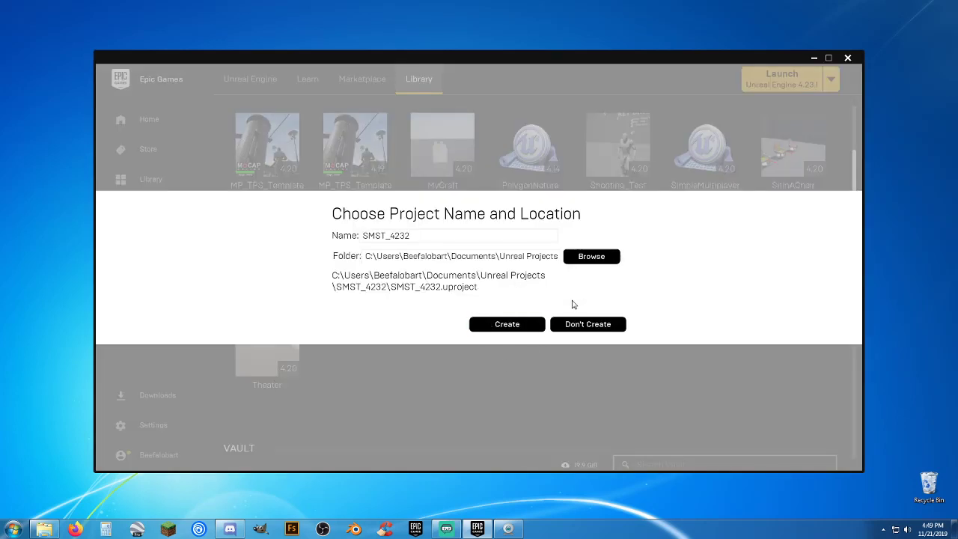
pyautogui.press('Backspace')
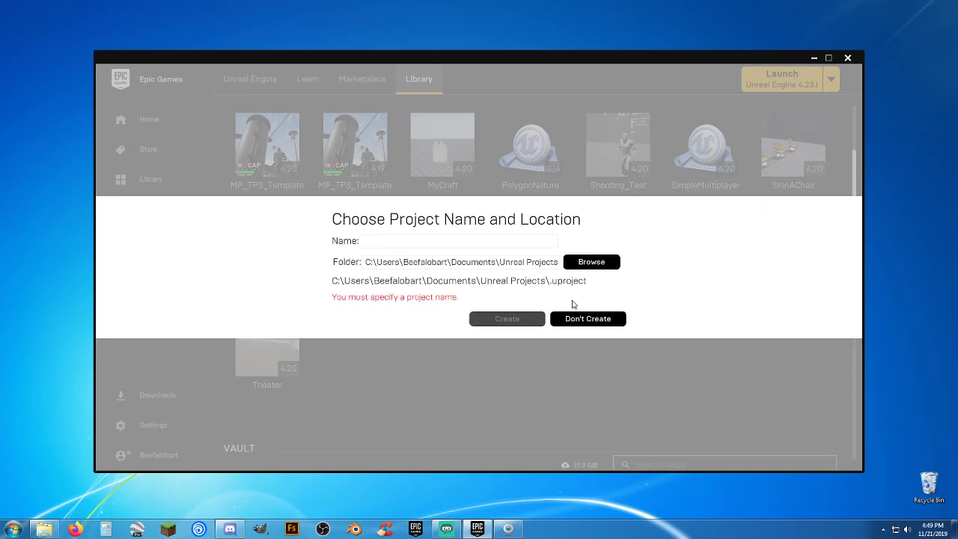
pyautogui.write('Pr')
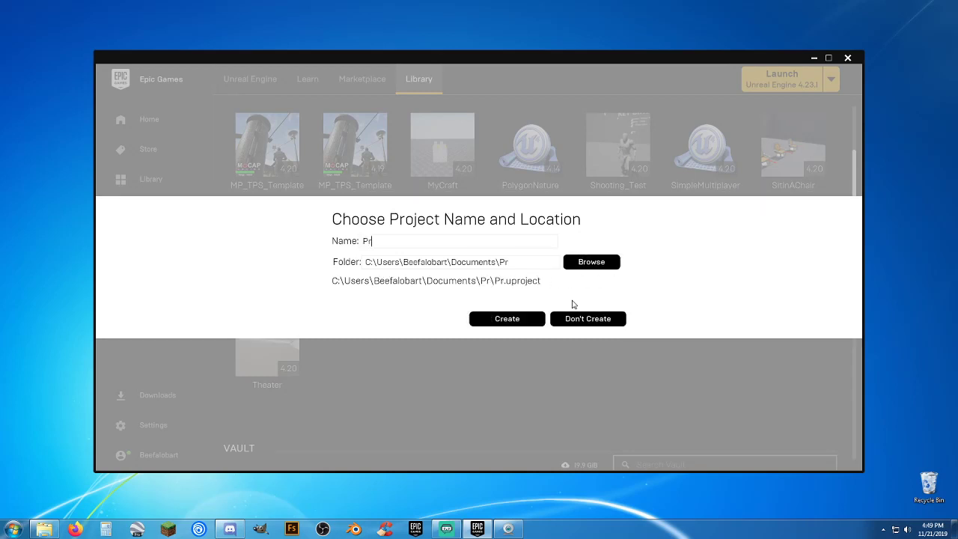
pyautogui.write('oly_')
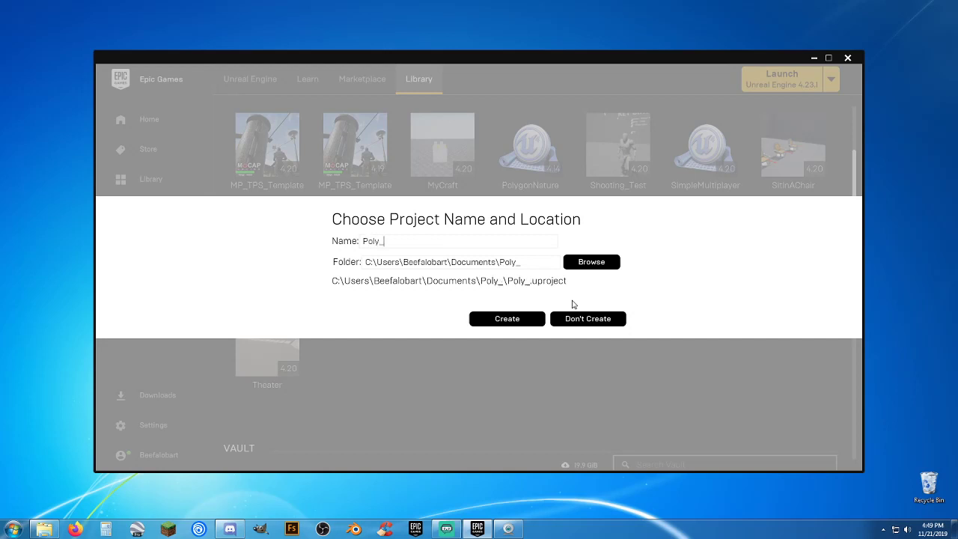
pyautogui.write('Prototy')
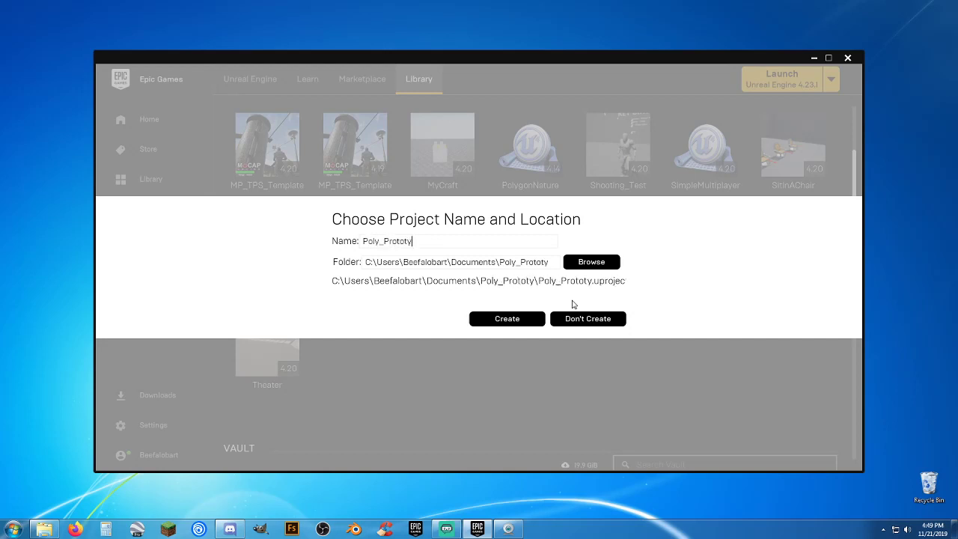
pyautogui.write('pe')
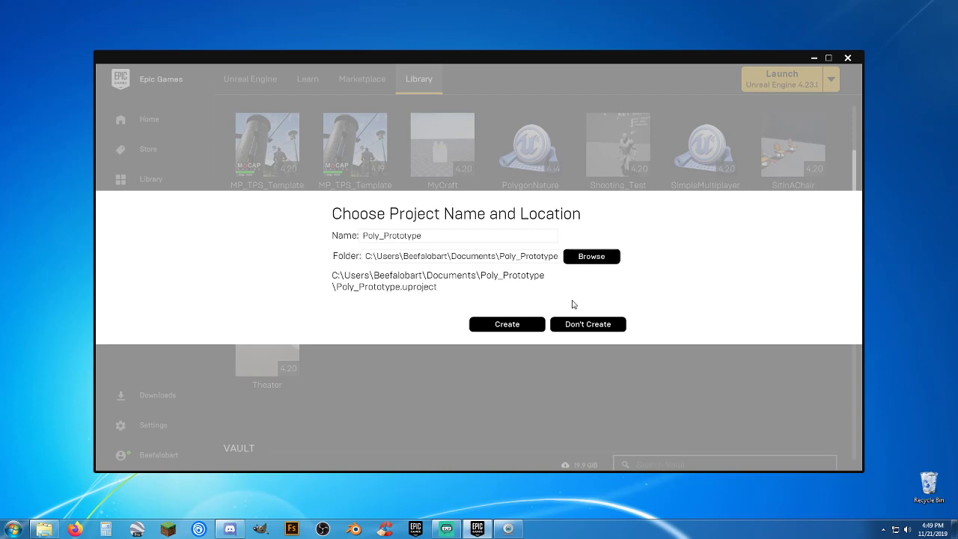
pyautogui.click(506, 323)
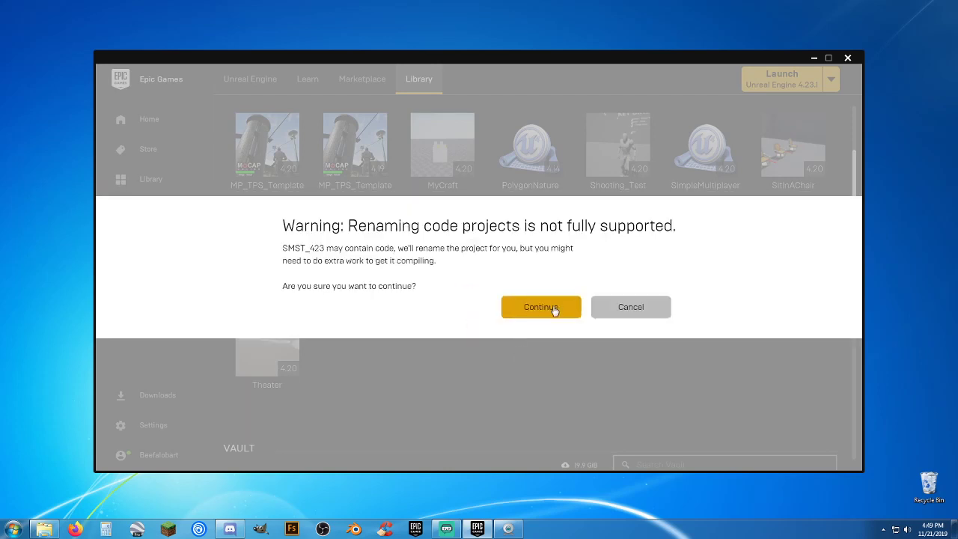
pyautogui.click(541, 307)
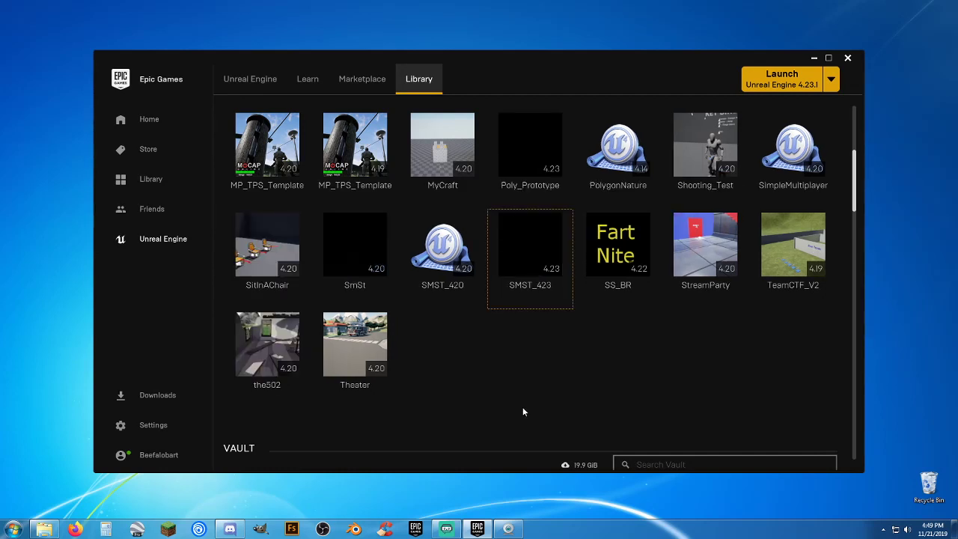
# Launch the new Poly_Prototype project from the library into Unreal Editor
pyautogui.scroll(3)
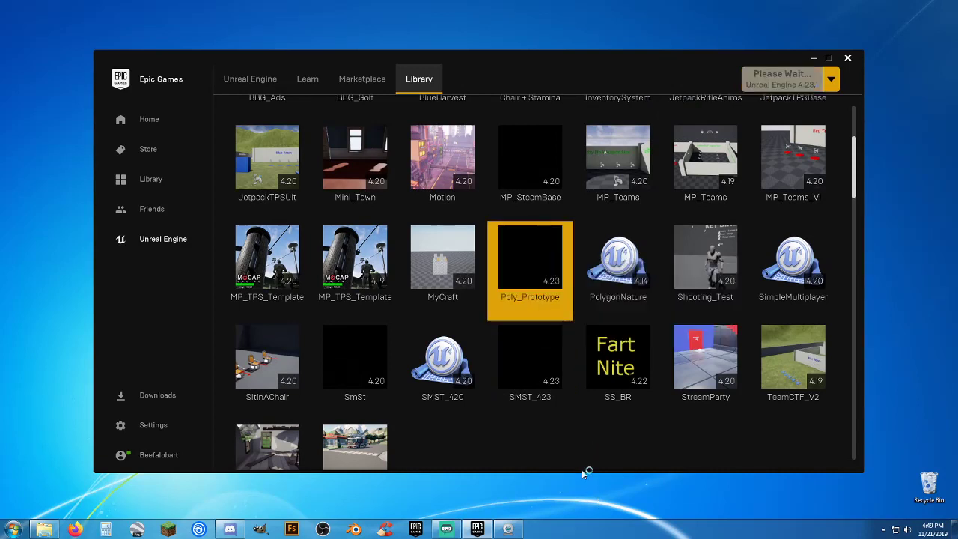
pyautogui.doubleClick(530, 258)
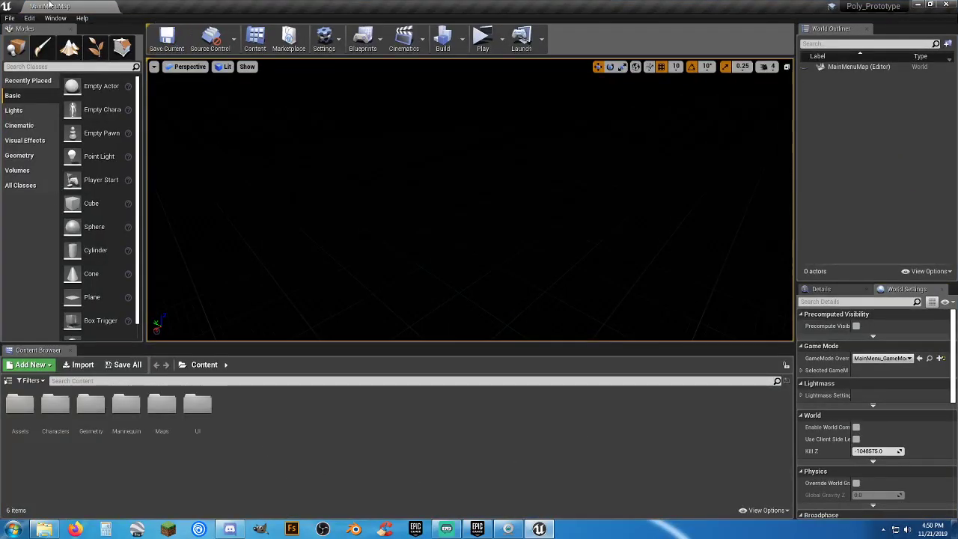
pyautogui.click(28, 18)
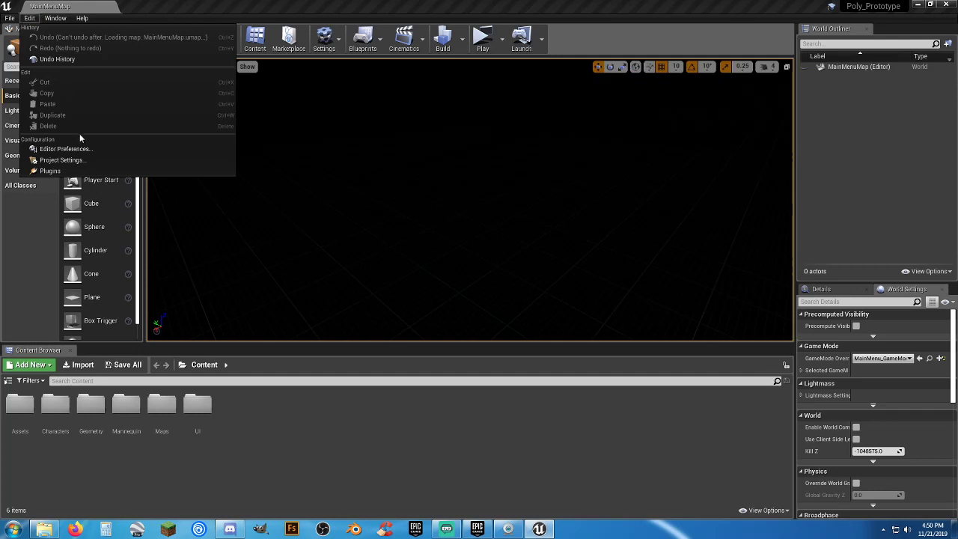
pyautogui.click(66, 149)
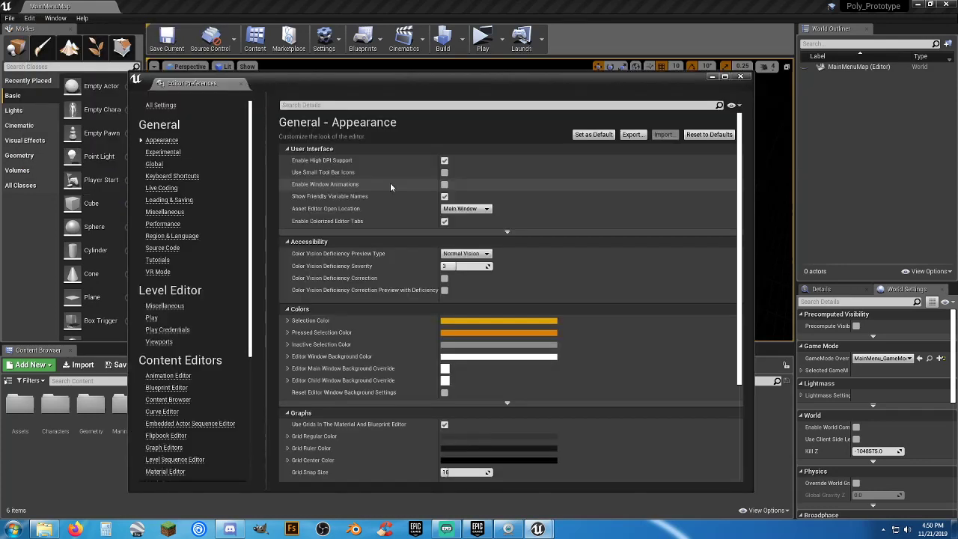
pyautogui.click(486, 208)
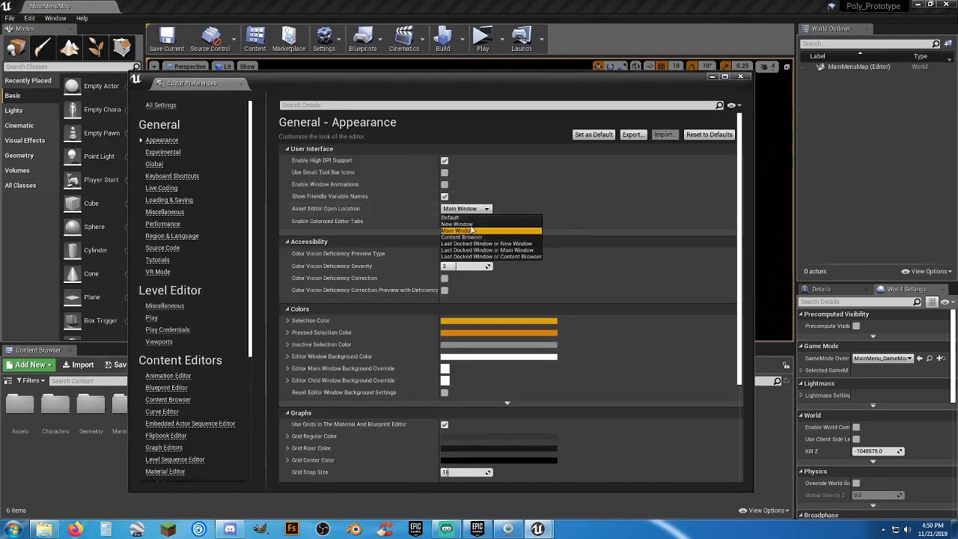
pyautogui.click(466, 230)
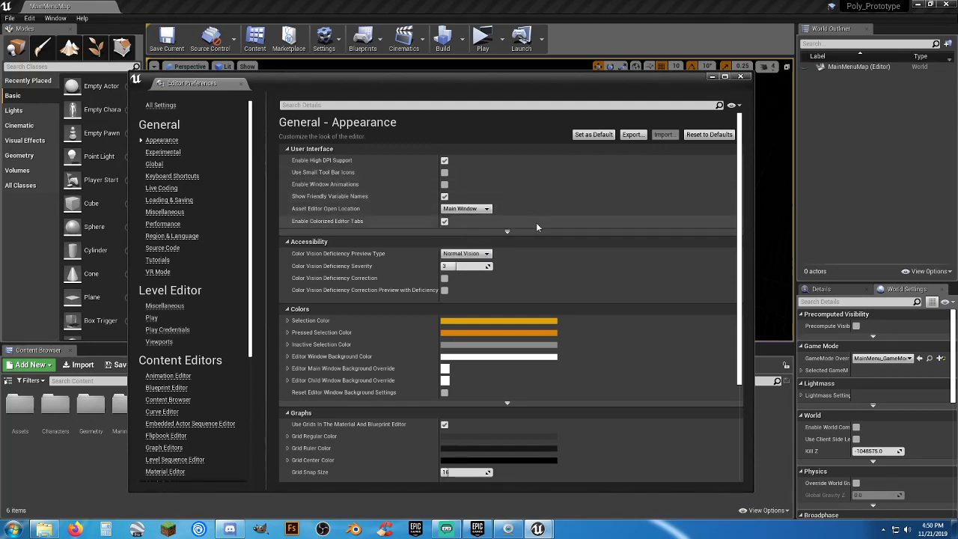
pyautogui.moveTo(165, 207)
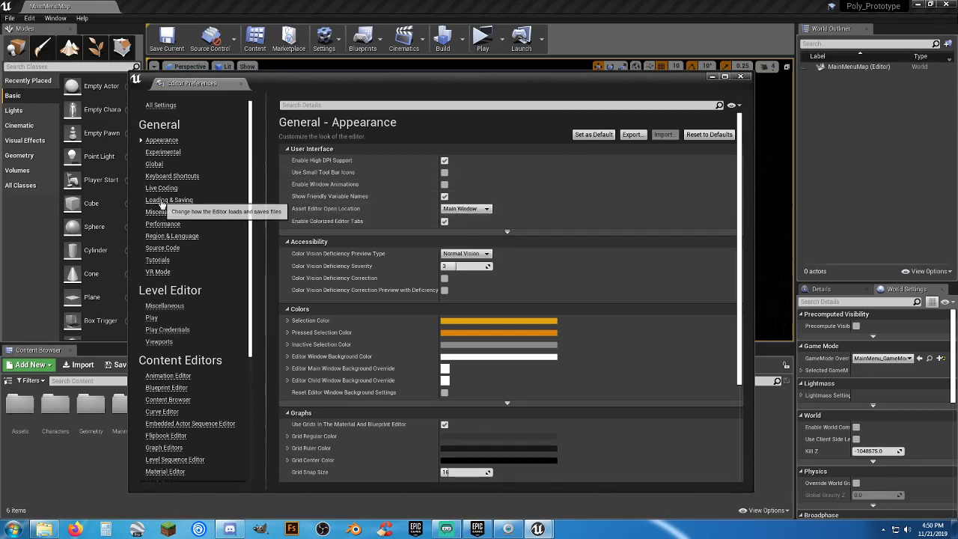
pyautogui.click(170, 201)
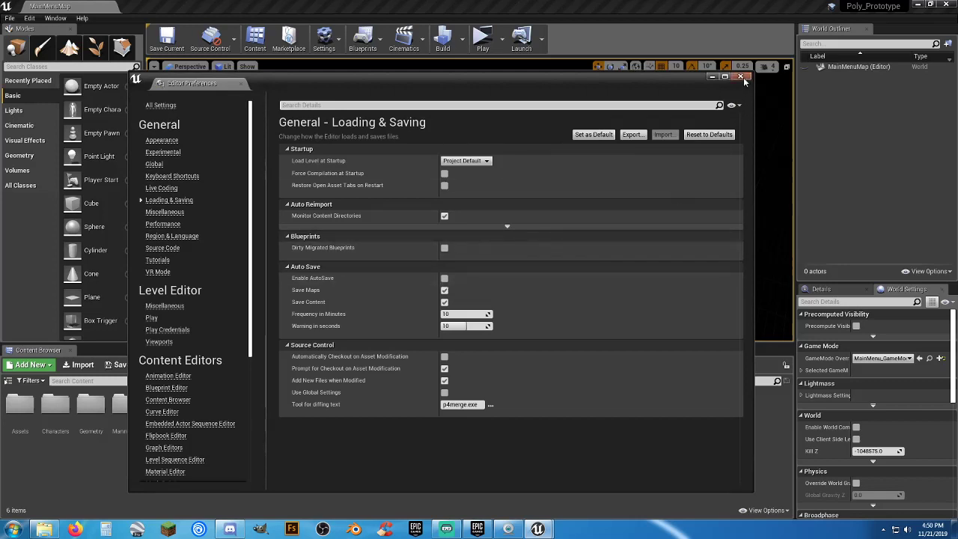
pyautogui.click(743, 78)
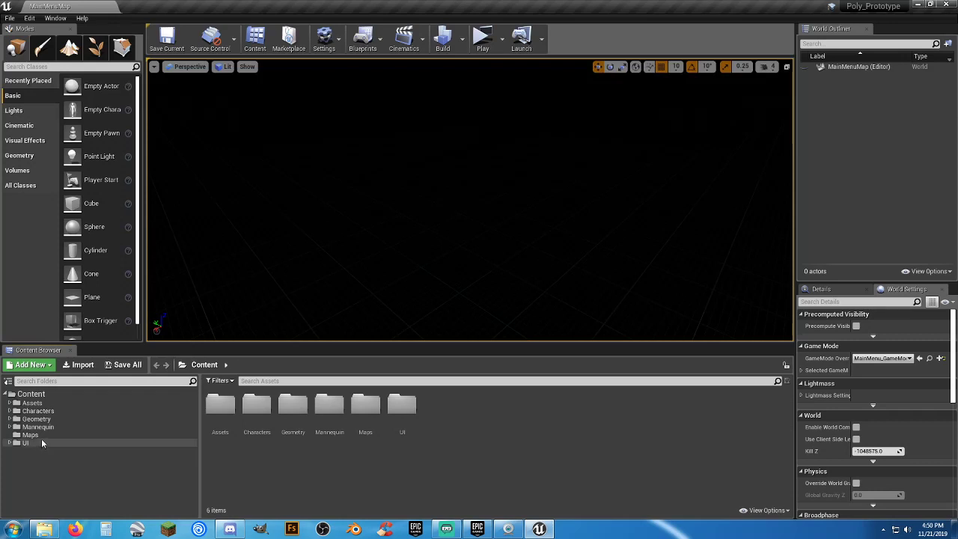
# From Lobby_Map, create a new level using the Default template
pyautogui.click(30, 434)
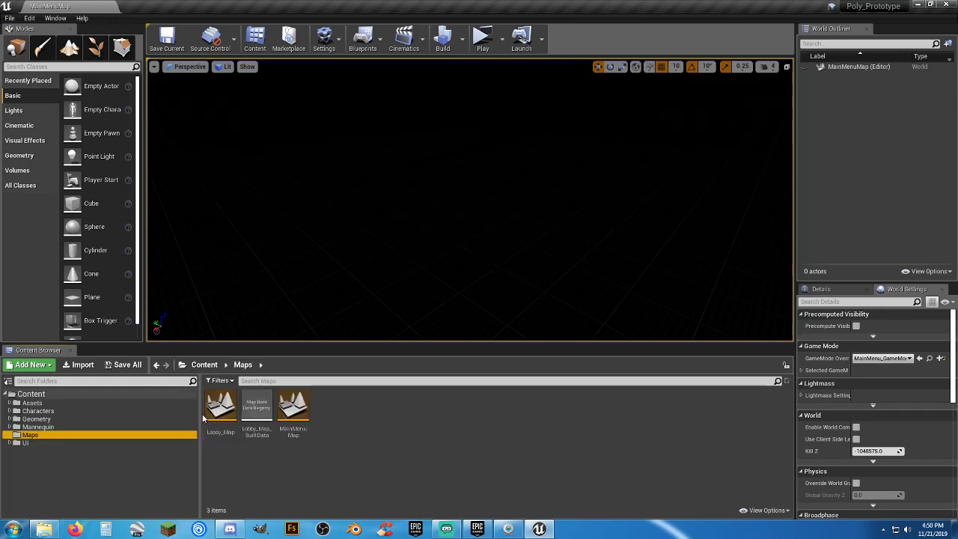
pyautogui.doubleClick(220, 407)
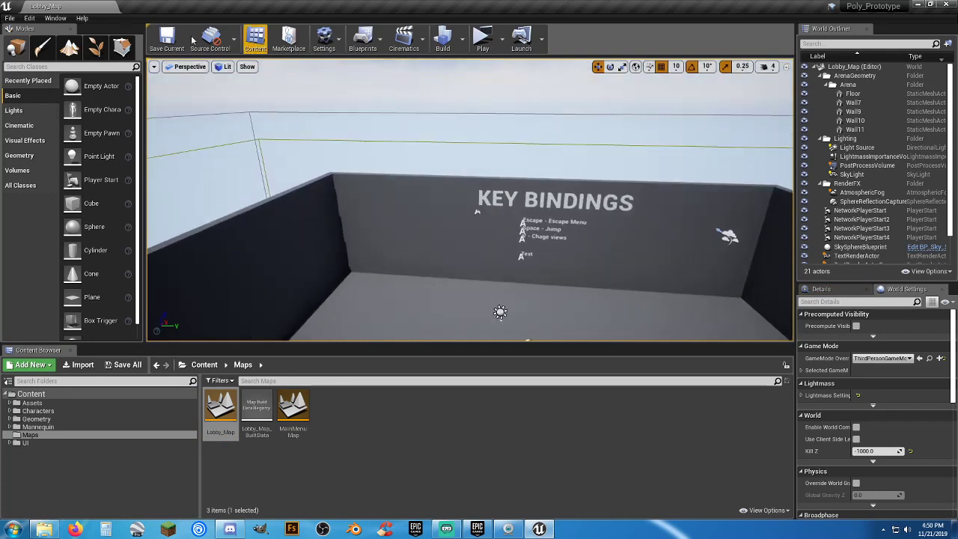
pyautogui.moveTo(9, 18)
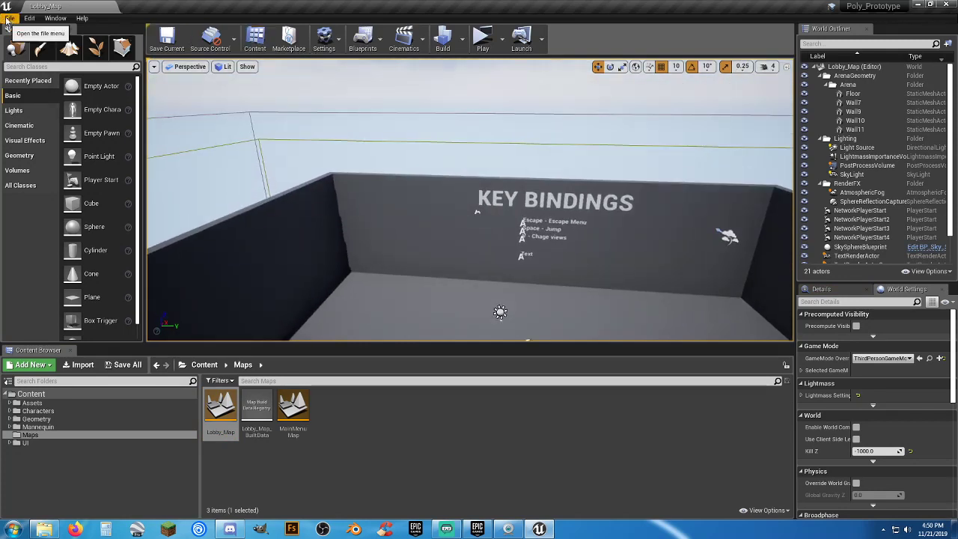
pyautogui.click(9, 18)
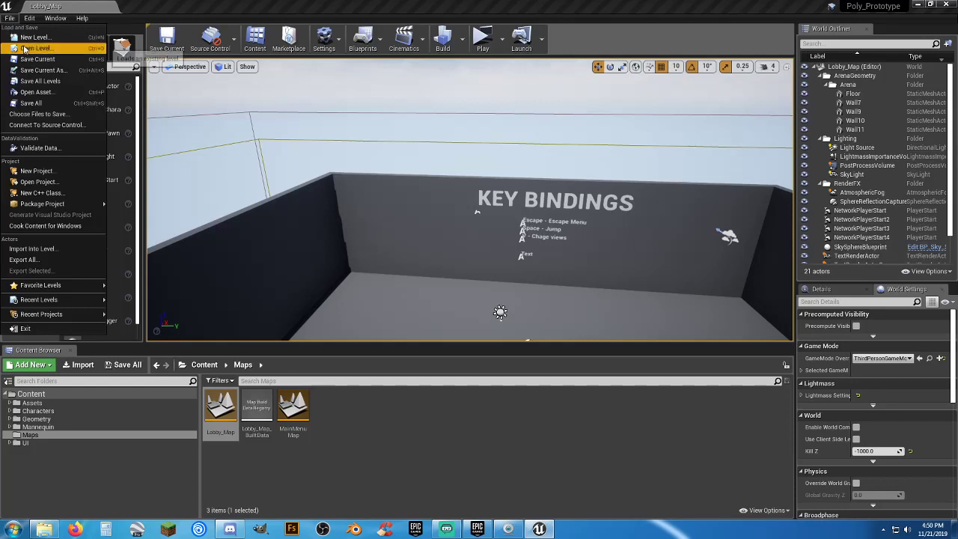
pyautogui.moveTo(34, 36)
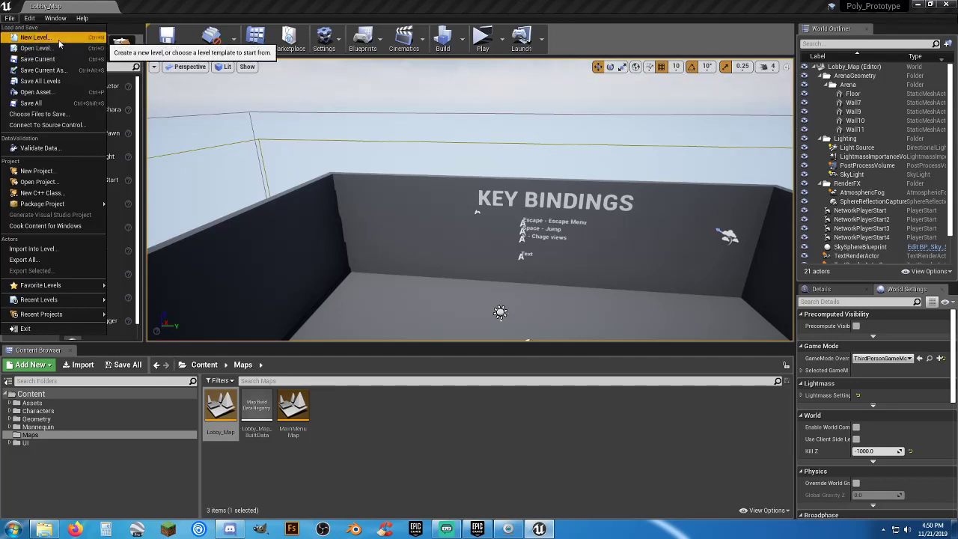
pyautogui.click(35, 36)
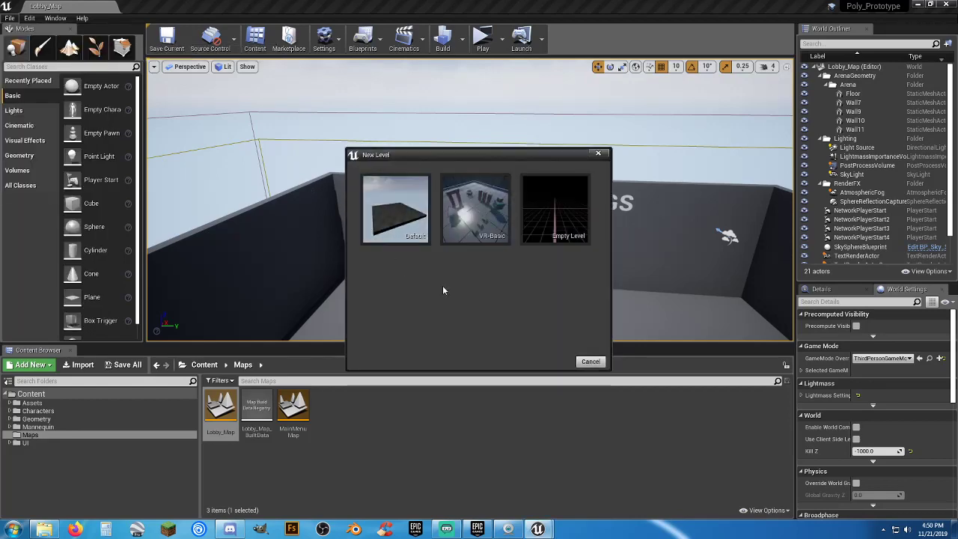
pyautogui.click(396, 208)
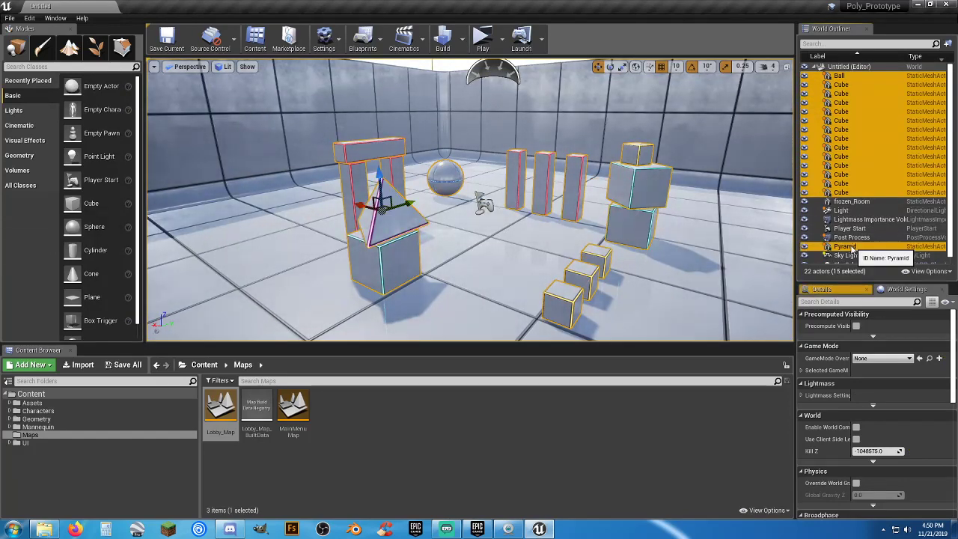
# Delete the demo cubes, move Player Start near the left wall and quick-play the level
pyautogui.press('delete')
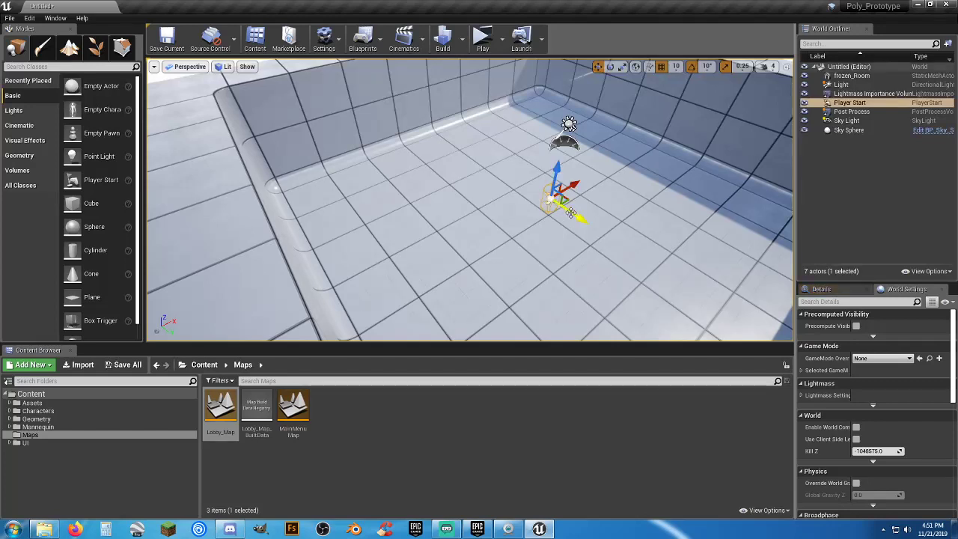
pyautogui.moveTo(561, 195); pyautogui.dragTo(457, 123)
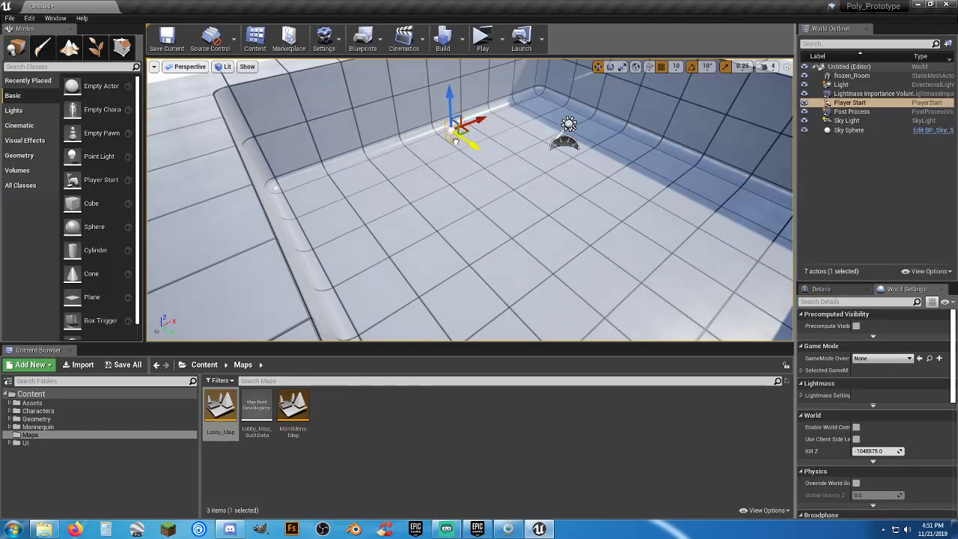
pyautogui.moveTo(457, 120); pyautogui.dragTo(312, 180)
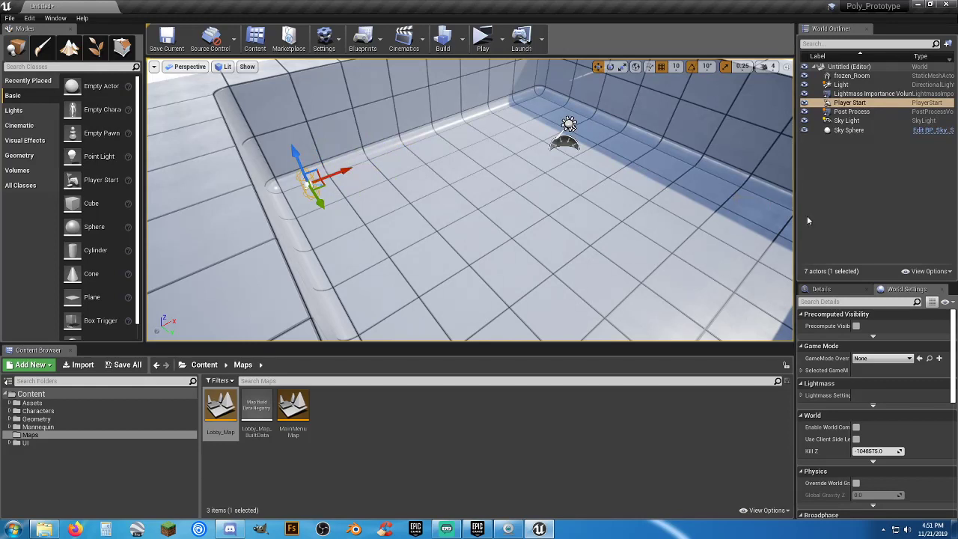
pyautogui.moveTo(502, 37)
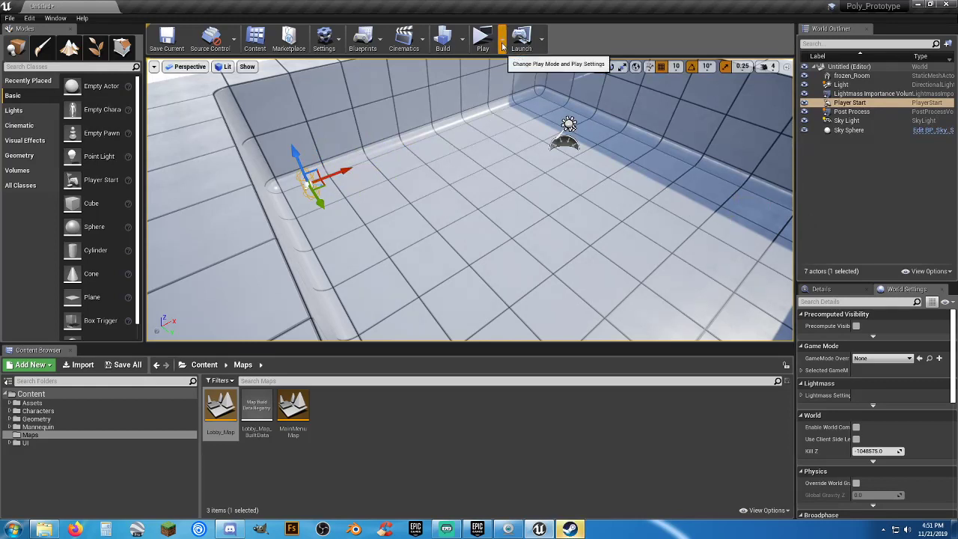
pyautogui.click(500, 37)
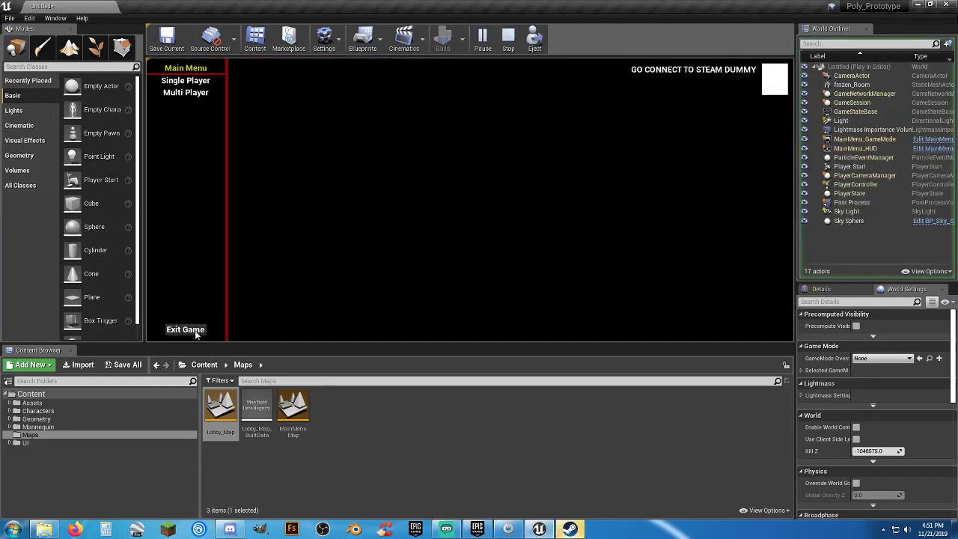
pyautogui.click(509, 36)
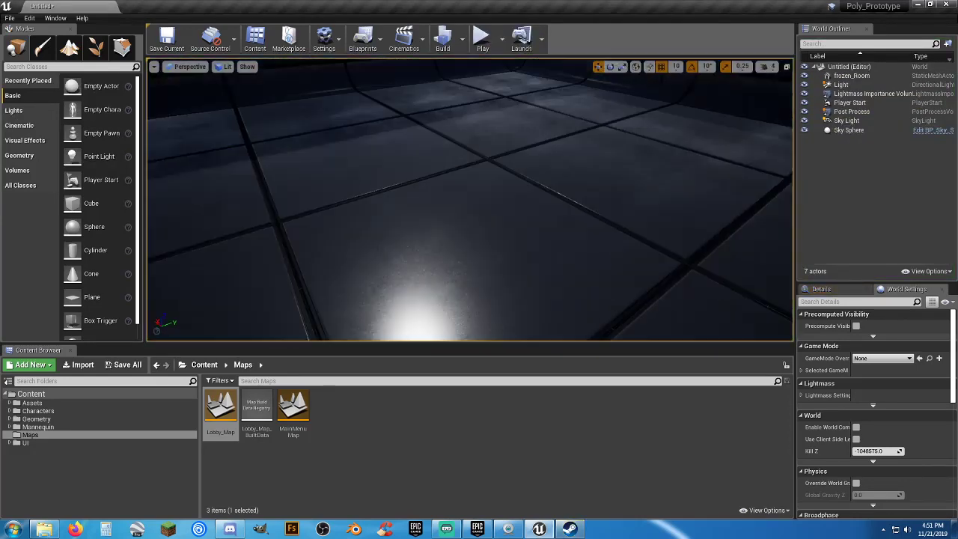
# Set GameMode Override to ThirdPersonGameMode and play-test the third-person character
pyautogui.click(907, 358)
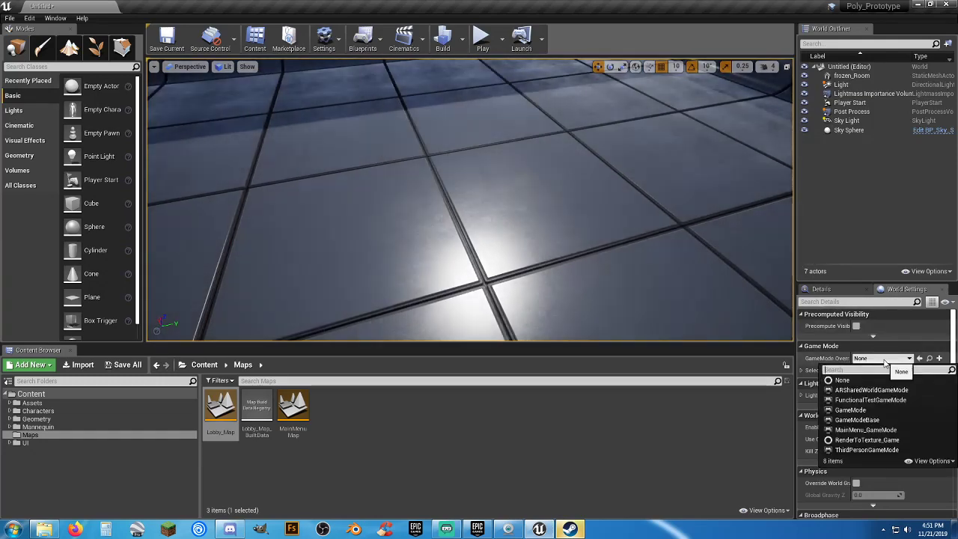
pyautogui.click(867, 450)
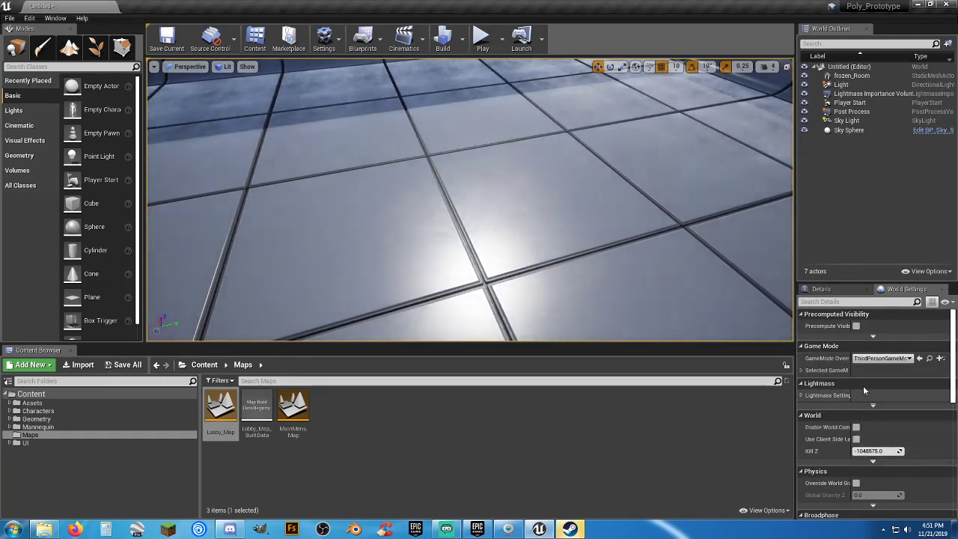
pyautogui.click(803, 370)
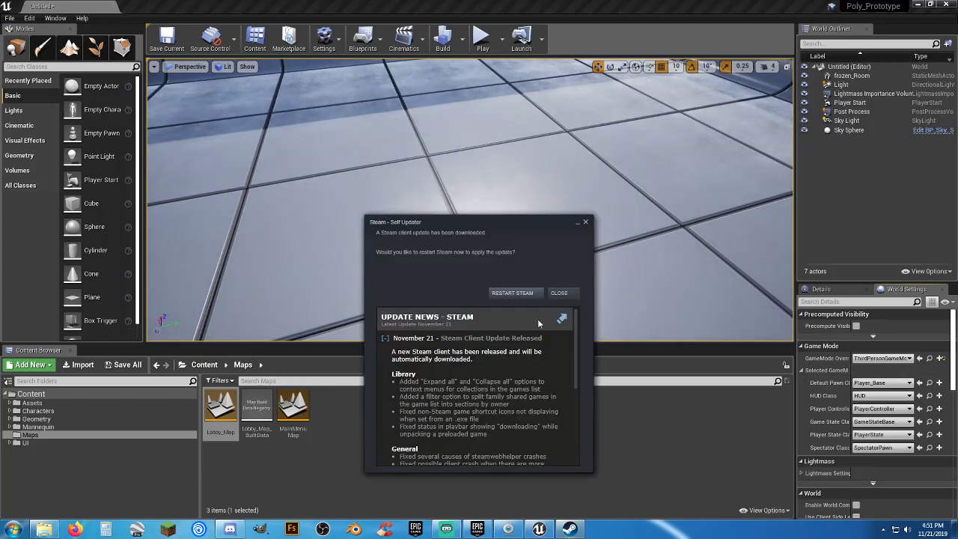
pyautogui.click(560, 292)
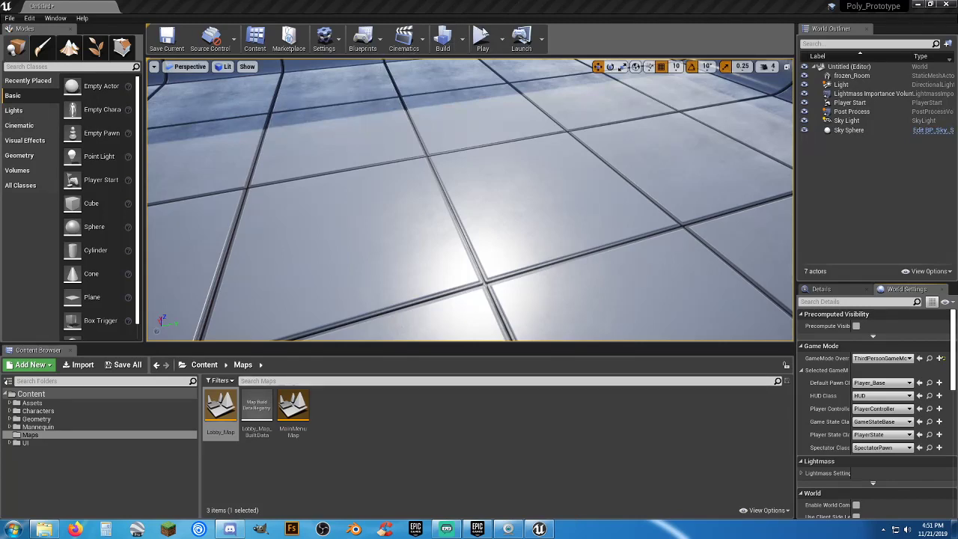
pyautogui.click(483, 38)
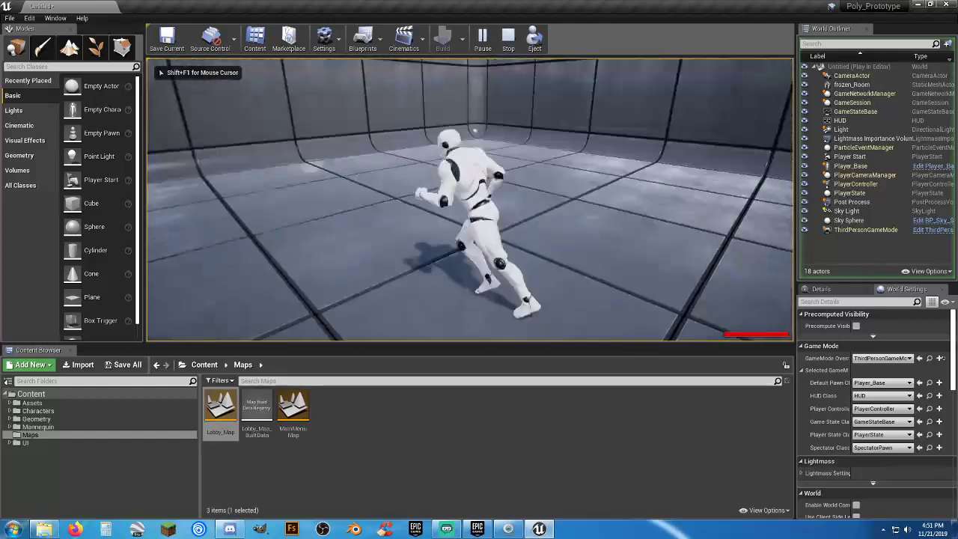
pyautogui.click(510, 35)
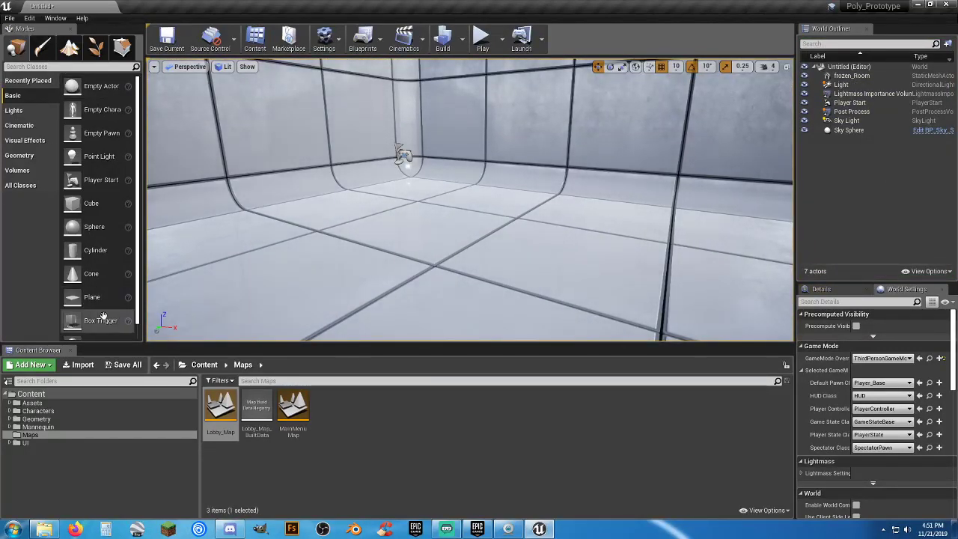
# Save the untitled level as Test_Map in the Maps folder
pyautogui.click(126, 366)
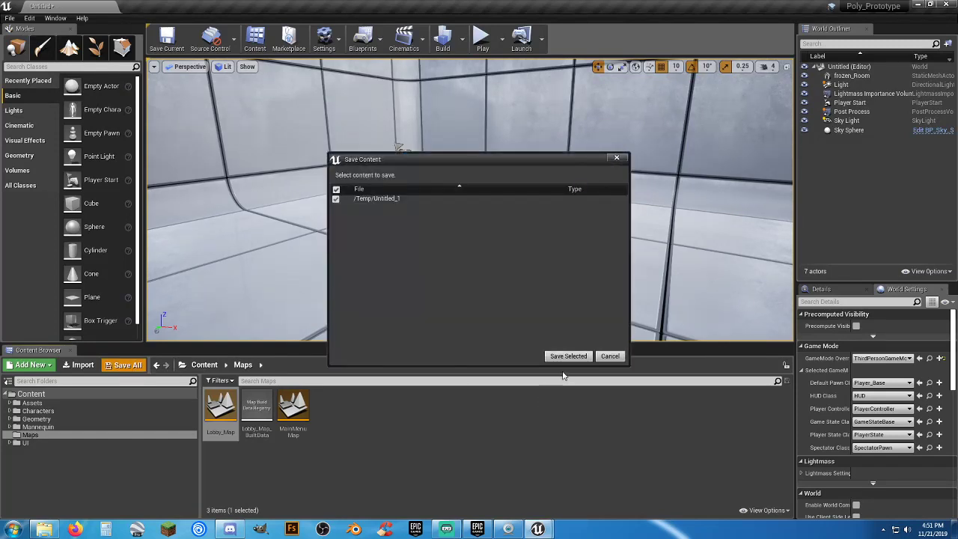
pyautogui.click(569, 357)
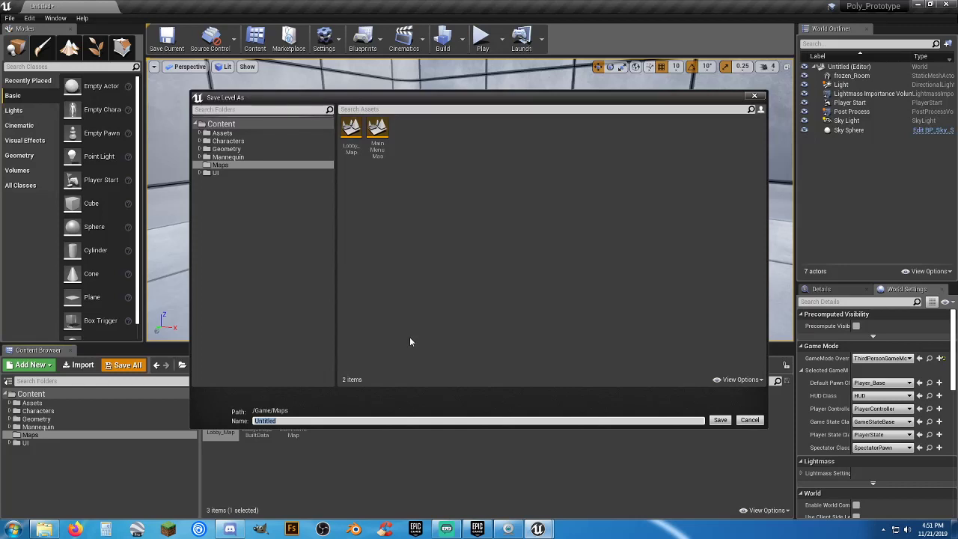
pyautogui.click(719, 420)
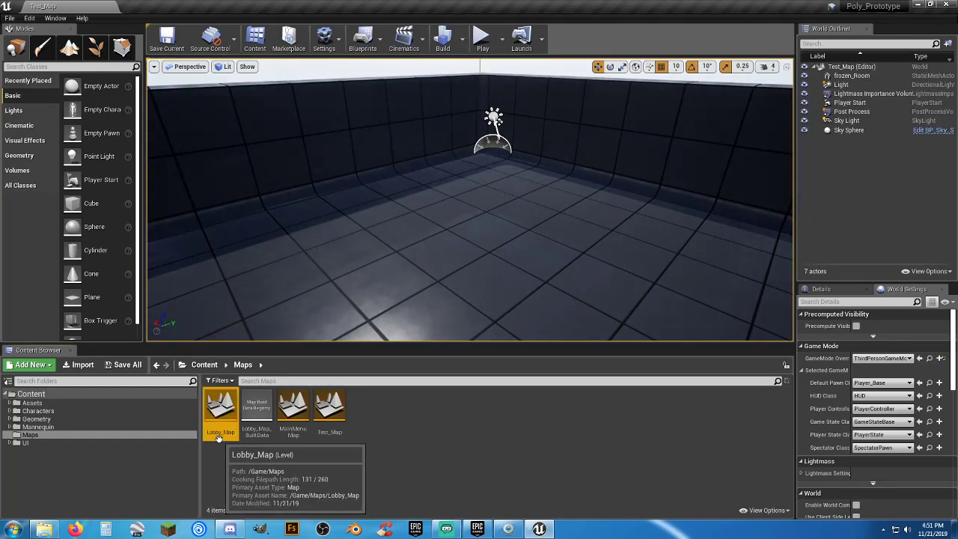
pyautogui.click(329, 407)
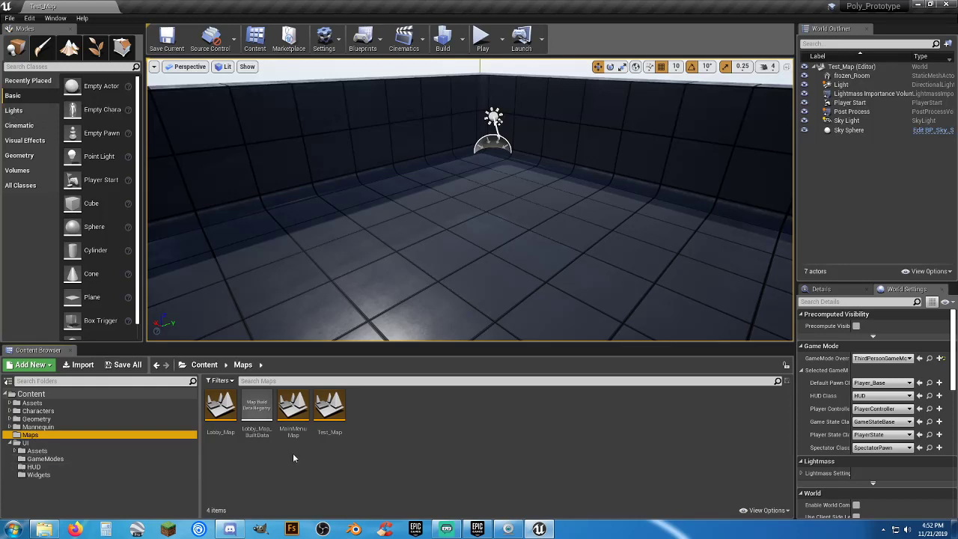
pyautogui.moveTo(324, 449)
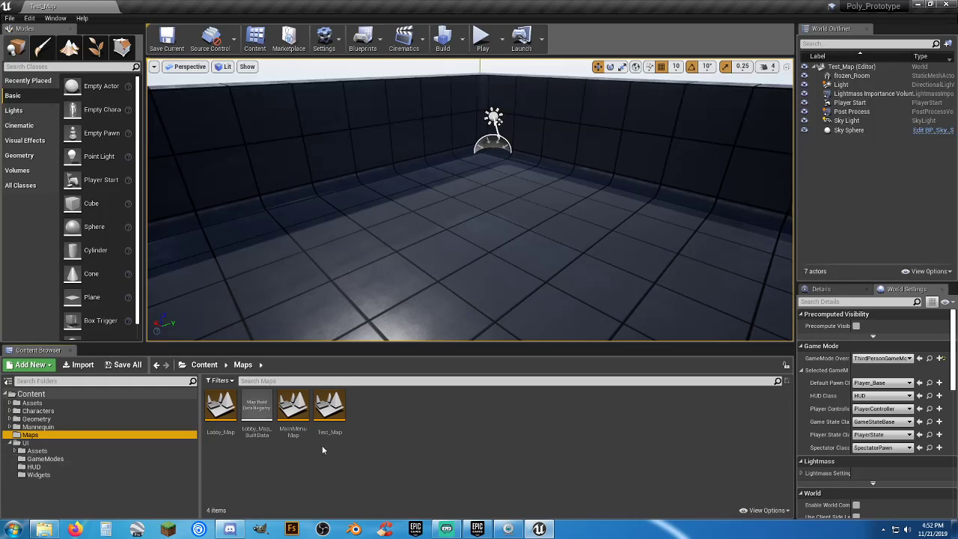
pyautogui.moveTo(266, 449)
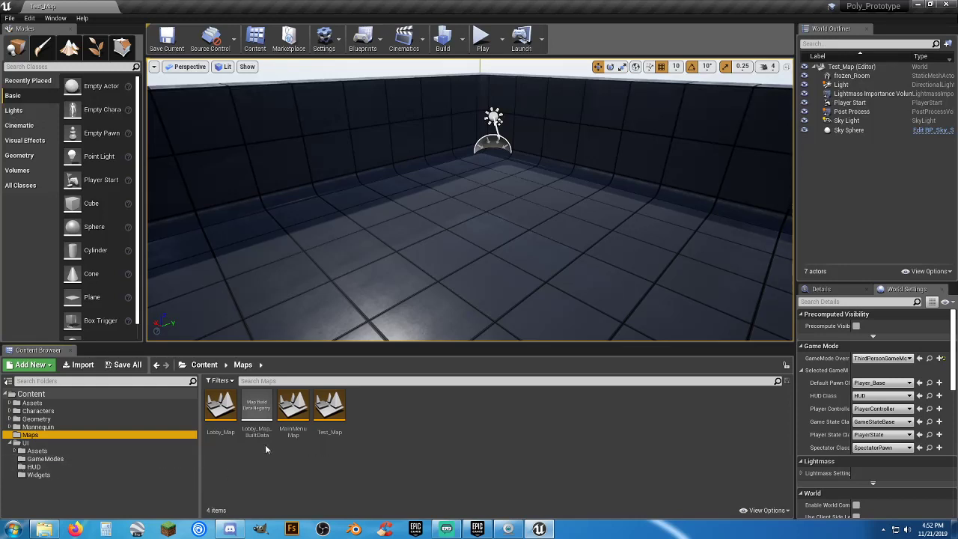
pyautogui.moveTo(35, 467)
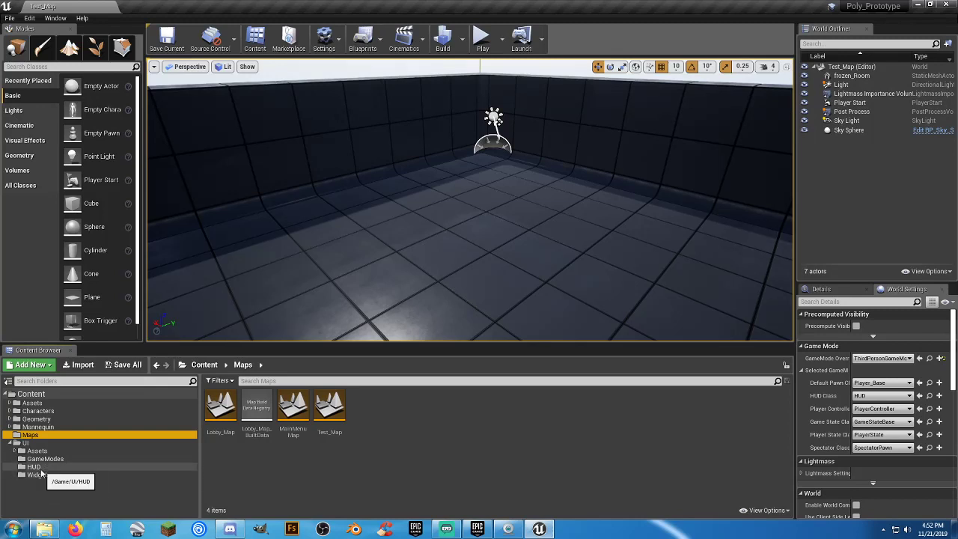
# In MainMenu_W's graph, change the Open Level node's Level Name to Test_Map and compile
pyautogui.click(39, 475)
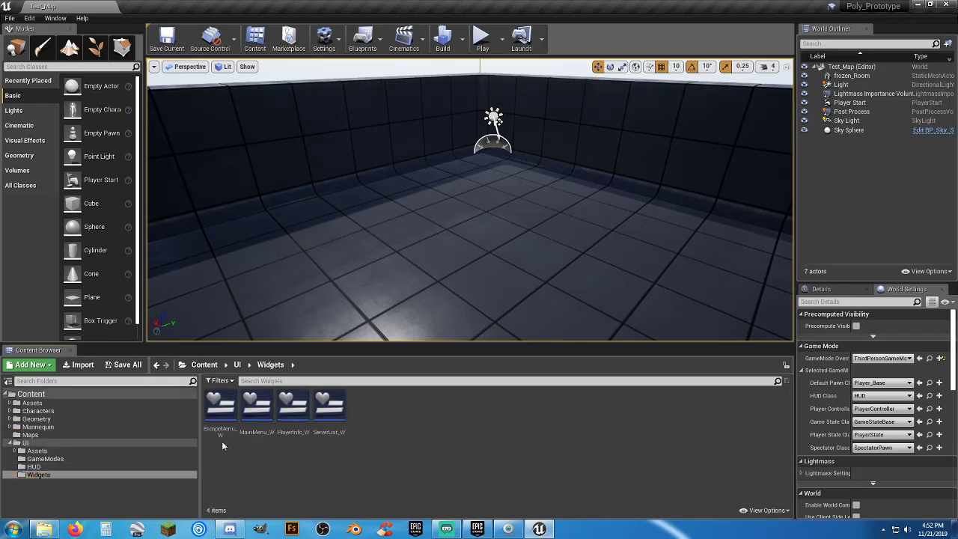
pyautogui.doubleClick(256, 404)
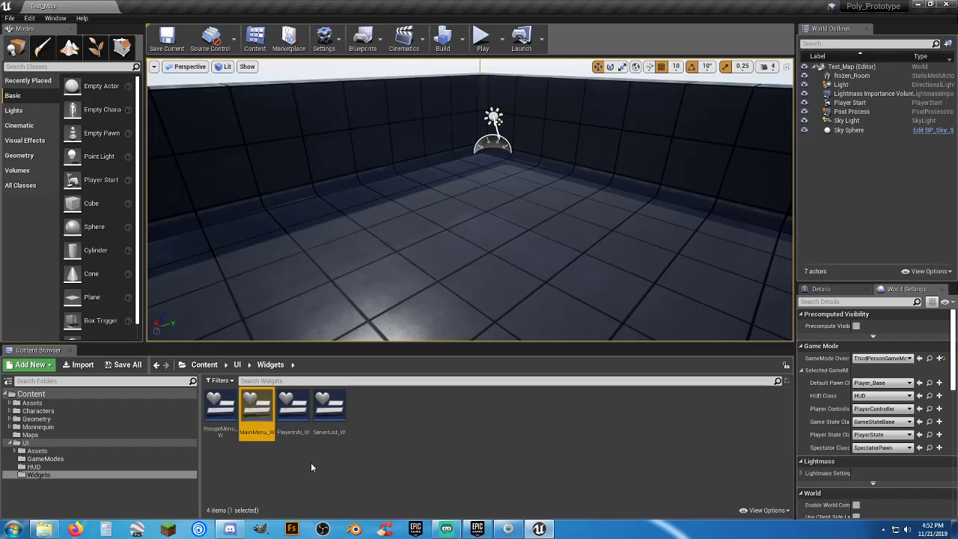
pyautogui.doubleClick(256, 407)
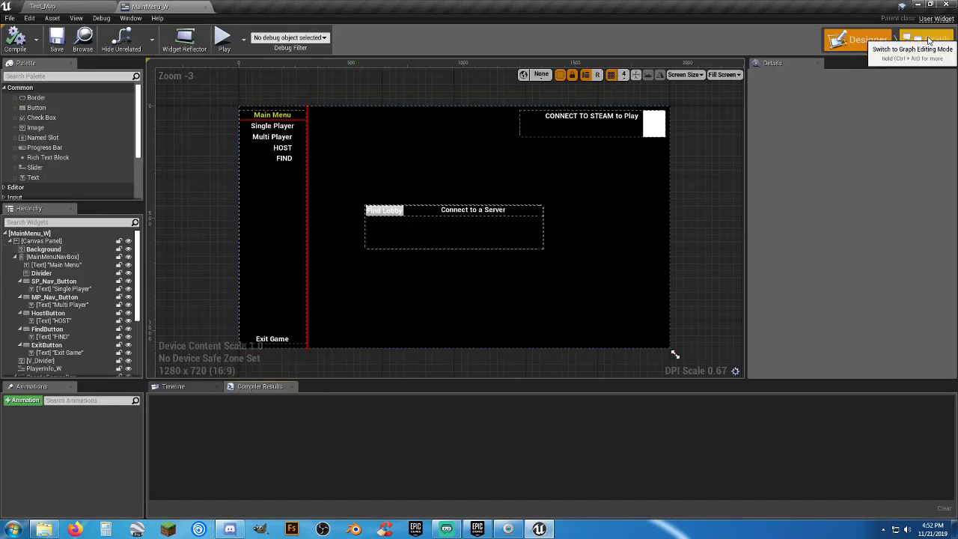
pyautogui.click(927, 39)
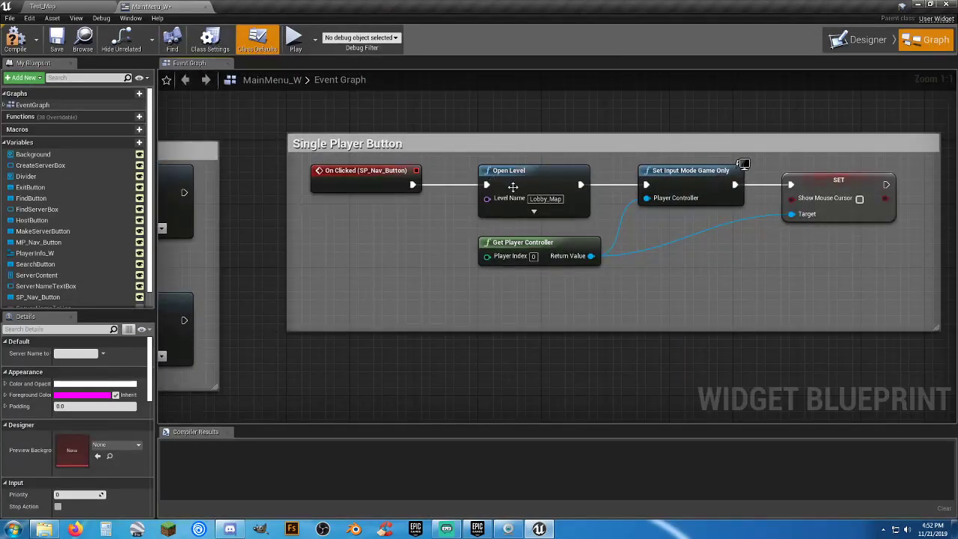
pyautogui.doubleClick(546, 197)
pyautogui.write('Test')
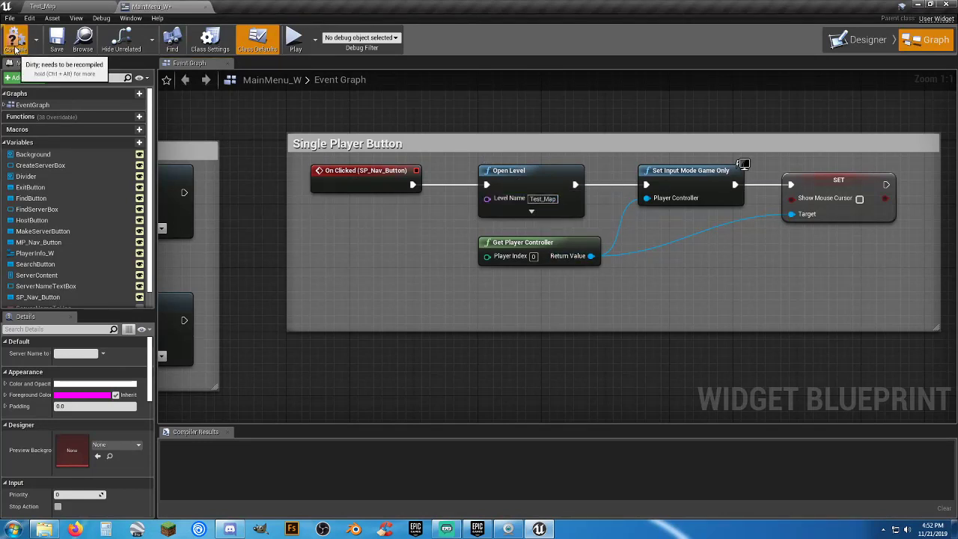
pyautogui.click(15, 39)
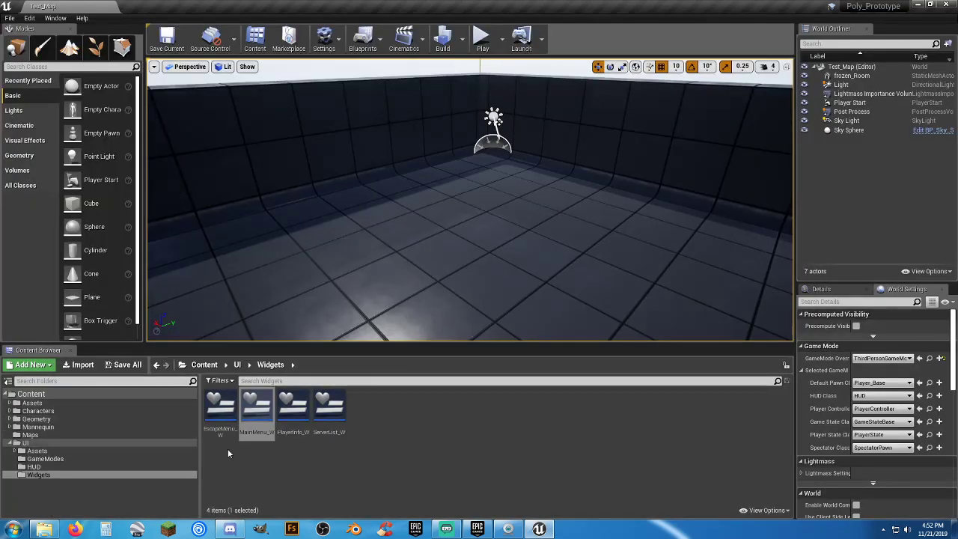
pyautogui.click(30, 435)
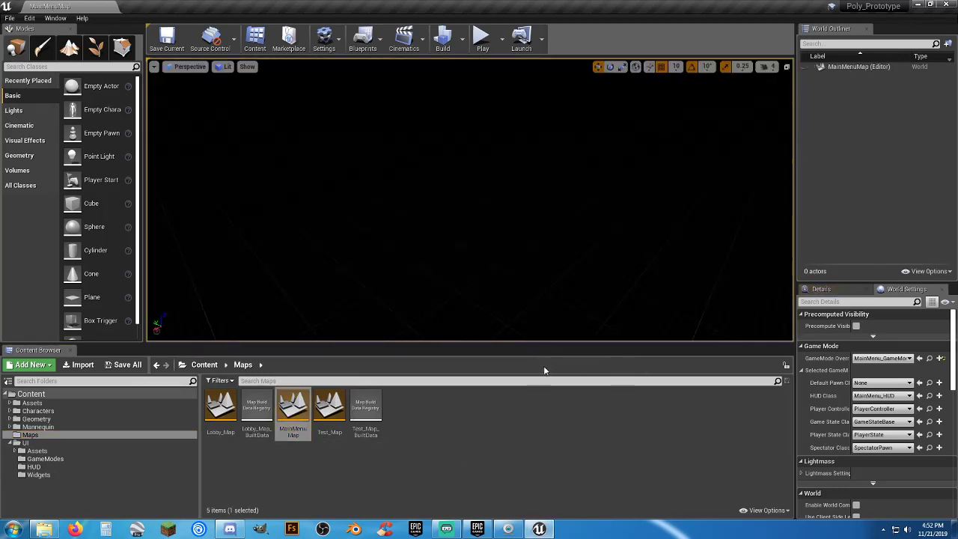
pyautogui.moveTo(503, 39)
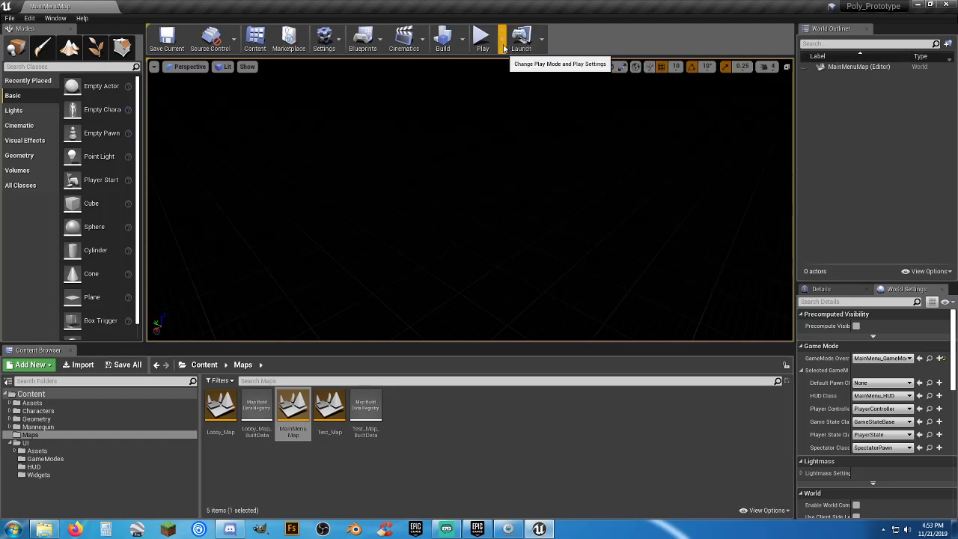
pyautogui.click(482, 36)
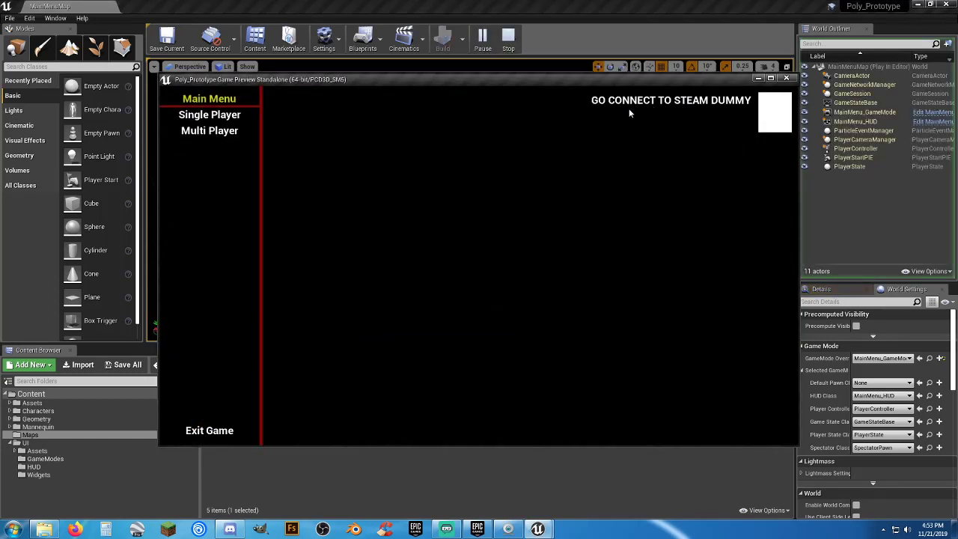
pyautogui.moveTo(711, 112)
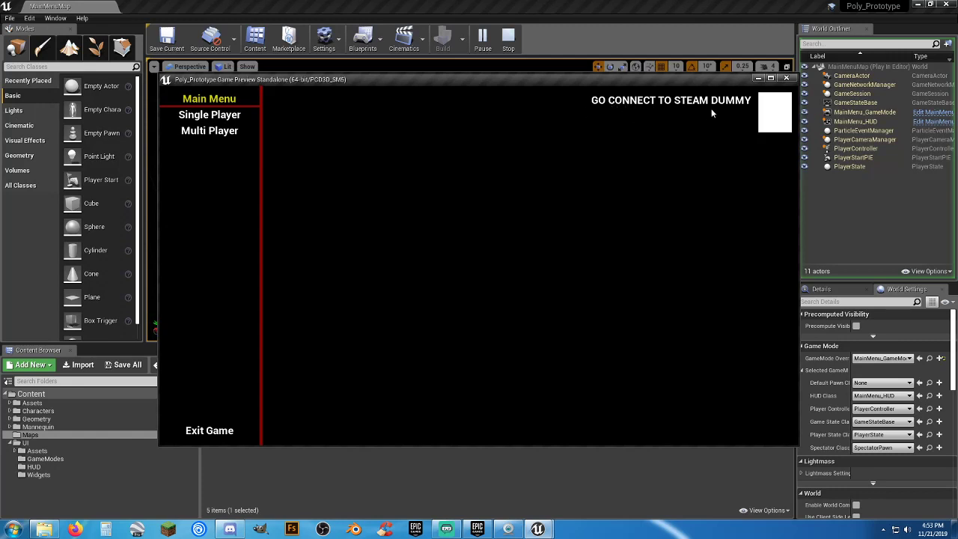
pyautogui.moveTo(677, 133)
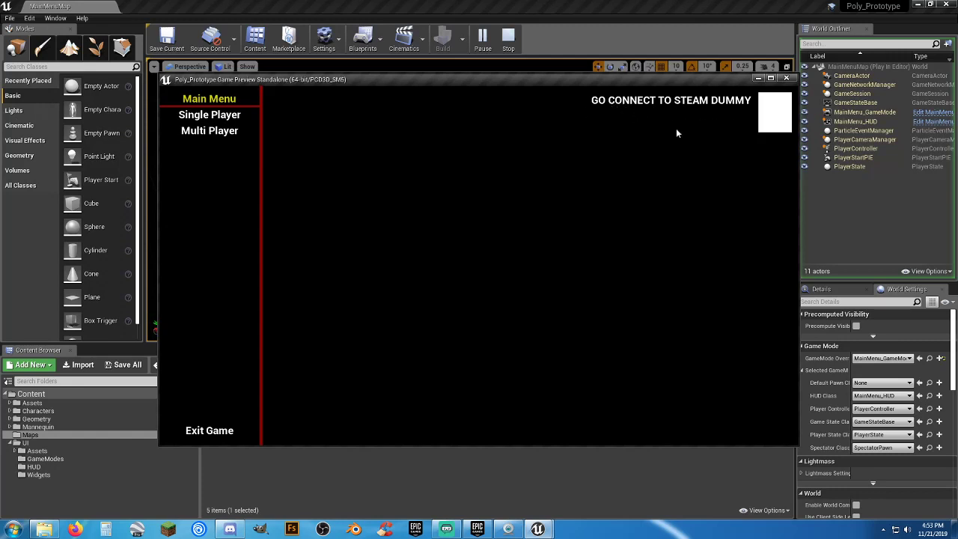
pyautogui.moveTo(653, 123)
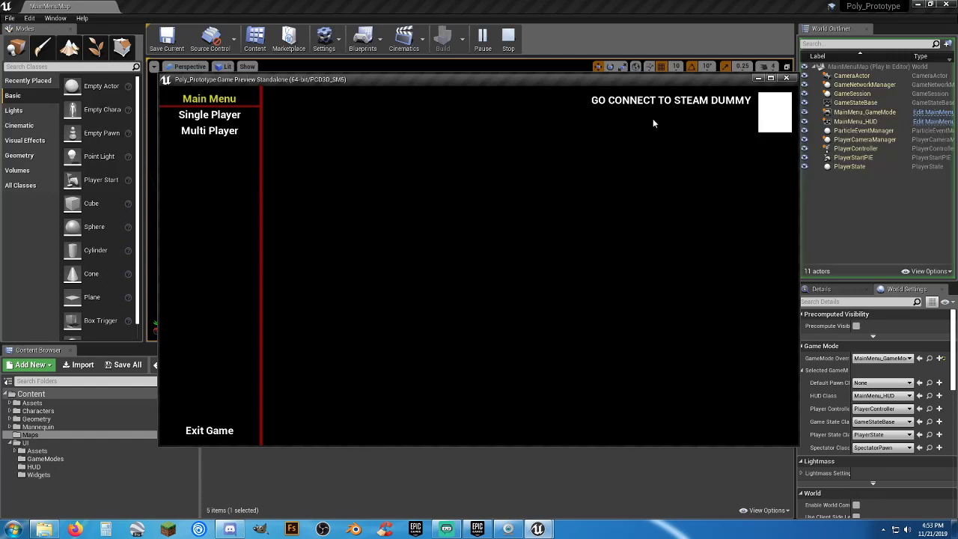
pyautogui.moveTo(398, 120)
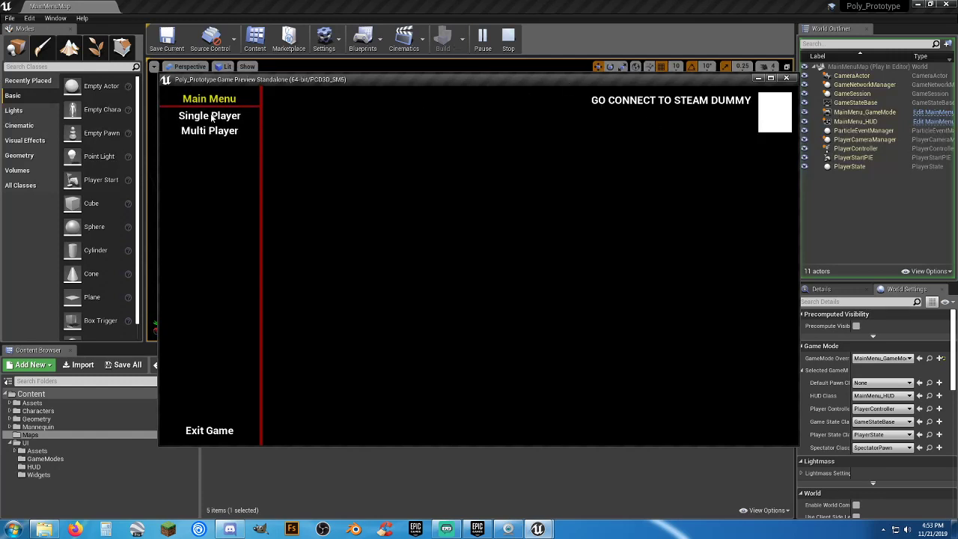
pyautogui.click(210, 115)
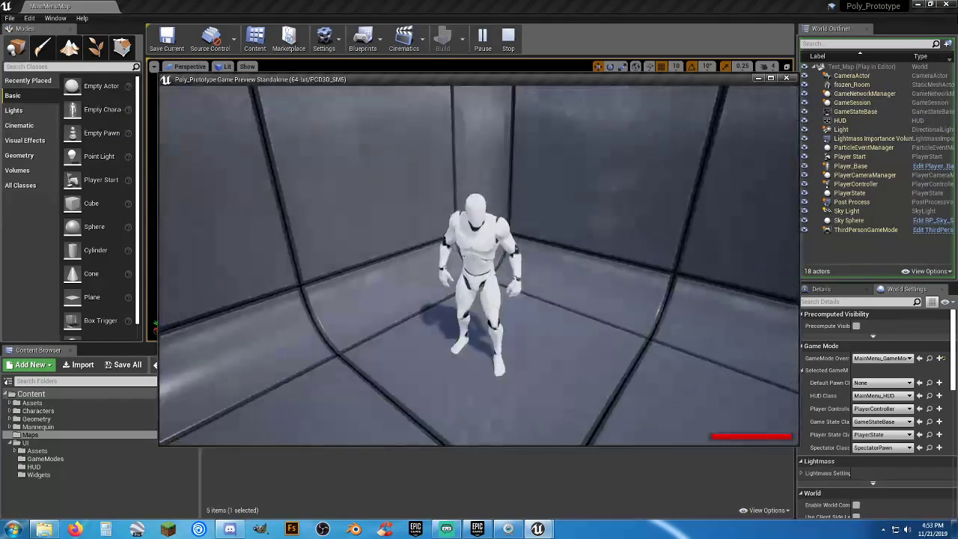
pyautogui.click(509, 36)
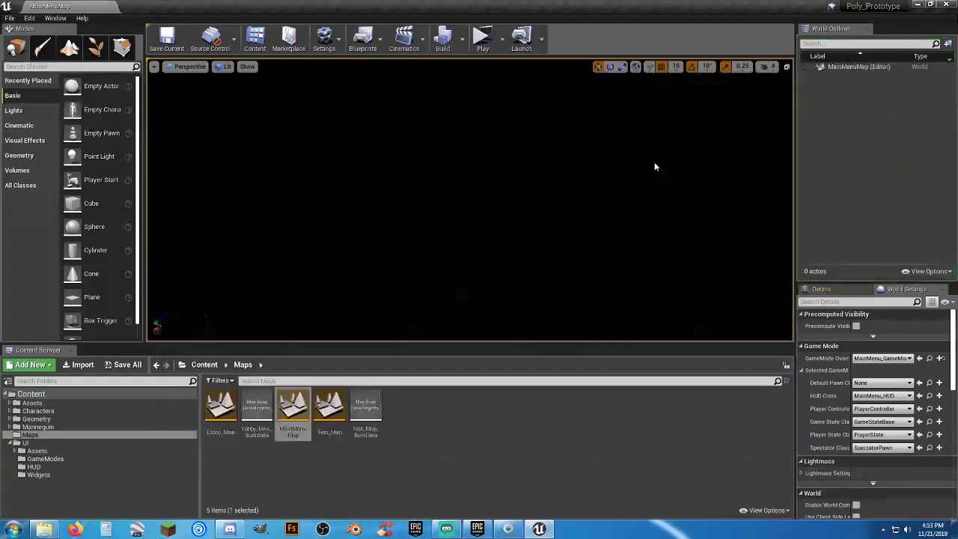
pyautogui.click(483, 38)
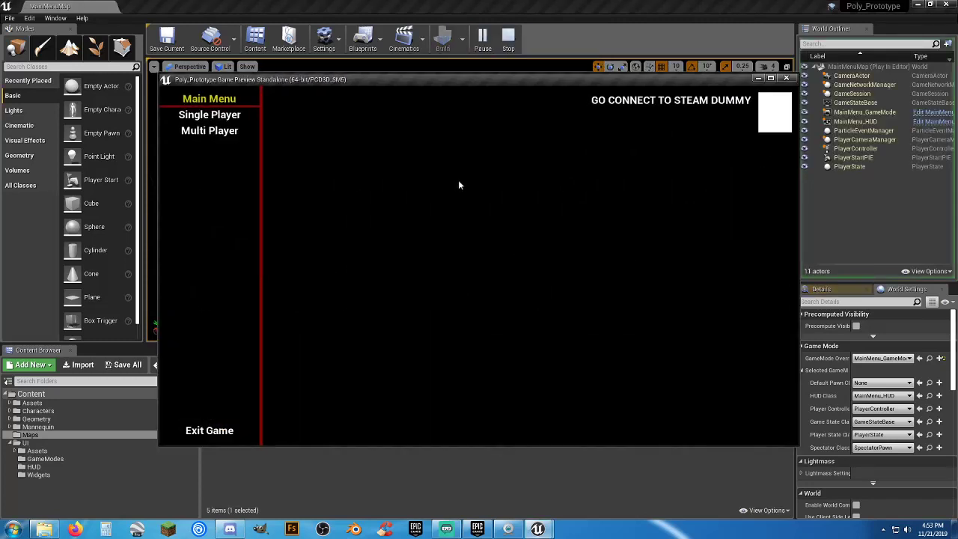
pyautogui.click(210, 130)
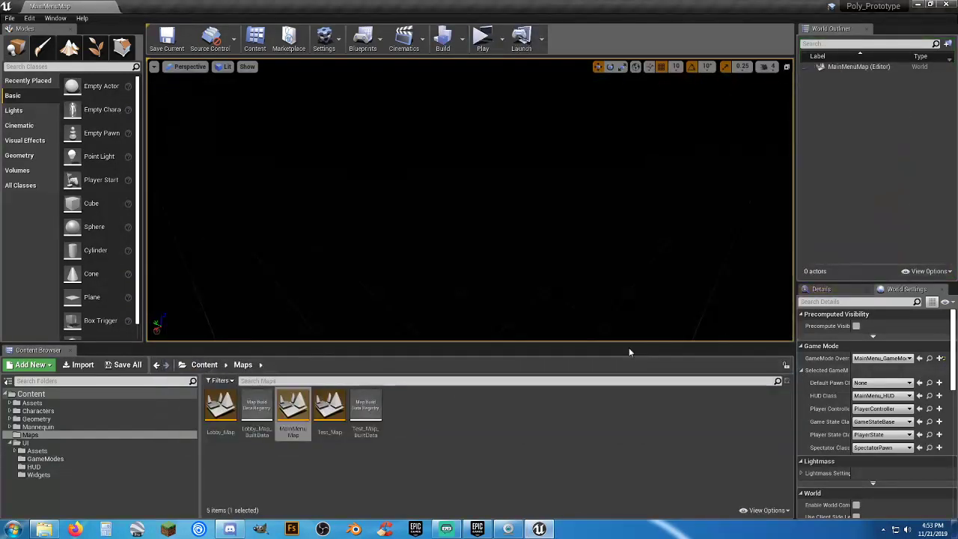
pyautogui.click(497, 479)
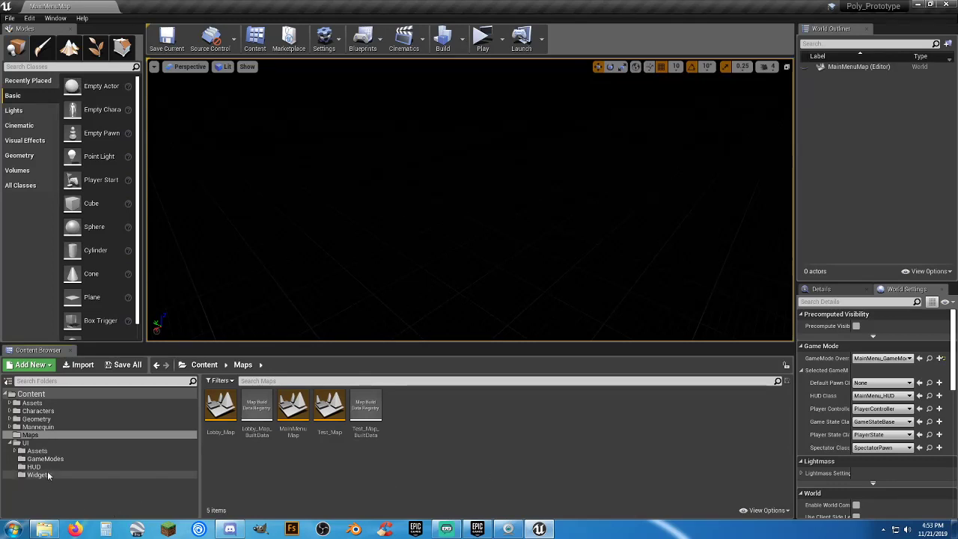
# Reopen MainMenu_W's event graph and check the Open Level node targets Test_Map
pyautogui.click(33, 467)
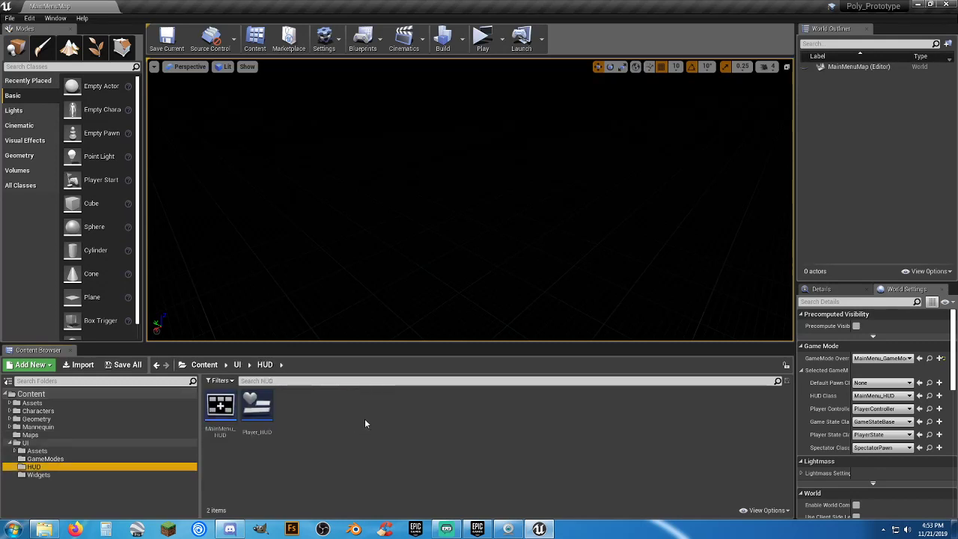
pyautogui.moveTo(222, 453)
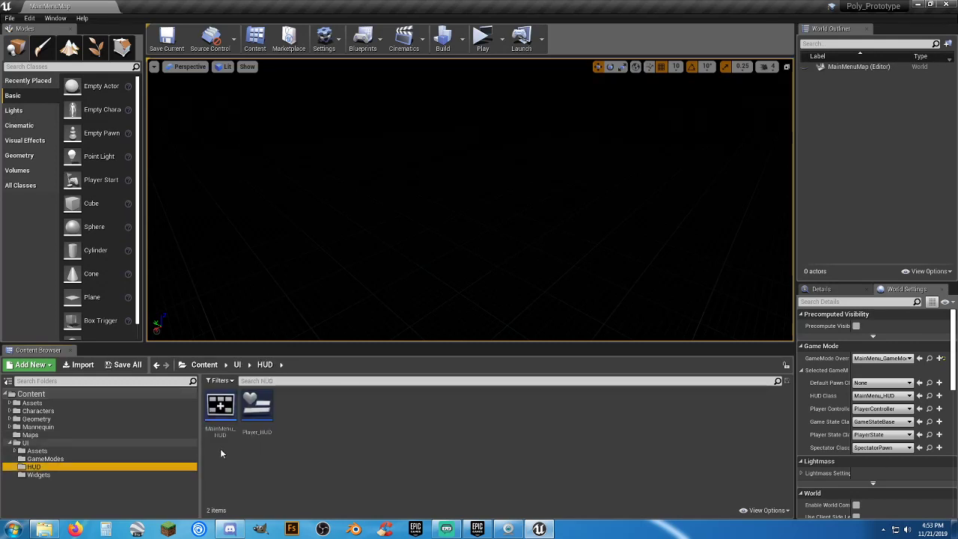
pyautogui.click(38, 475)
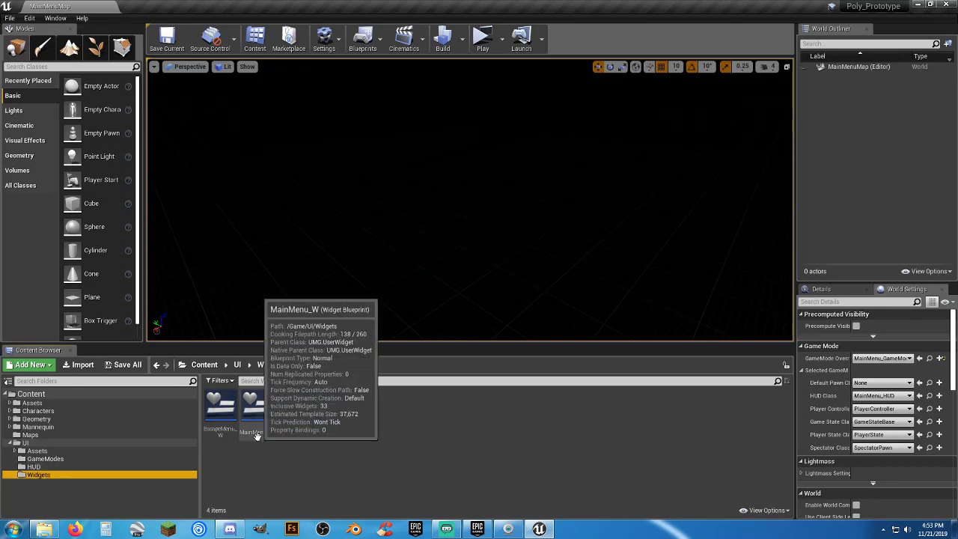
pyautogui.doubleClick(251, 405)
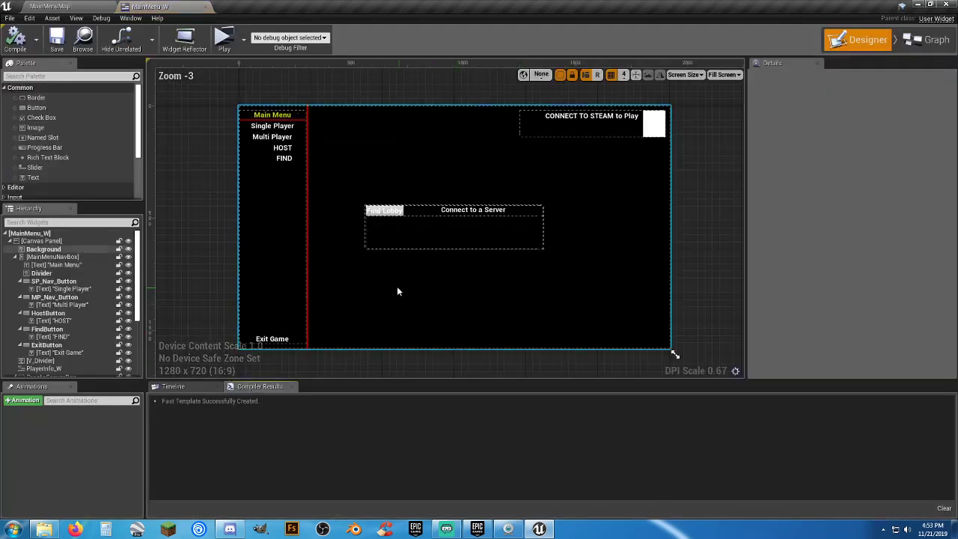
pyautogui.click(936, 39)
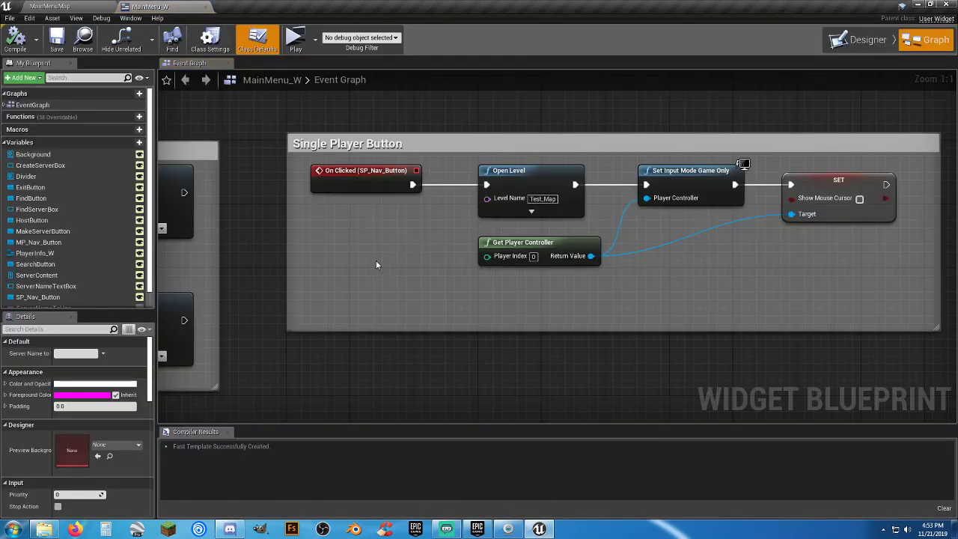
pyautogui.moveTo(113, 231)
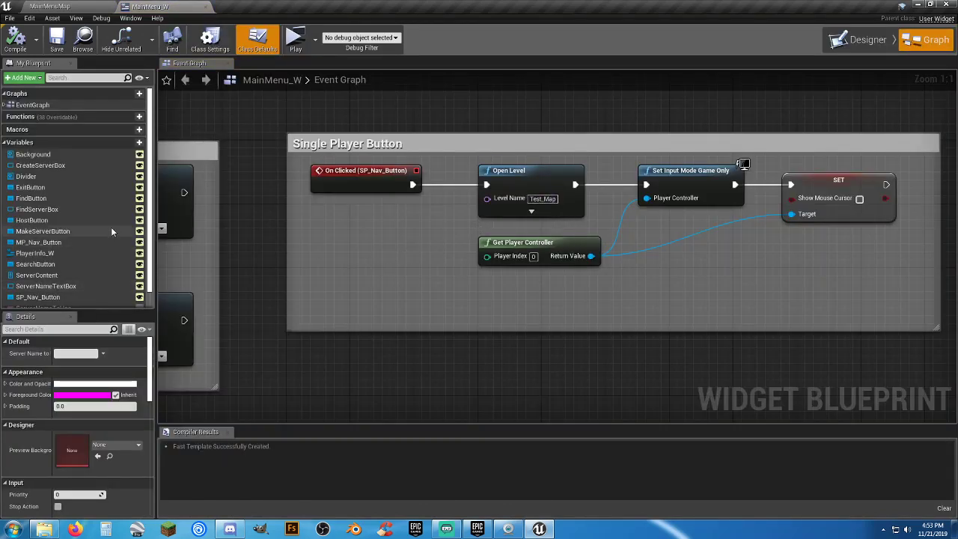
pyautogui.scroll(-3)
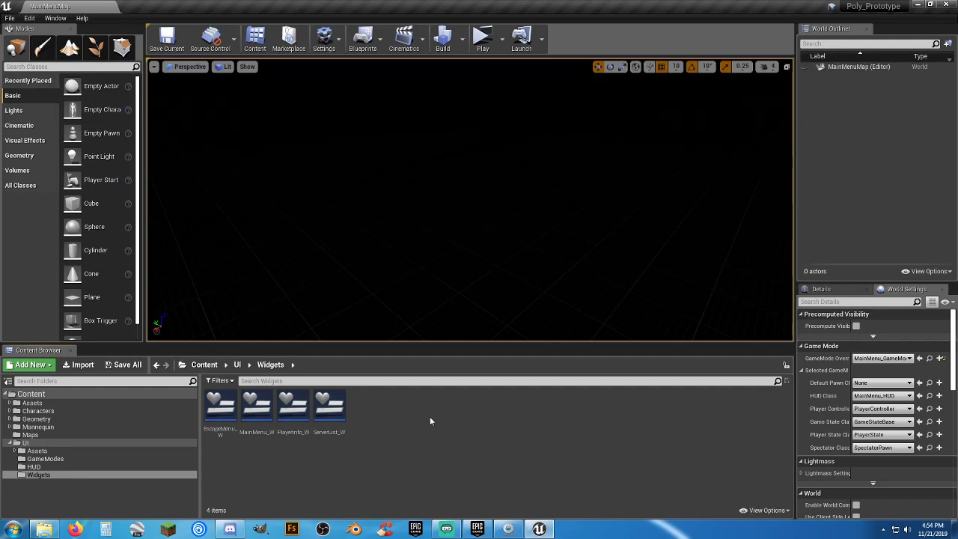
pyautogui.moveTo(457, 416)
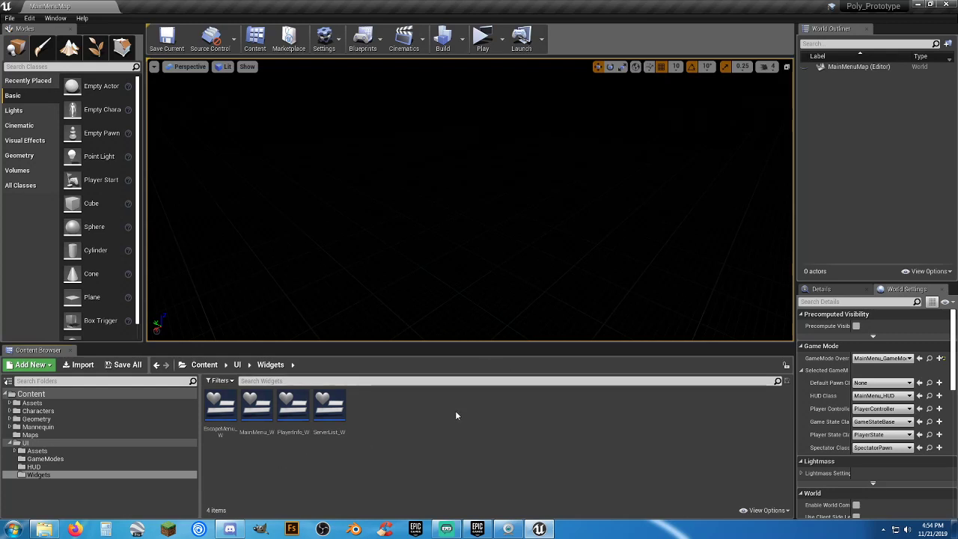
pyautogui.moveTo(464, 446)
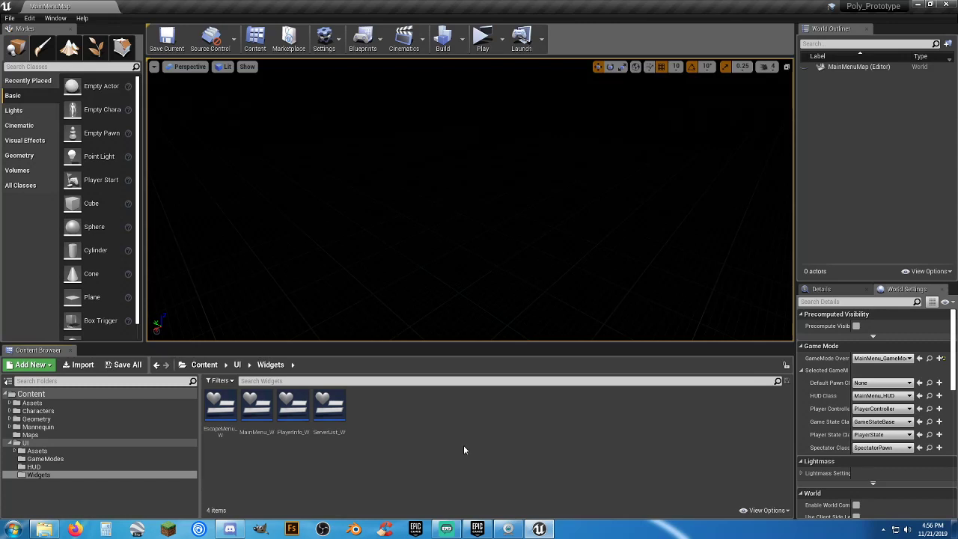
pyautogui.moveTo(455, 455)
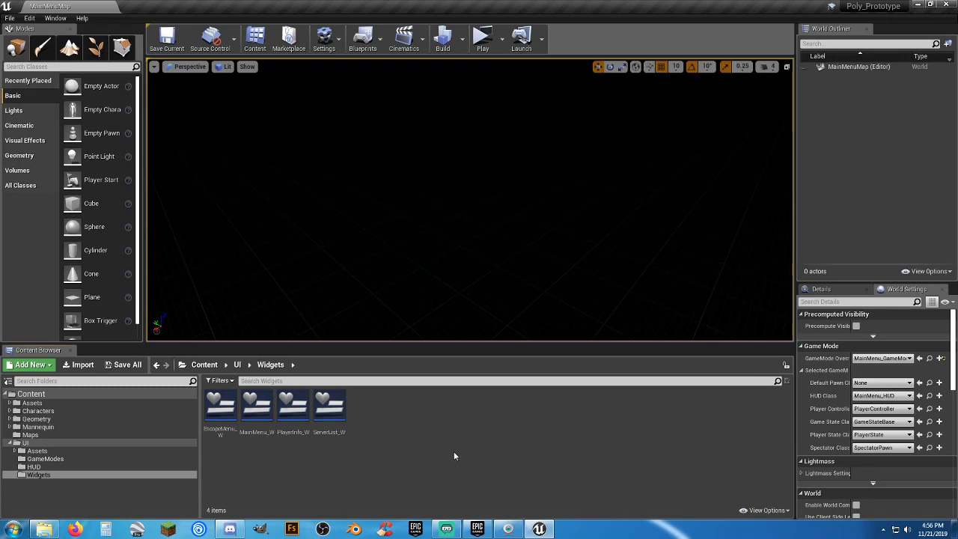